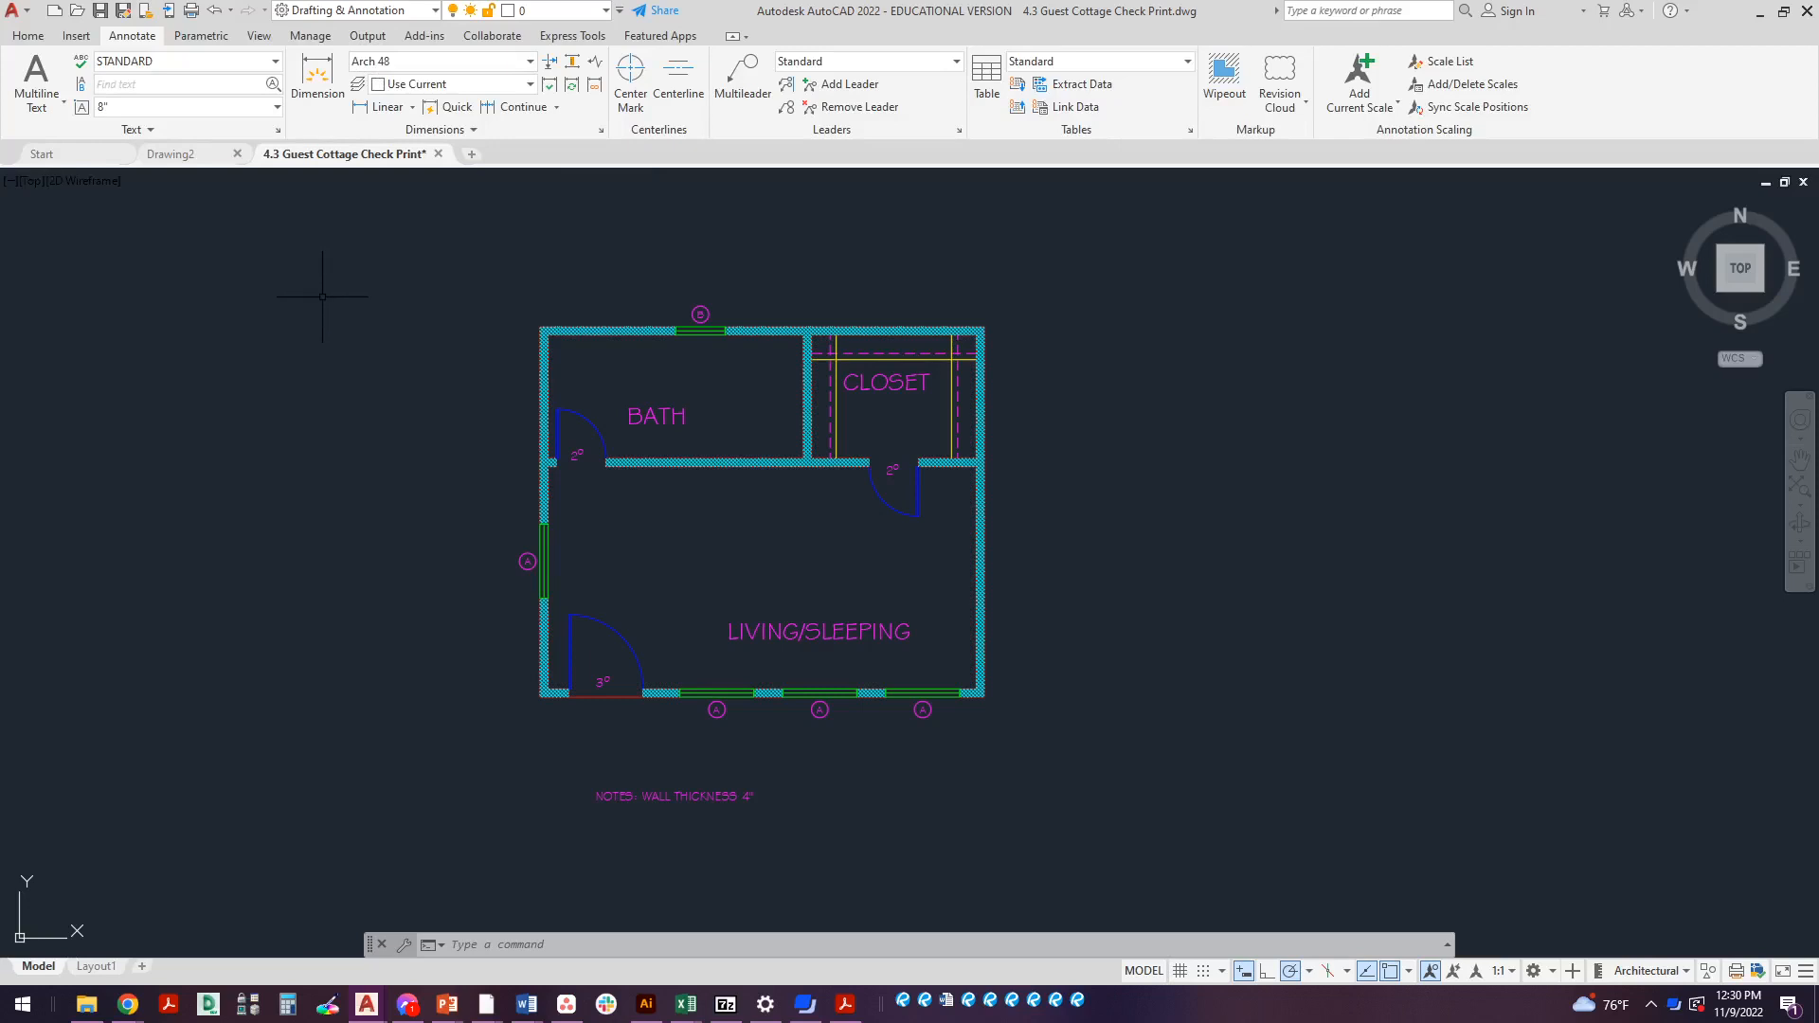
mouse_move(324, 303)
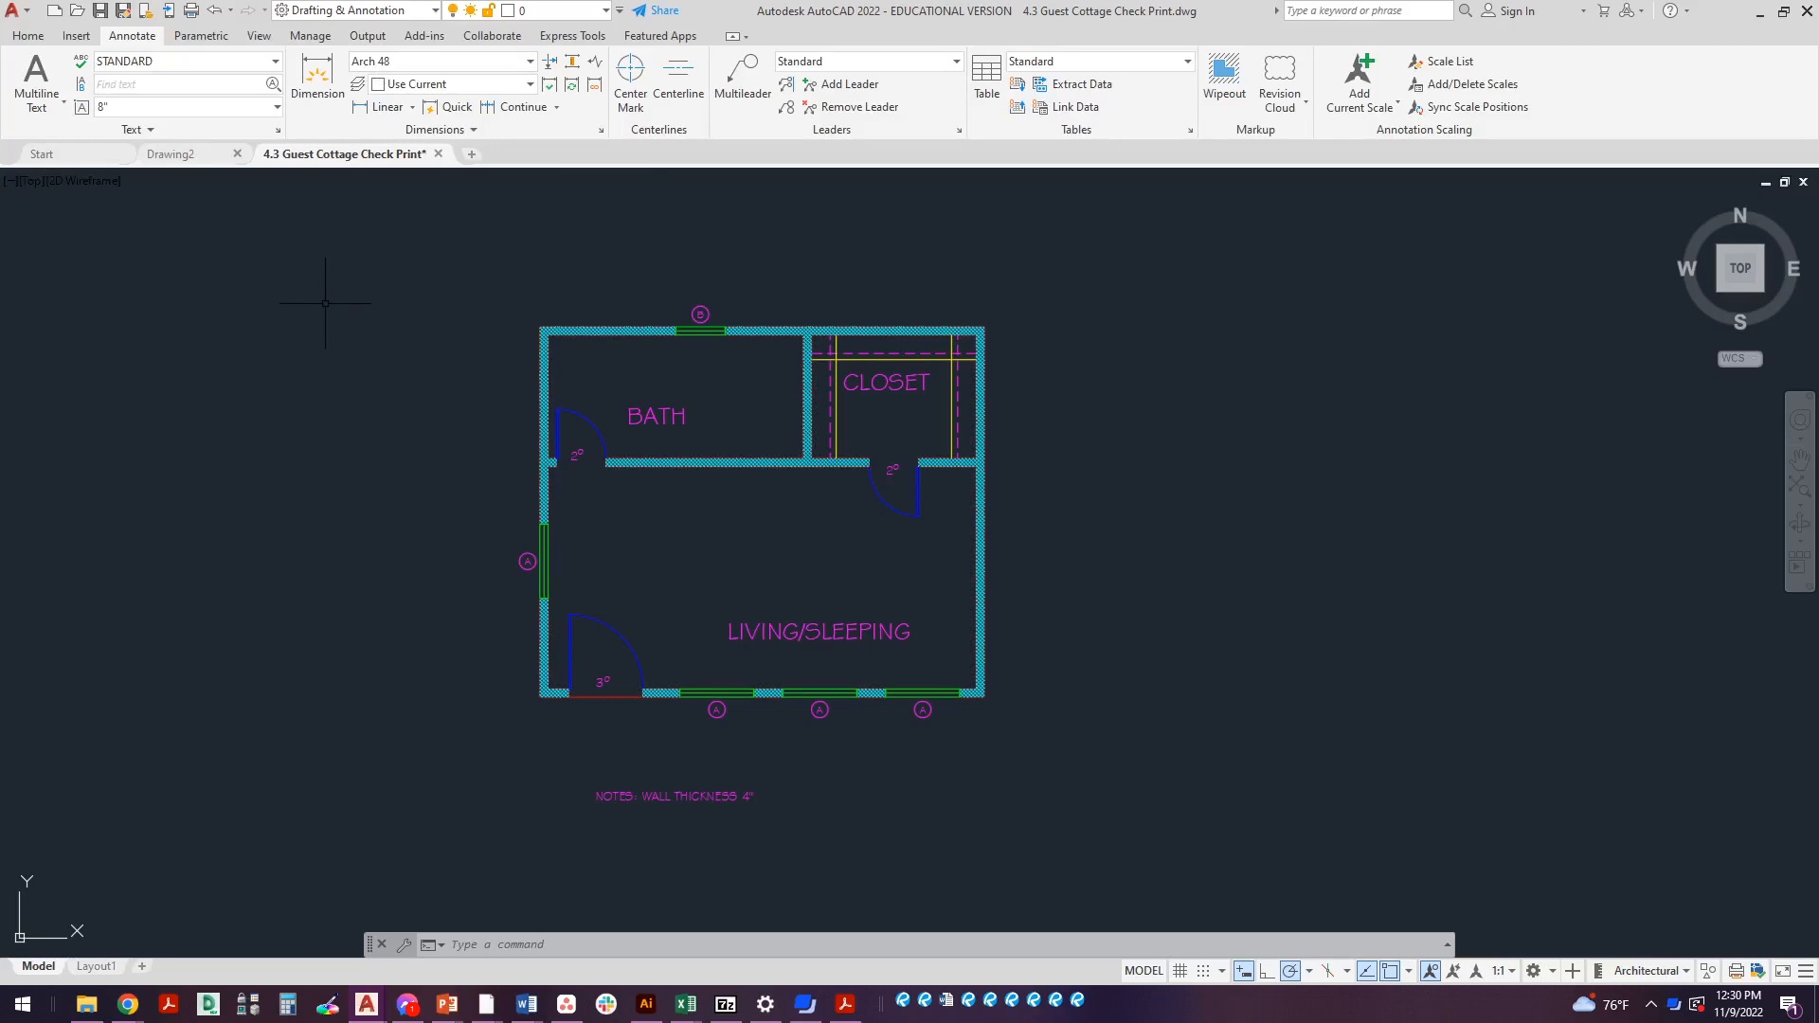
mouse_move(1351, 271)
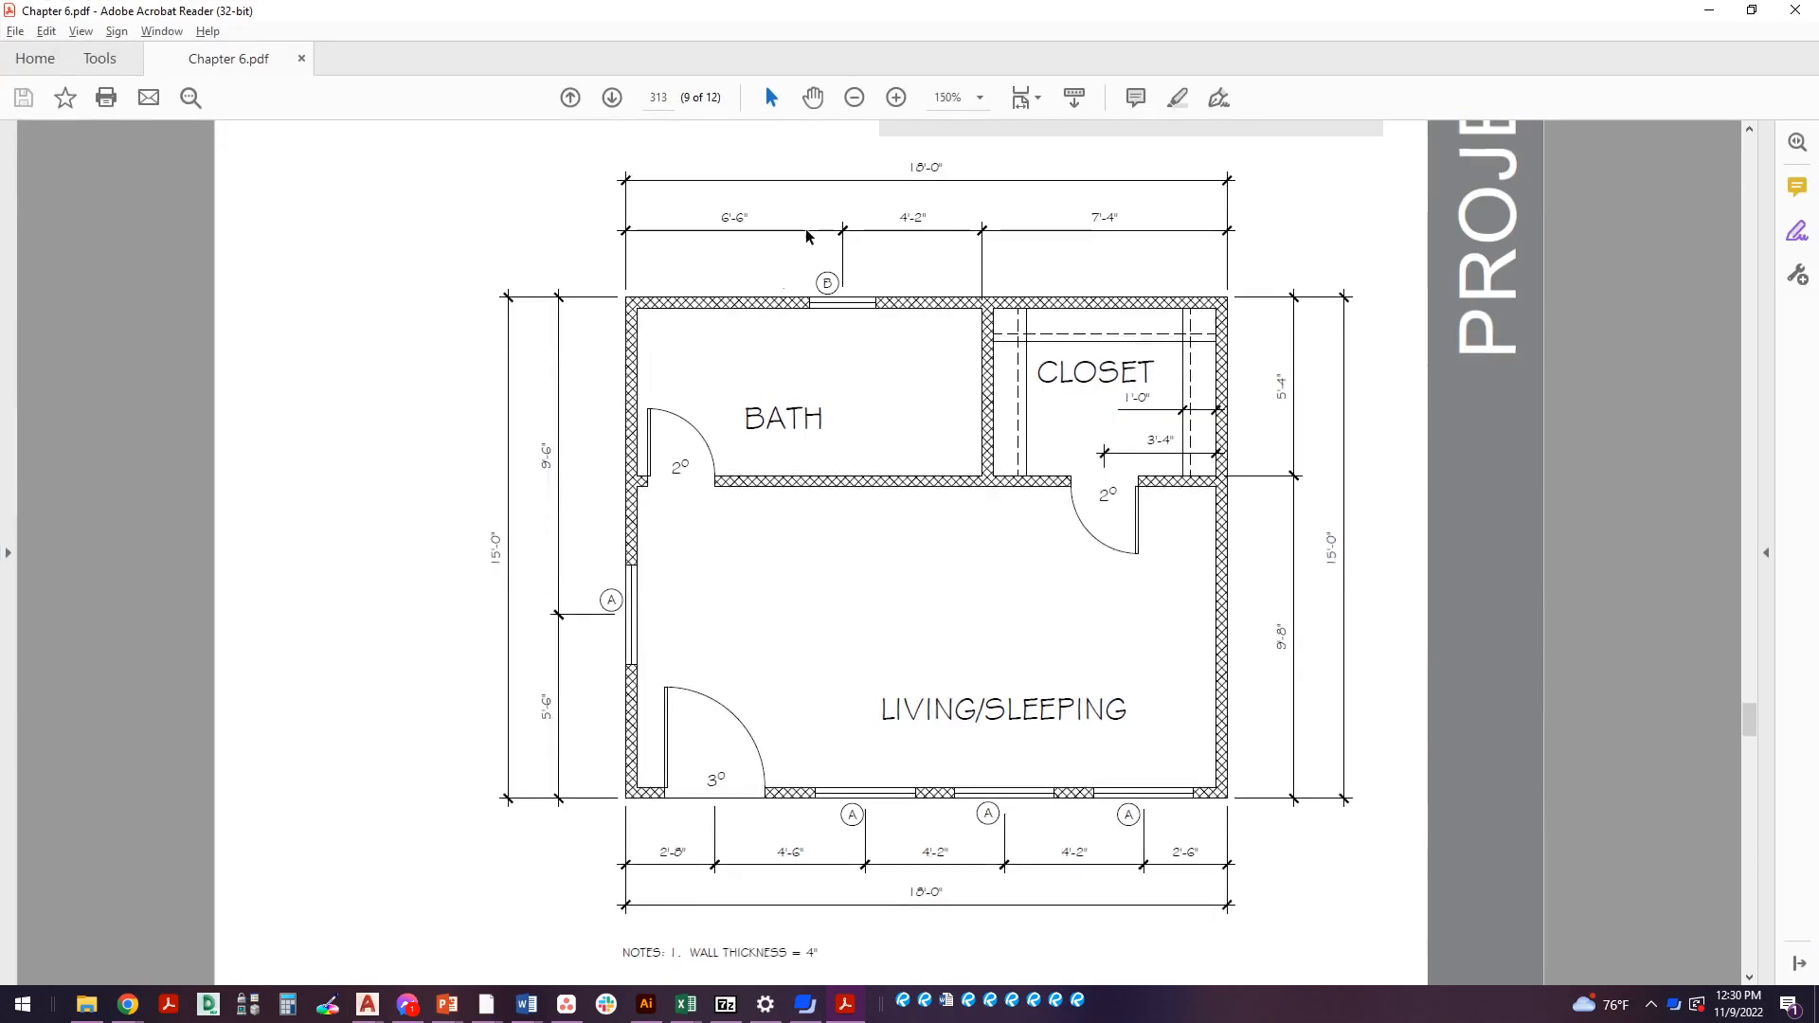
mouse_move(796, 721)
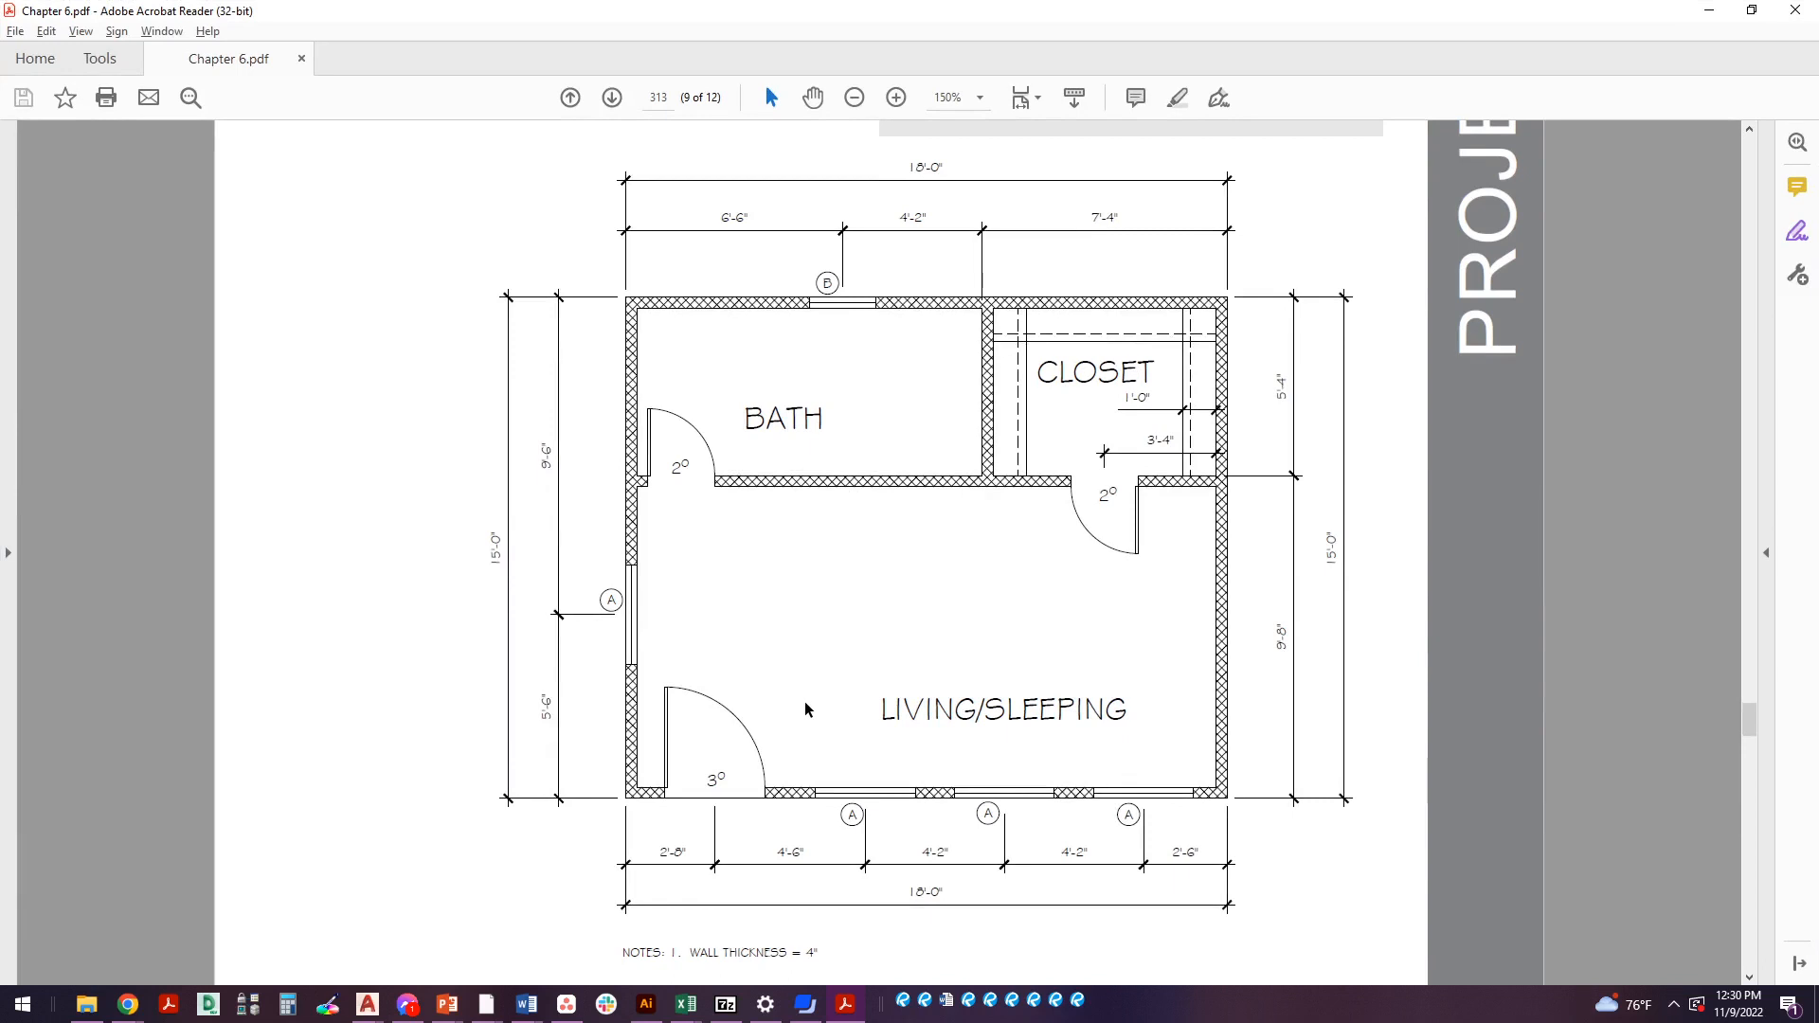
mouse_move(887, 803)
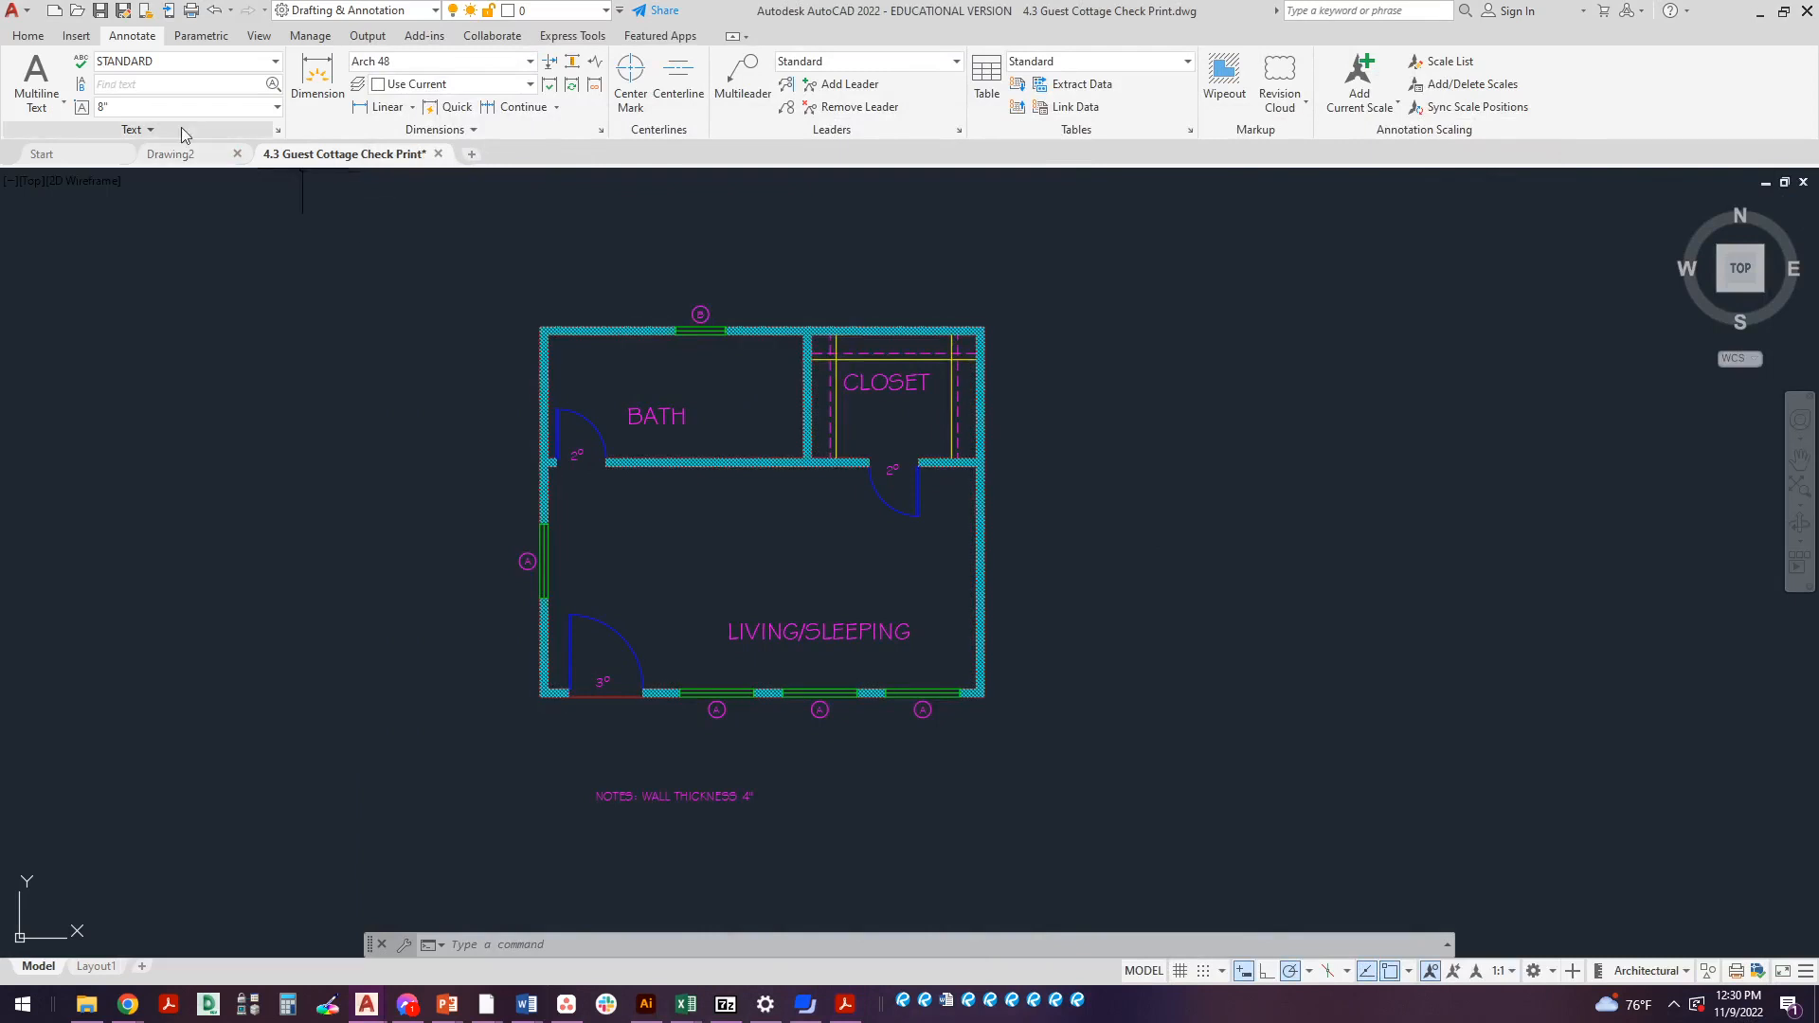
Create a new layer named Dimension in the Layer Properties Manager
click(27, 34)
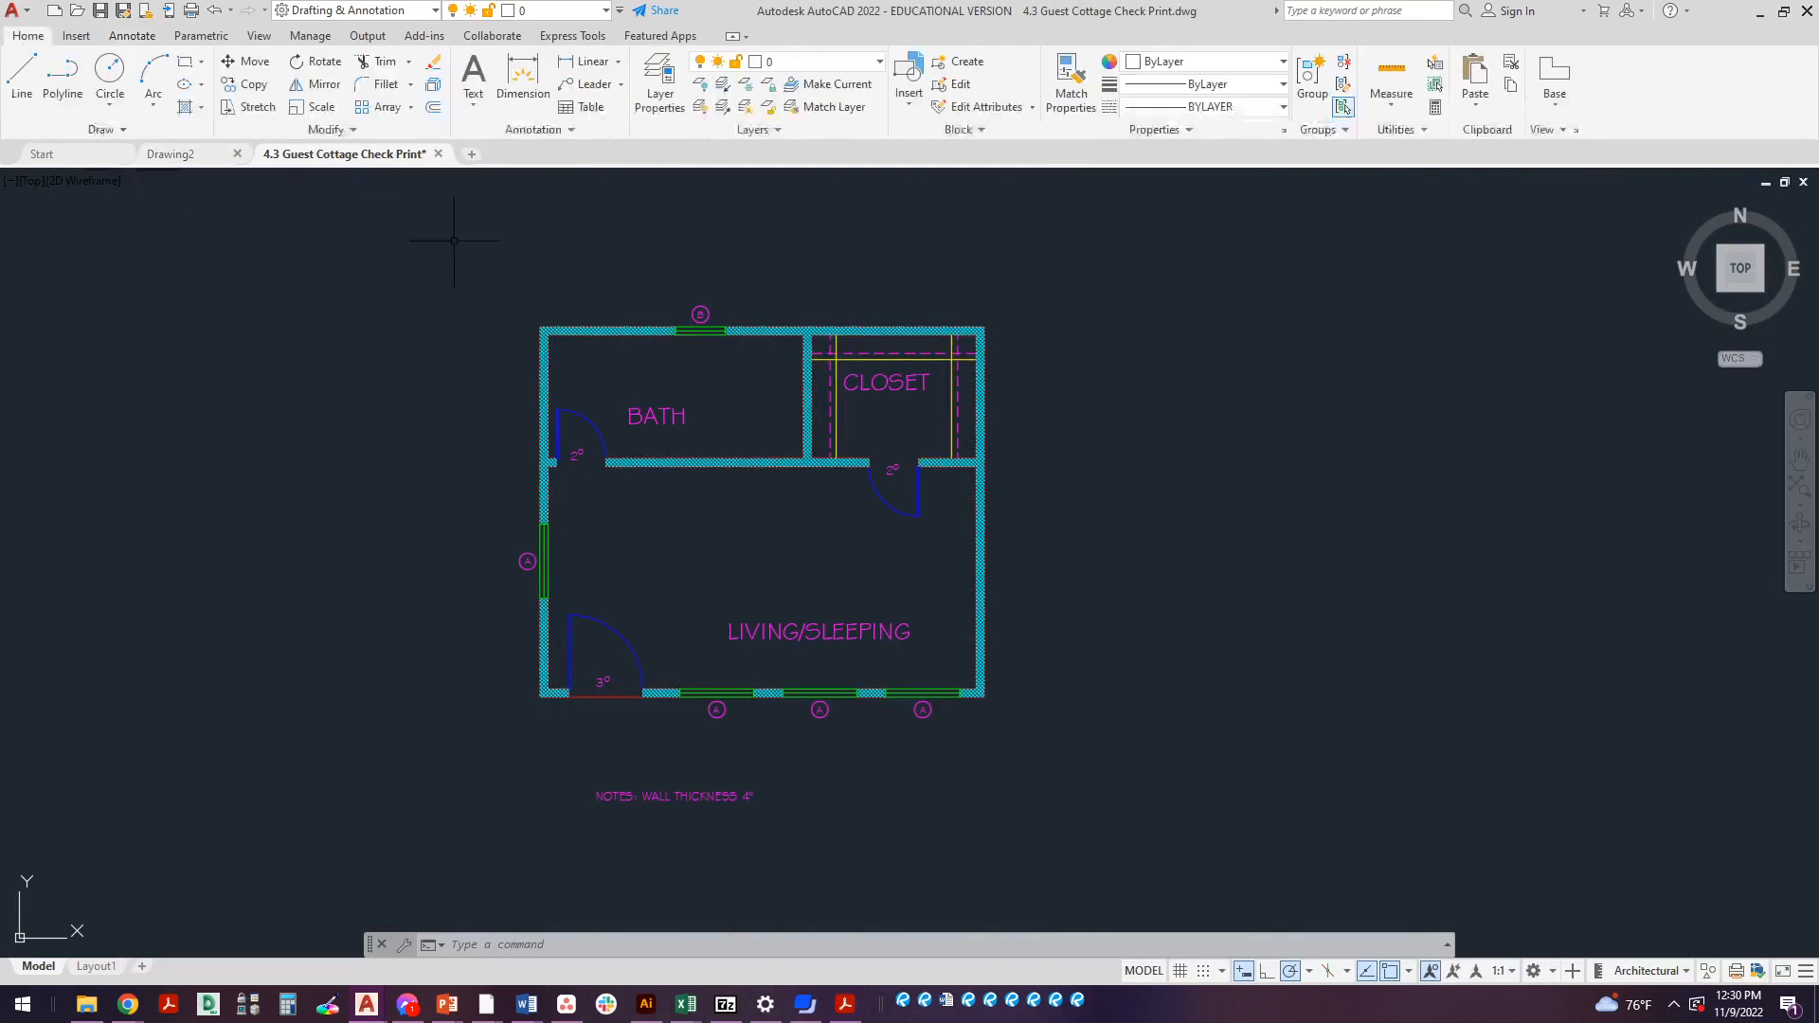
click(659, 83)
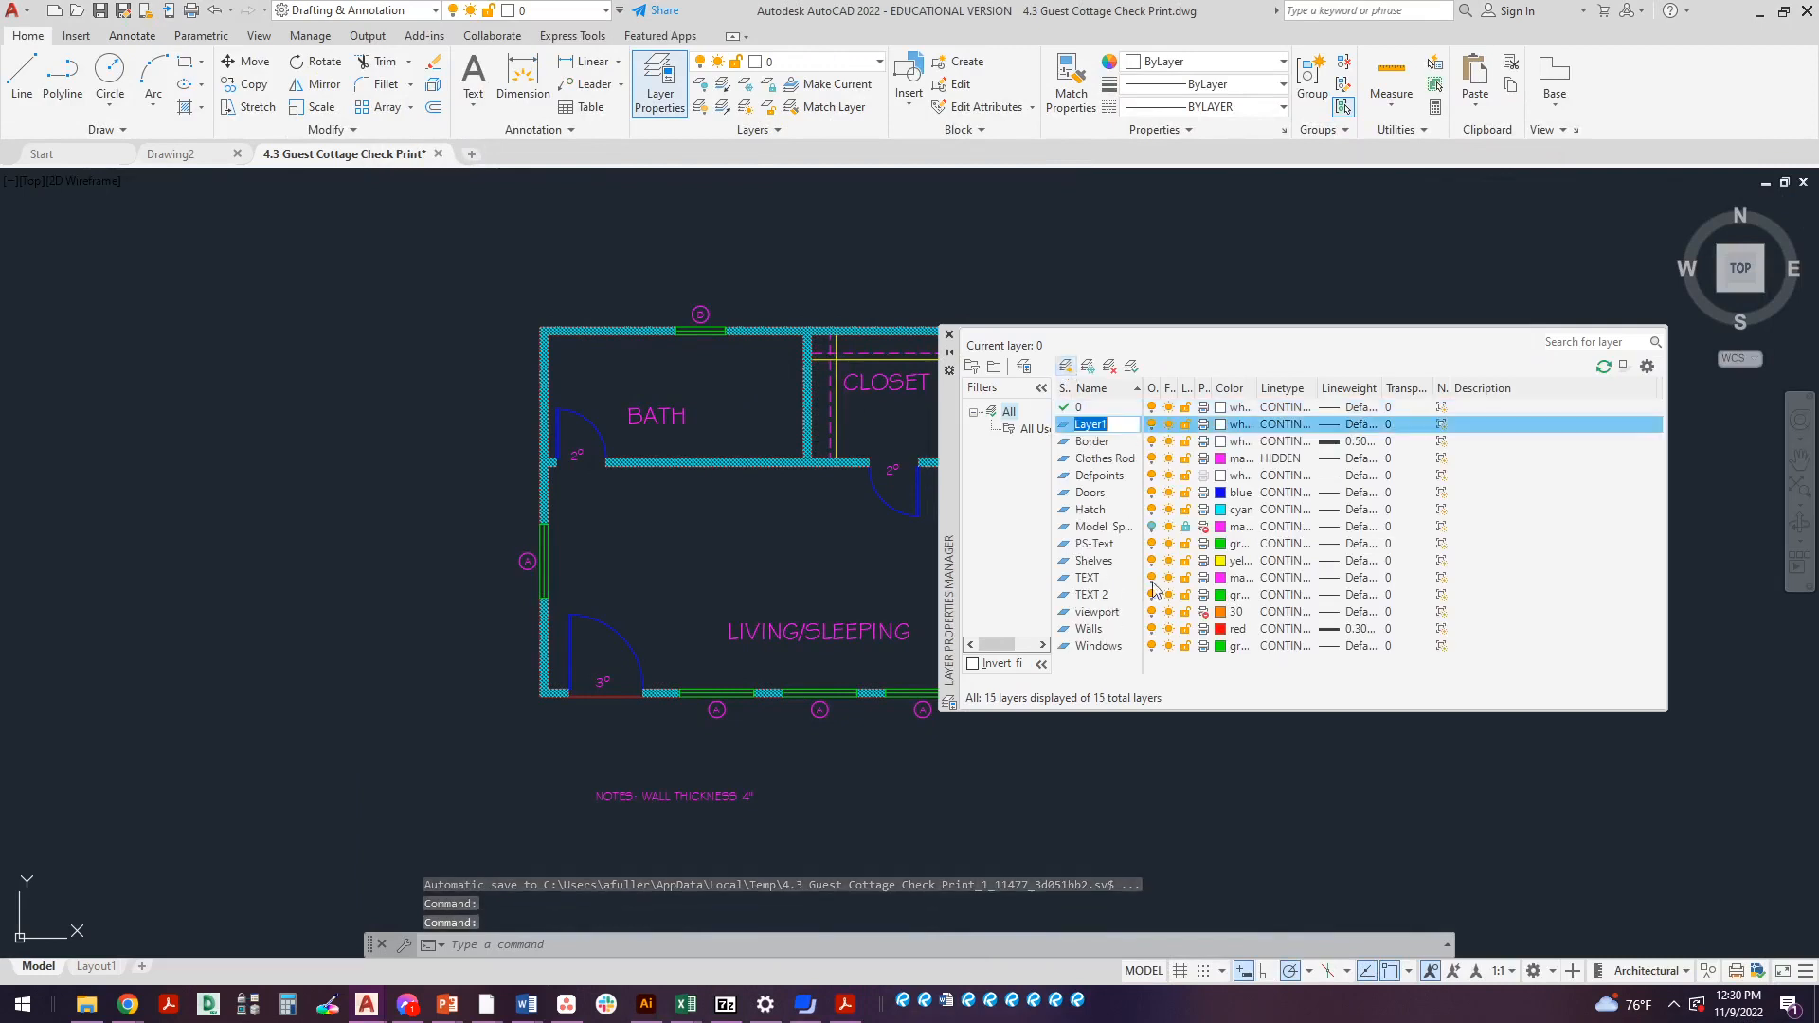
text(Dimension)
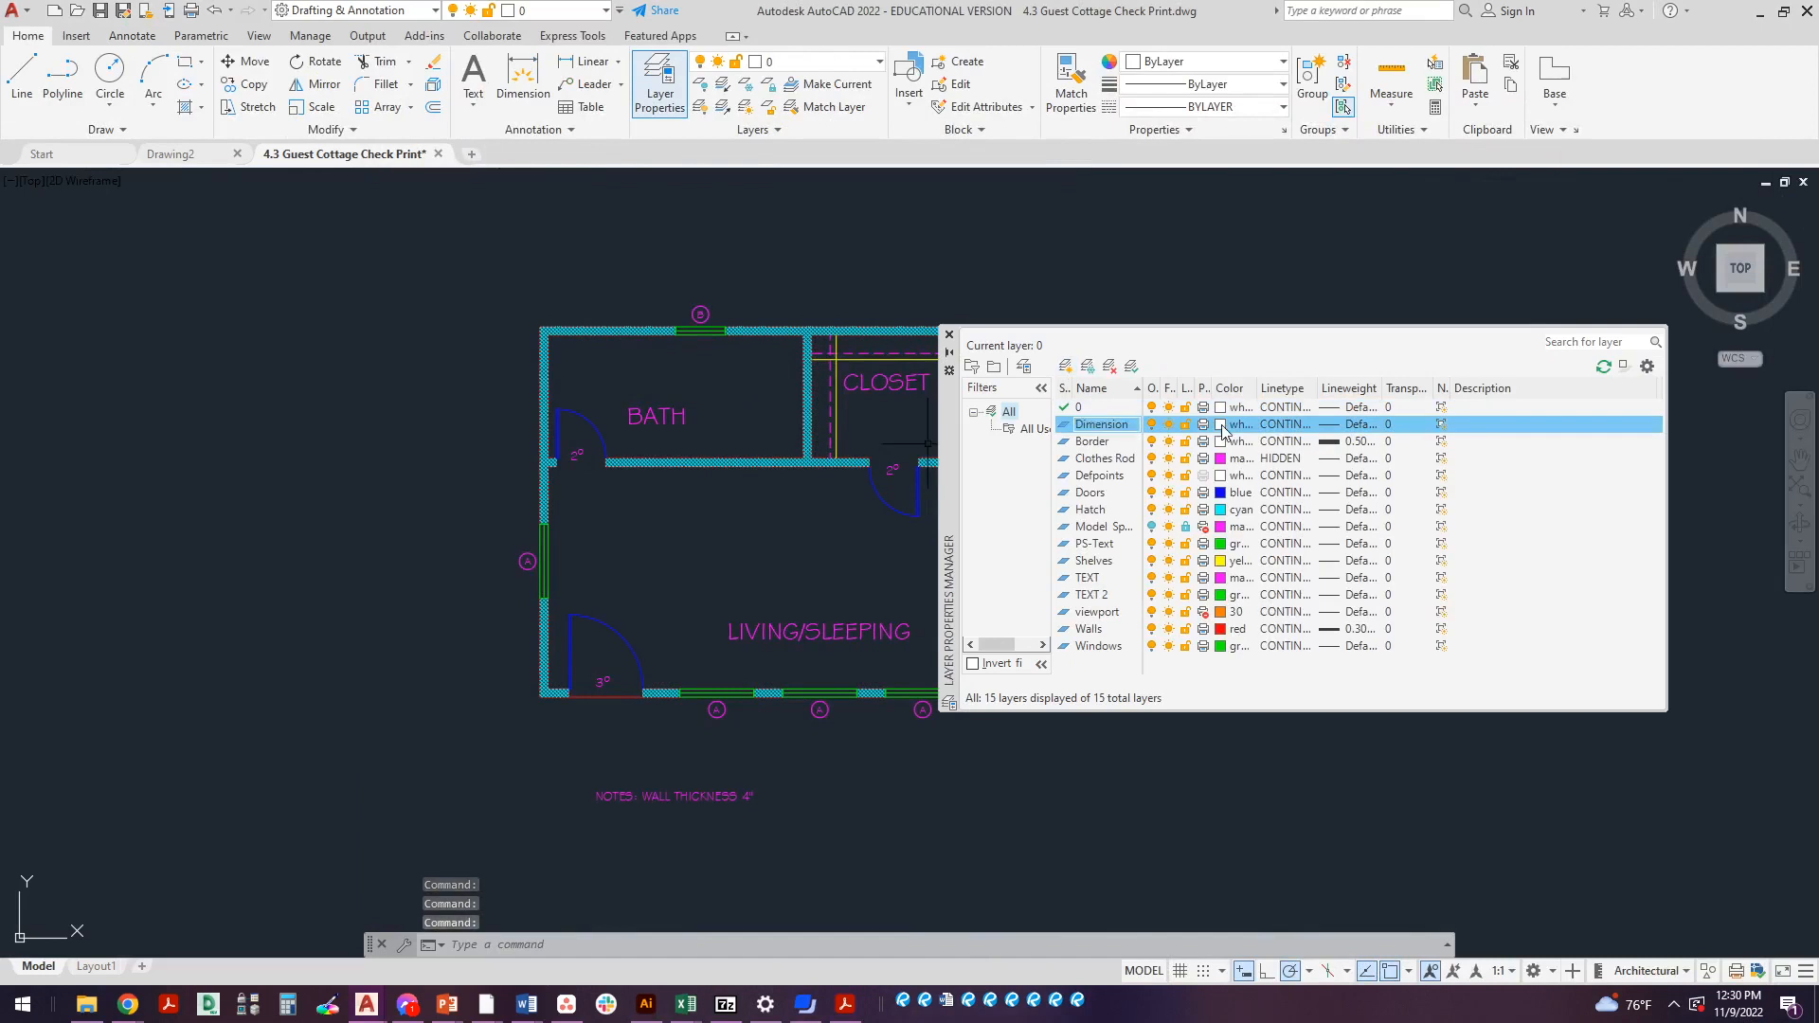
Set the Dimension layer's colour to red, after trying other swatches including green
click(1220, 422)
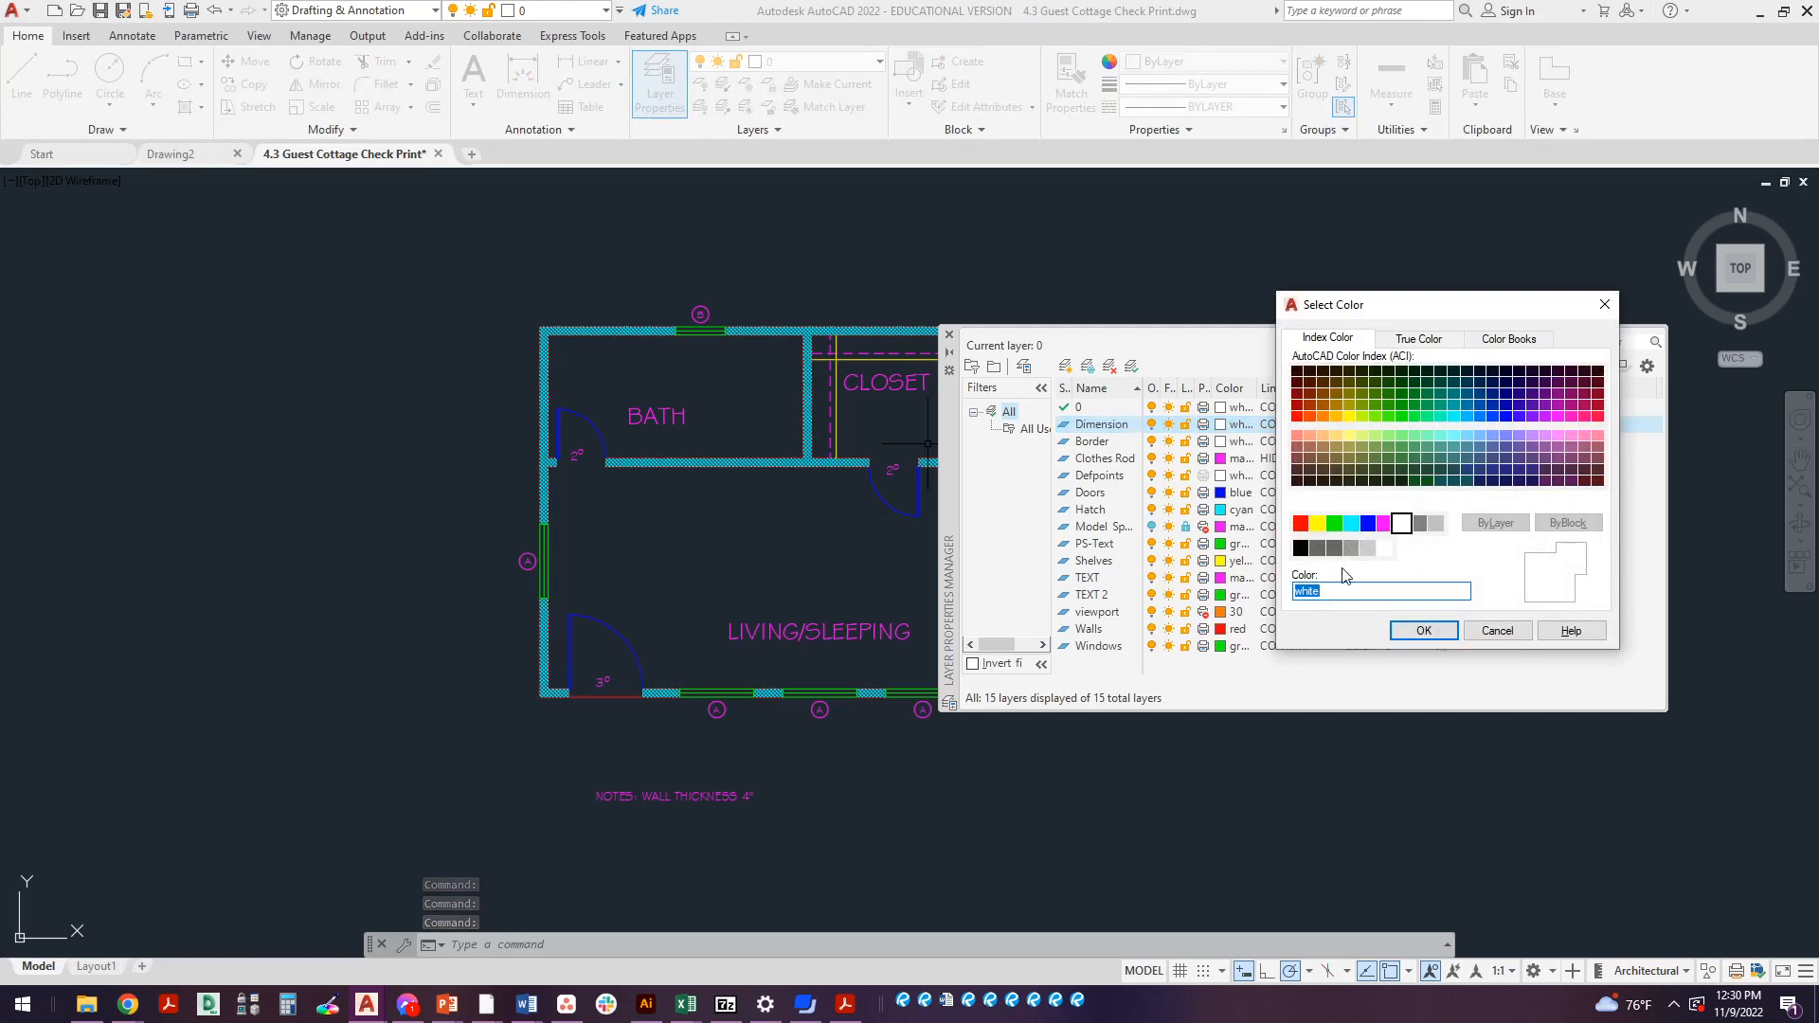
click(1349, 523)
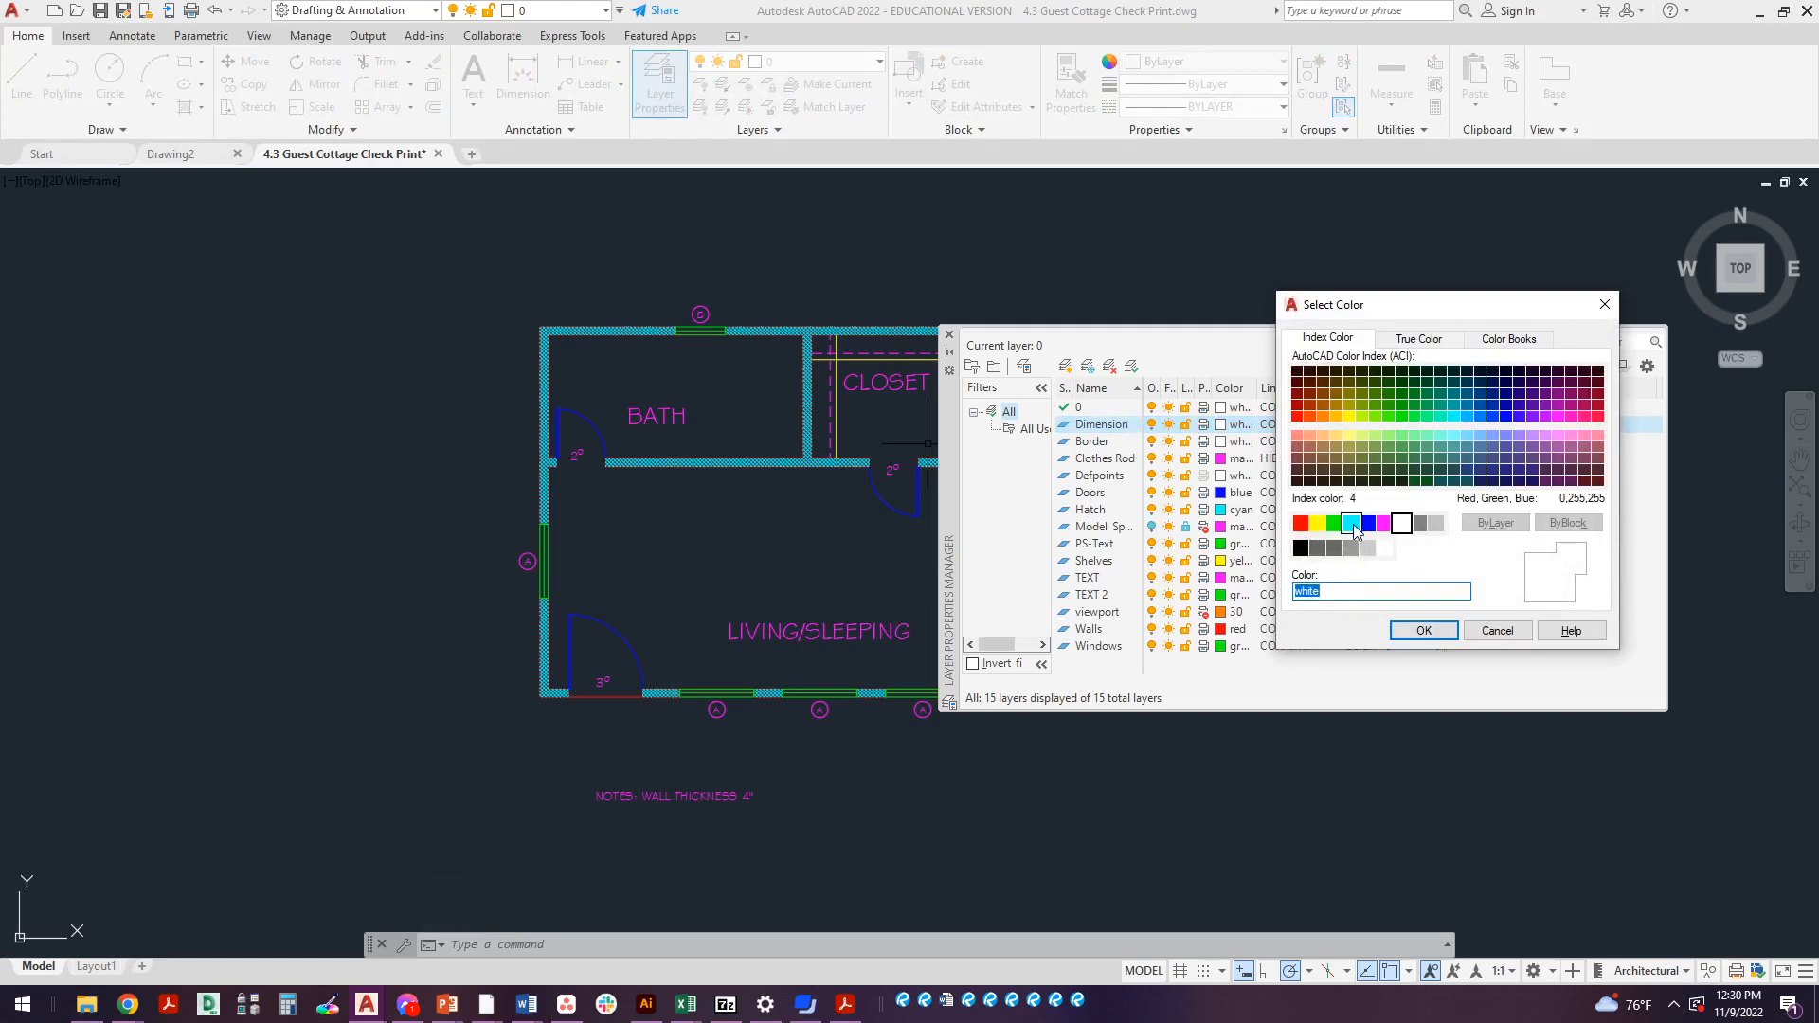
click(1332, 523)
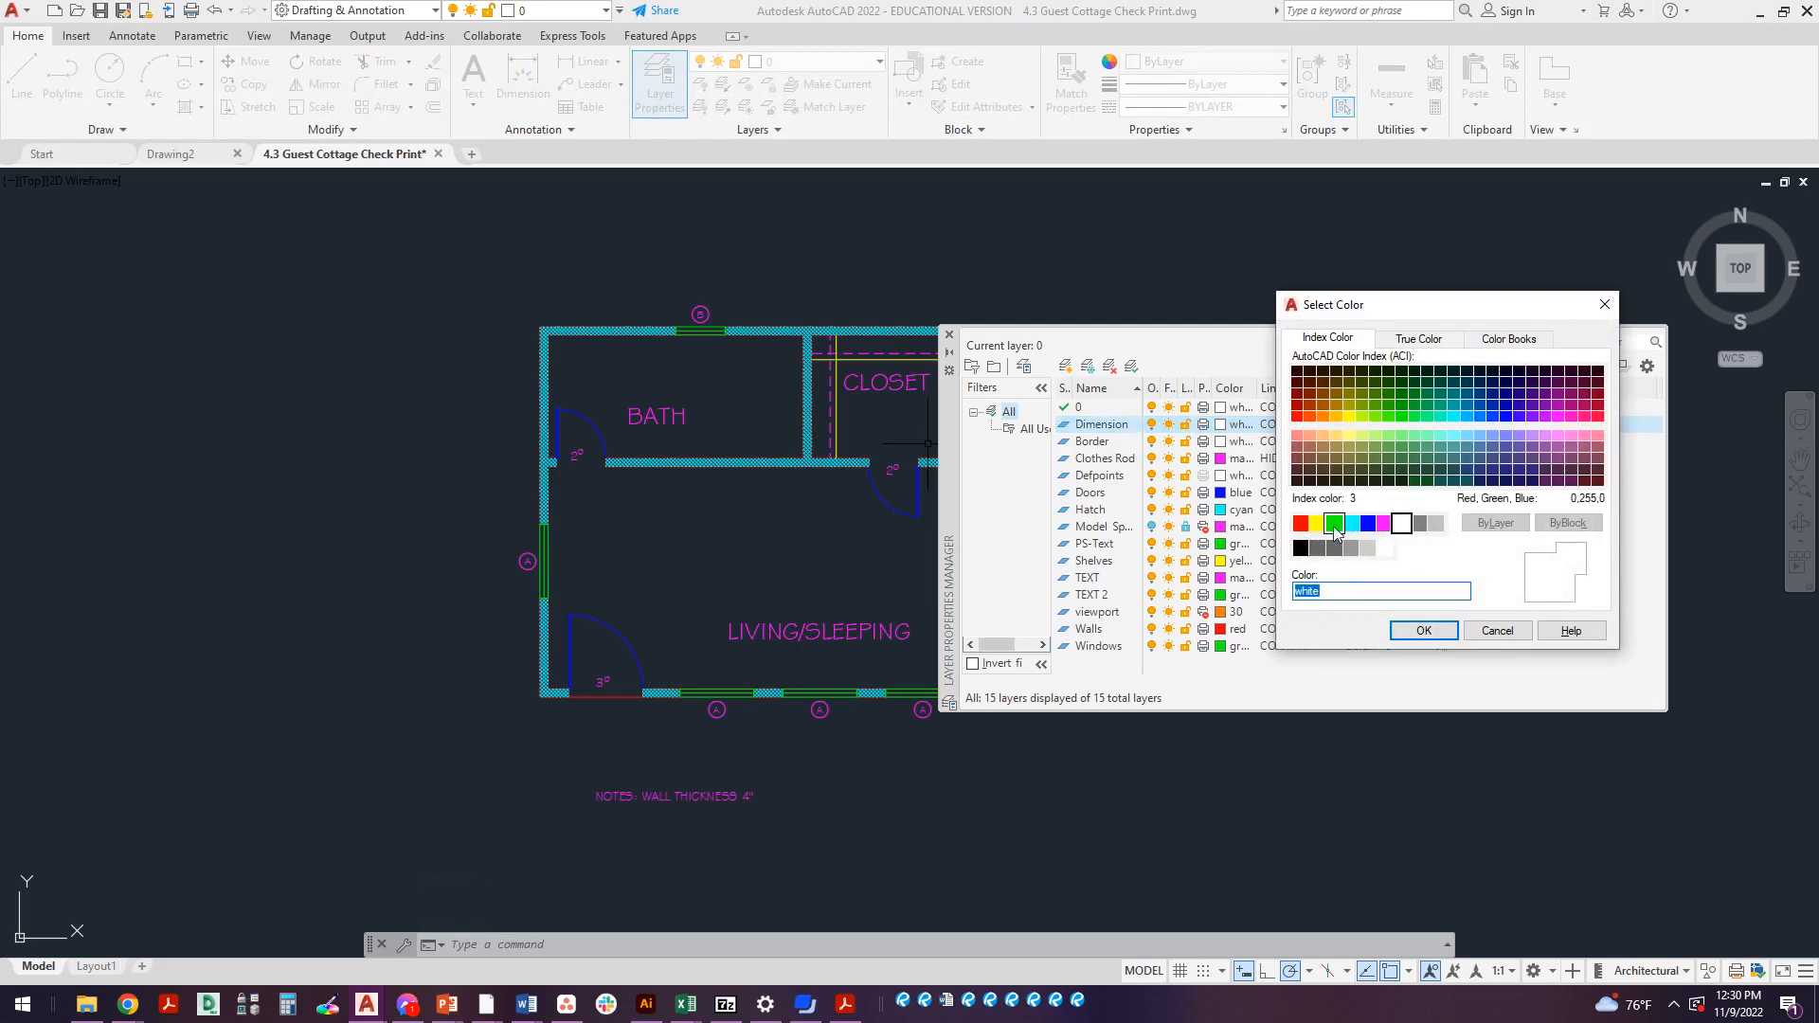
click(1334, 522)
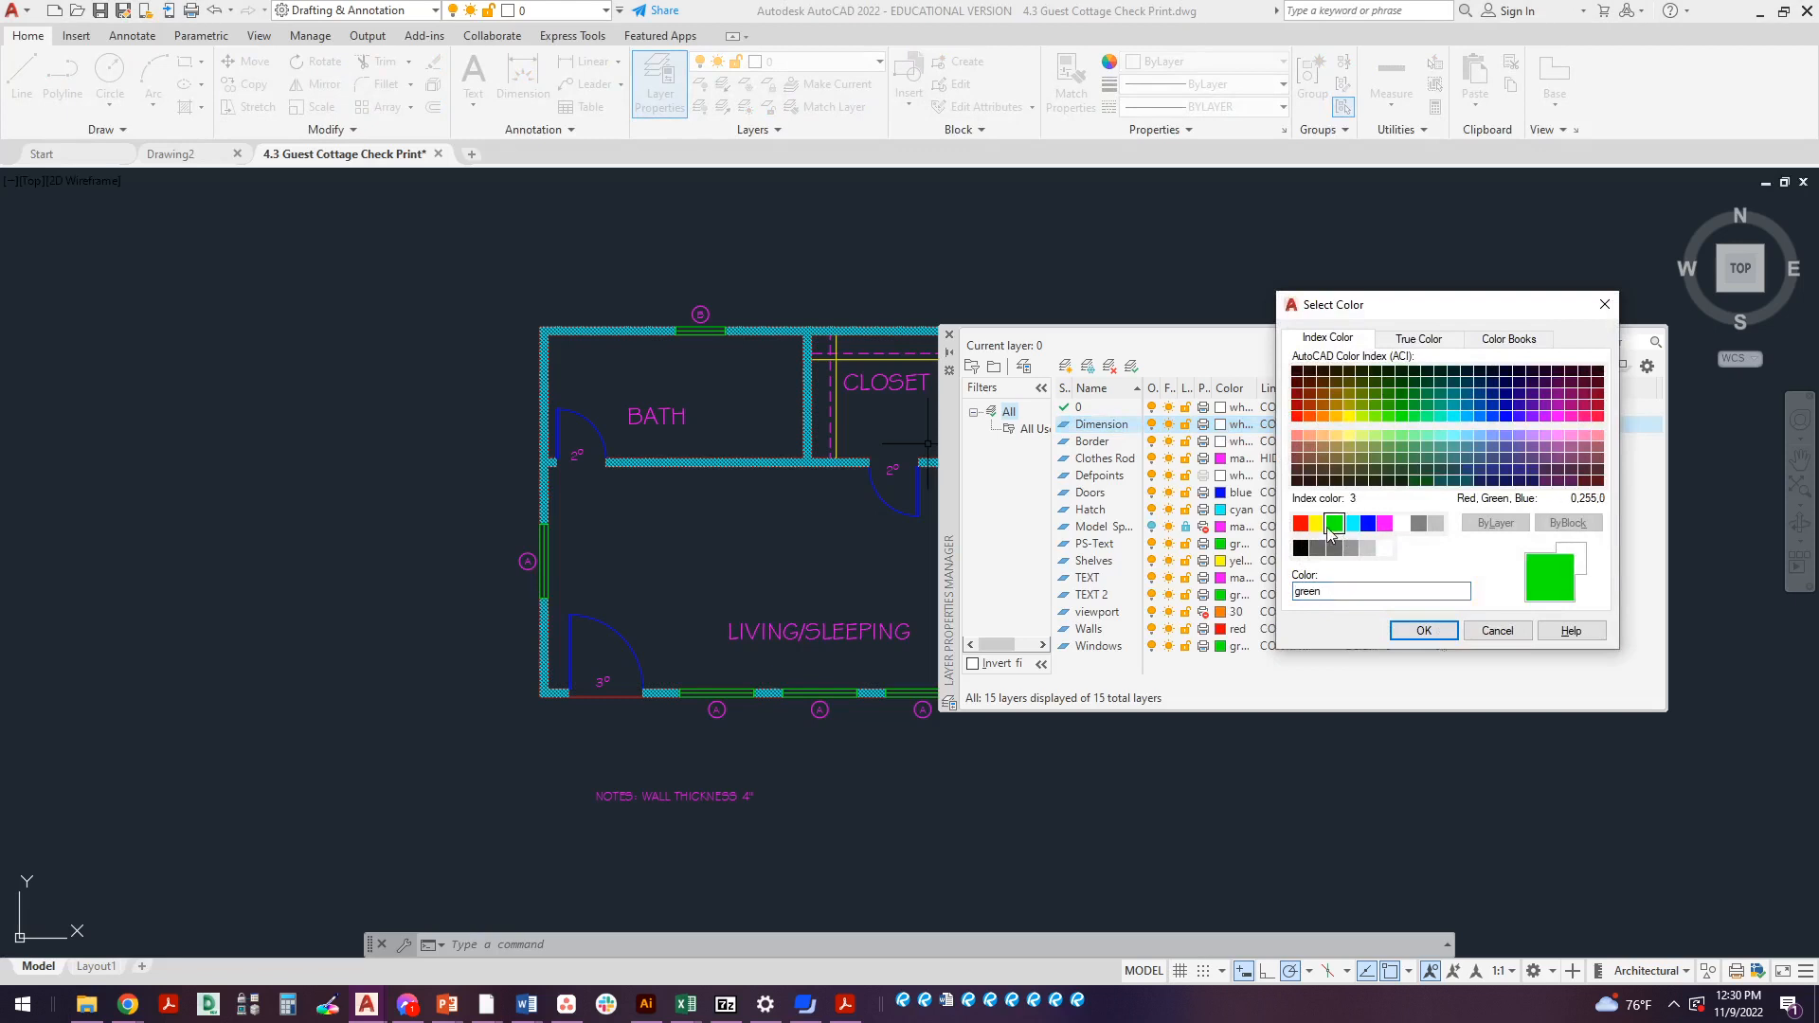
click(1299, 522)
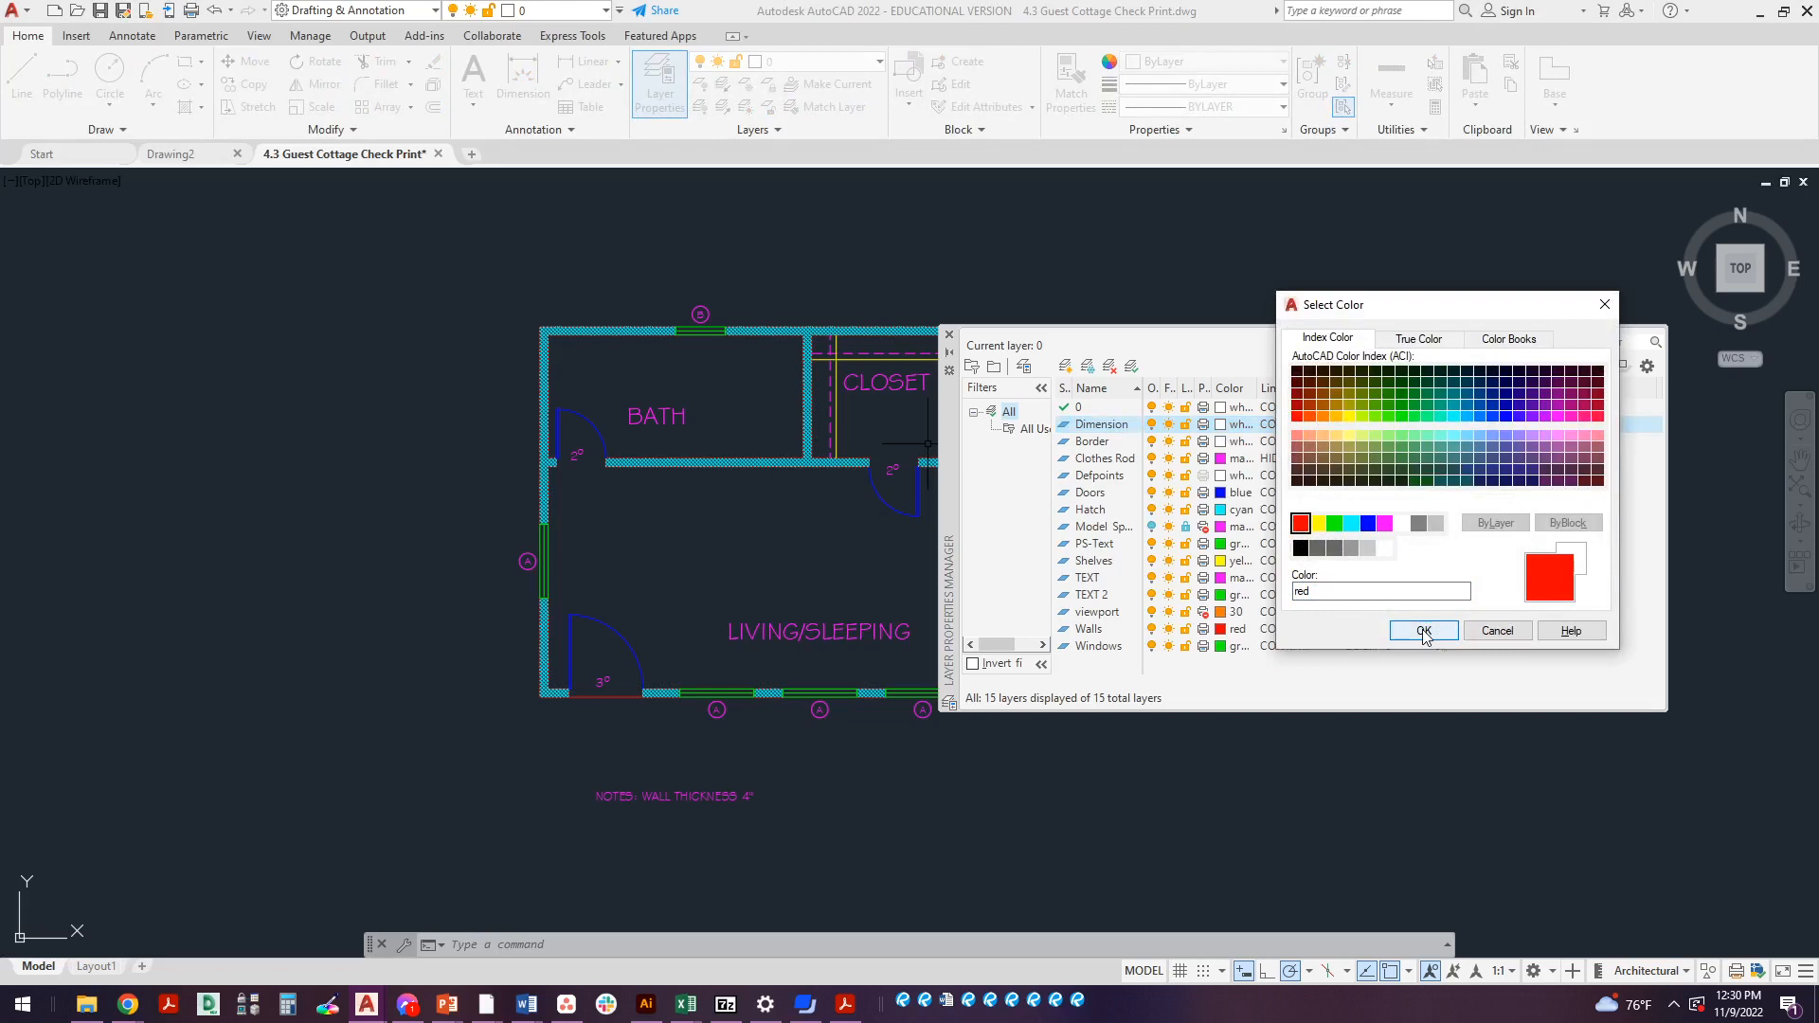
click(1421, 629)
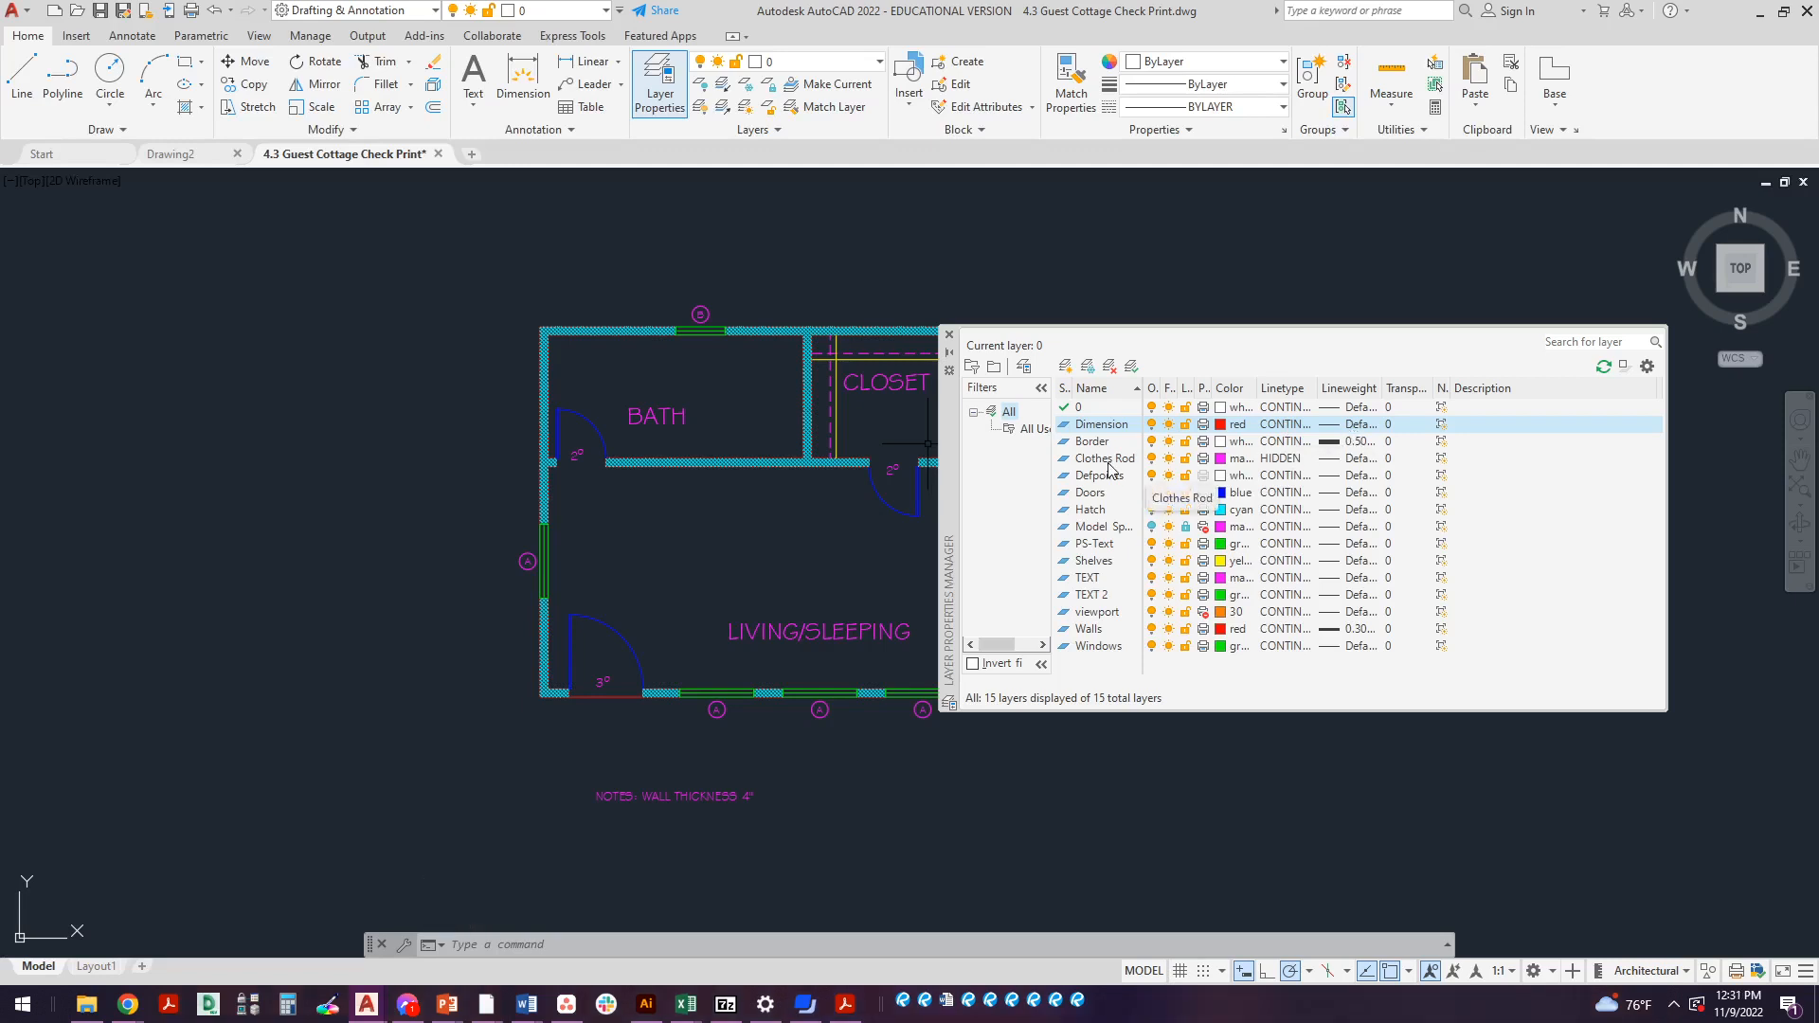
Create a Dimension Offset layer coloured yellow and make it current
click(1102, 423)
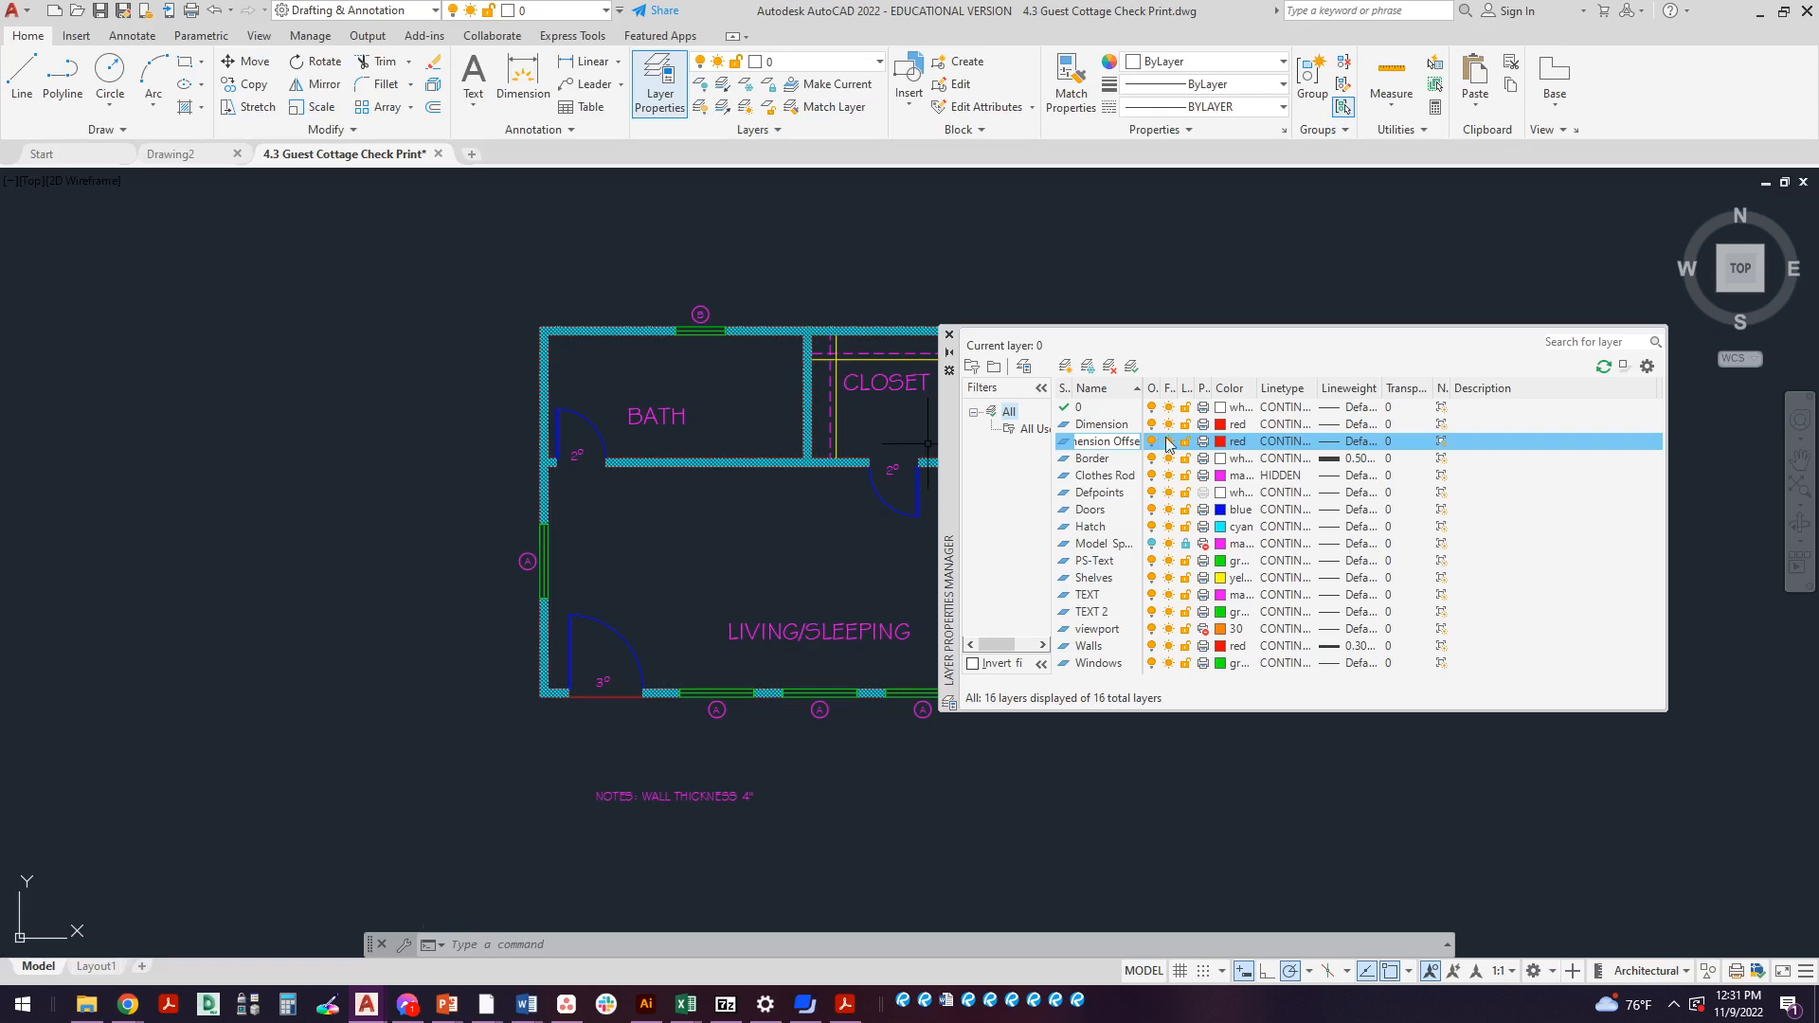
click(1203, 441)
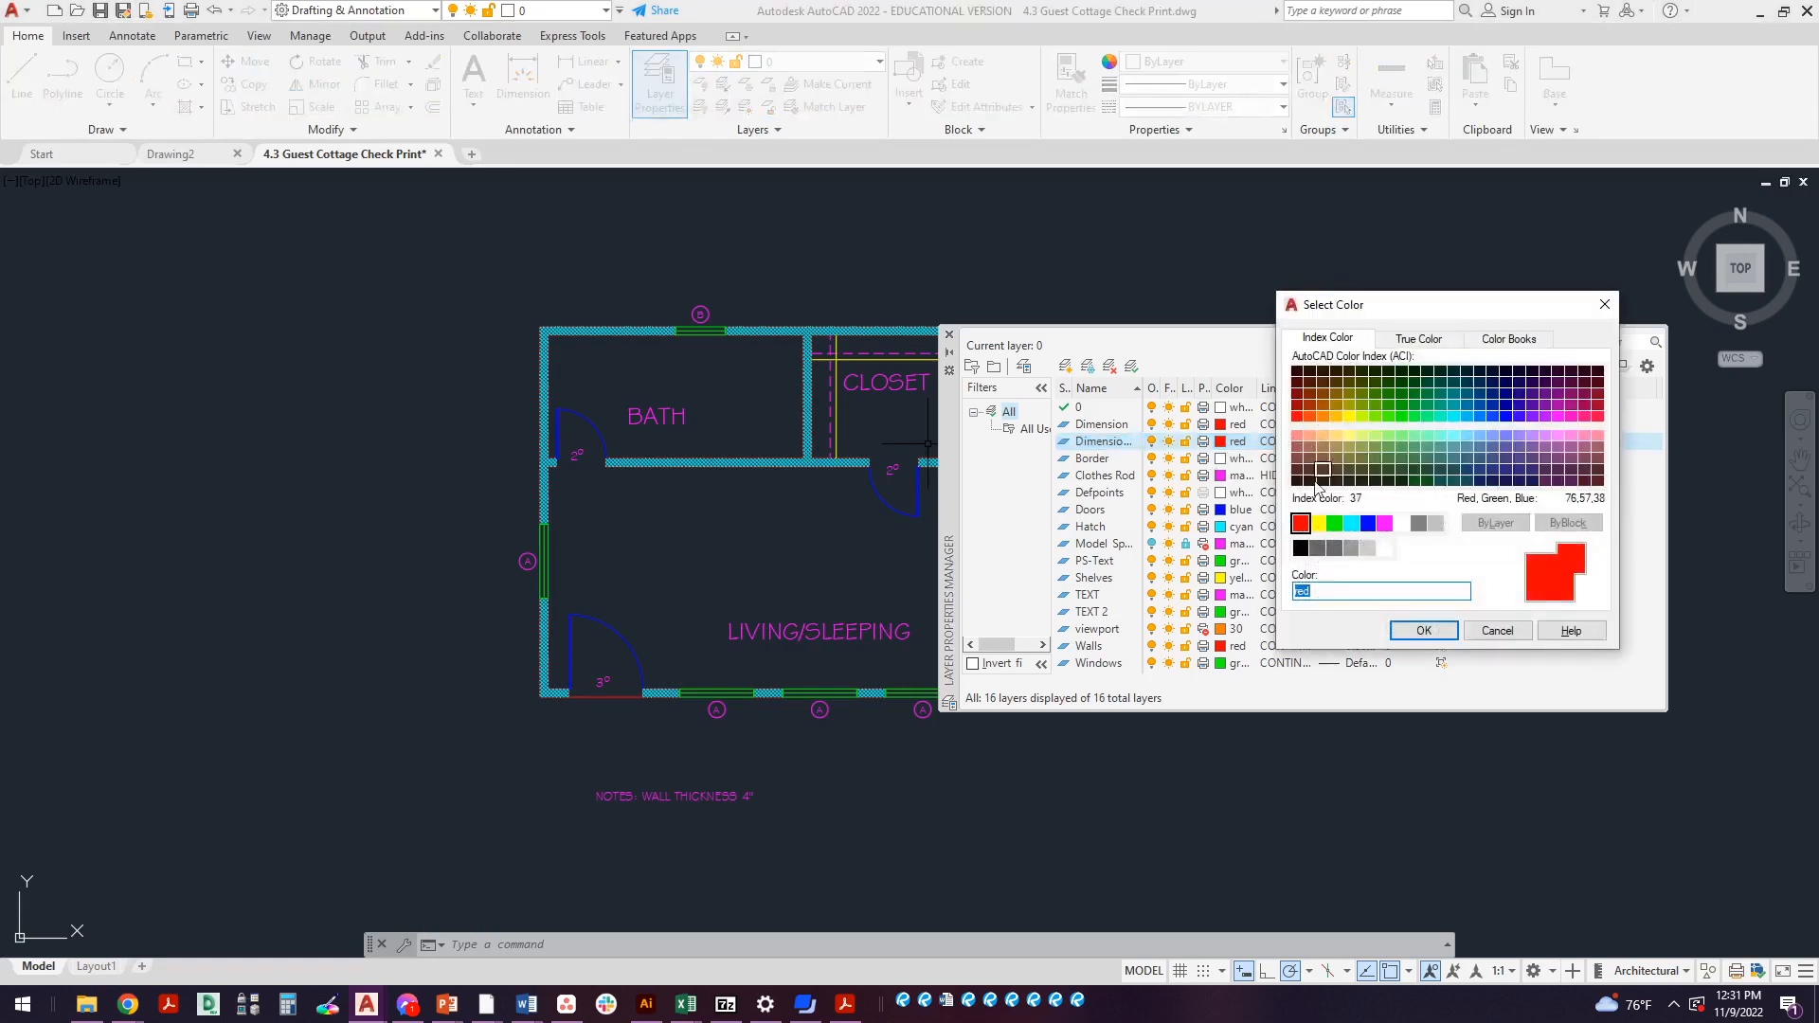
click(1316, 523)
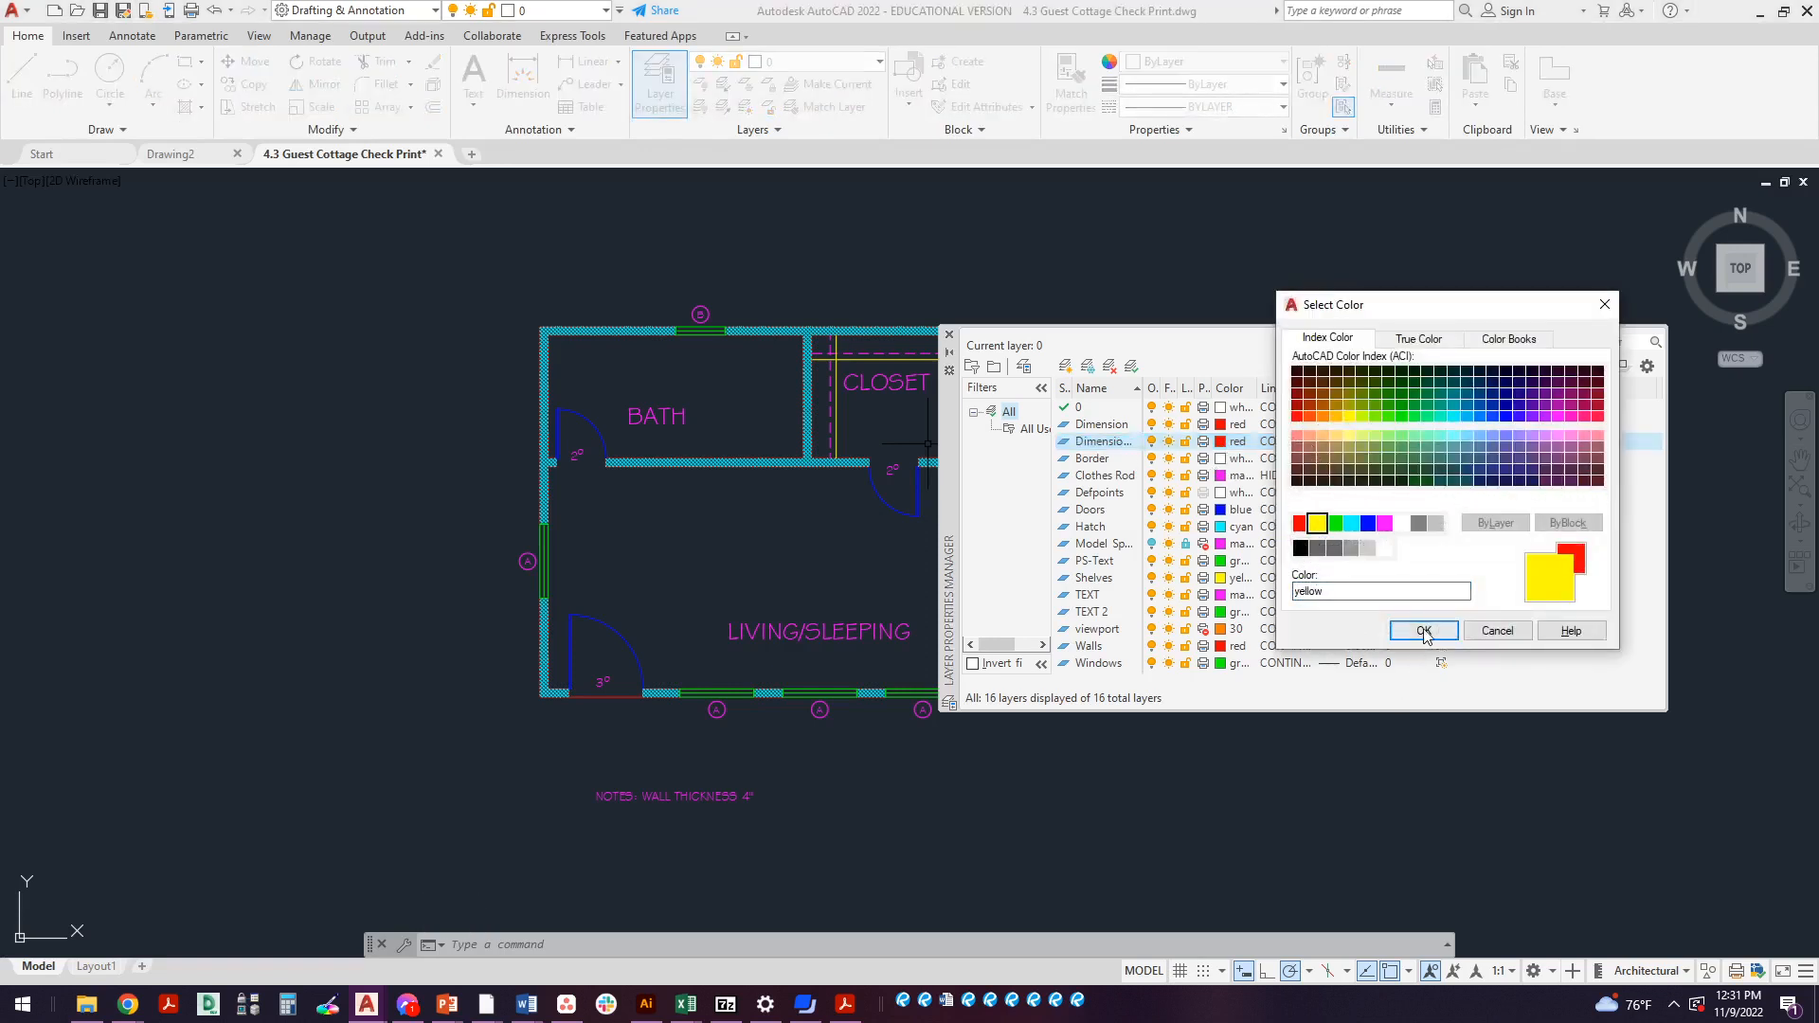
click(1423, 629)
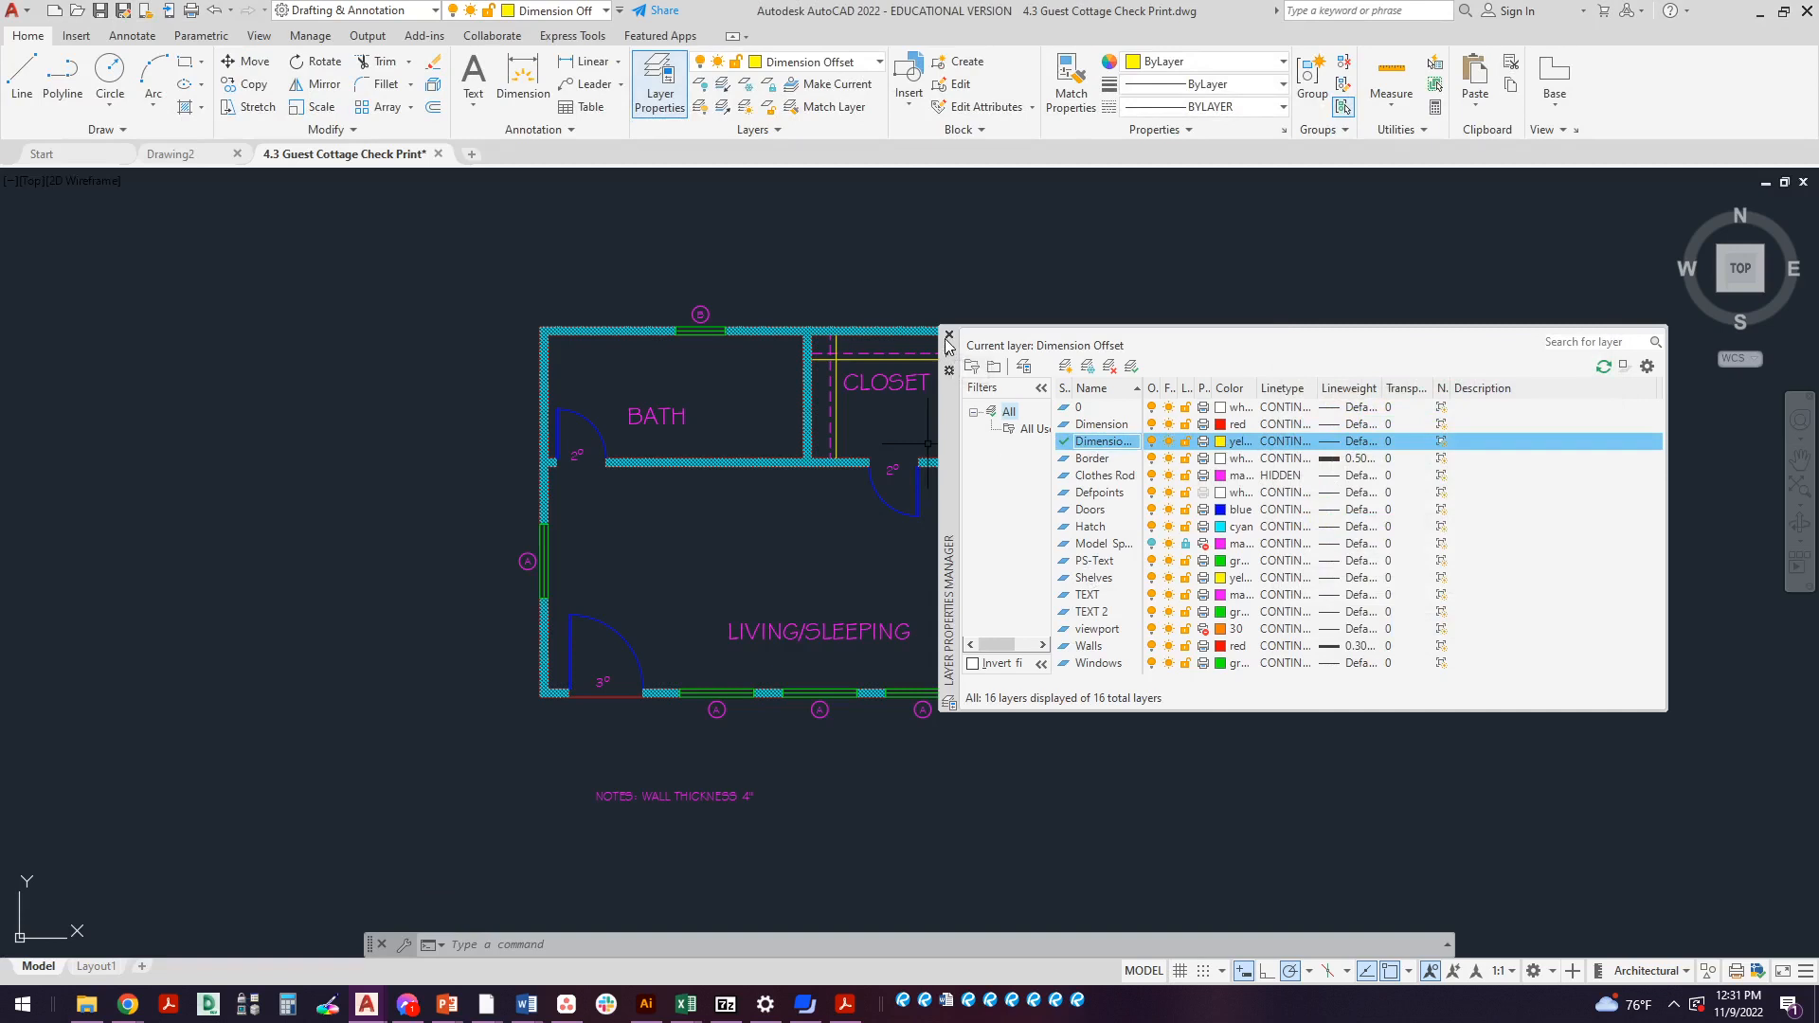
Close the Layer Properties Manager and cancel the started wall rectangle
click(951, 337)
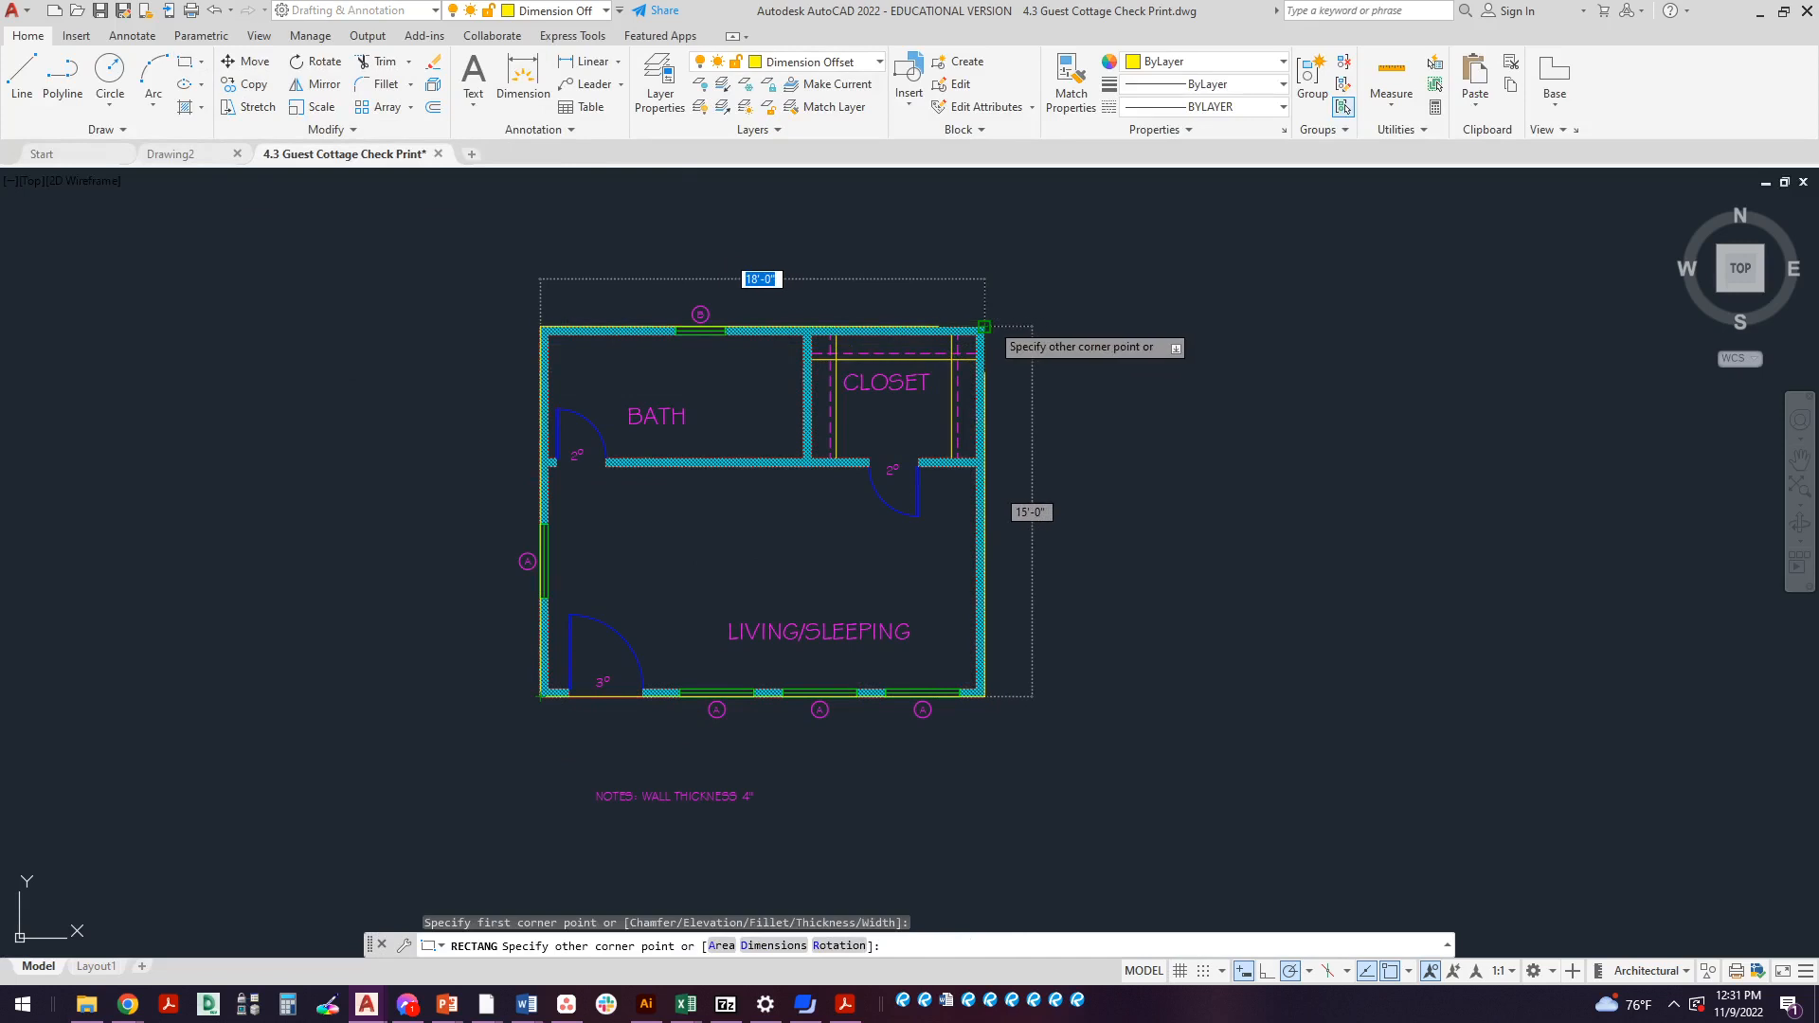
key(Escape)
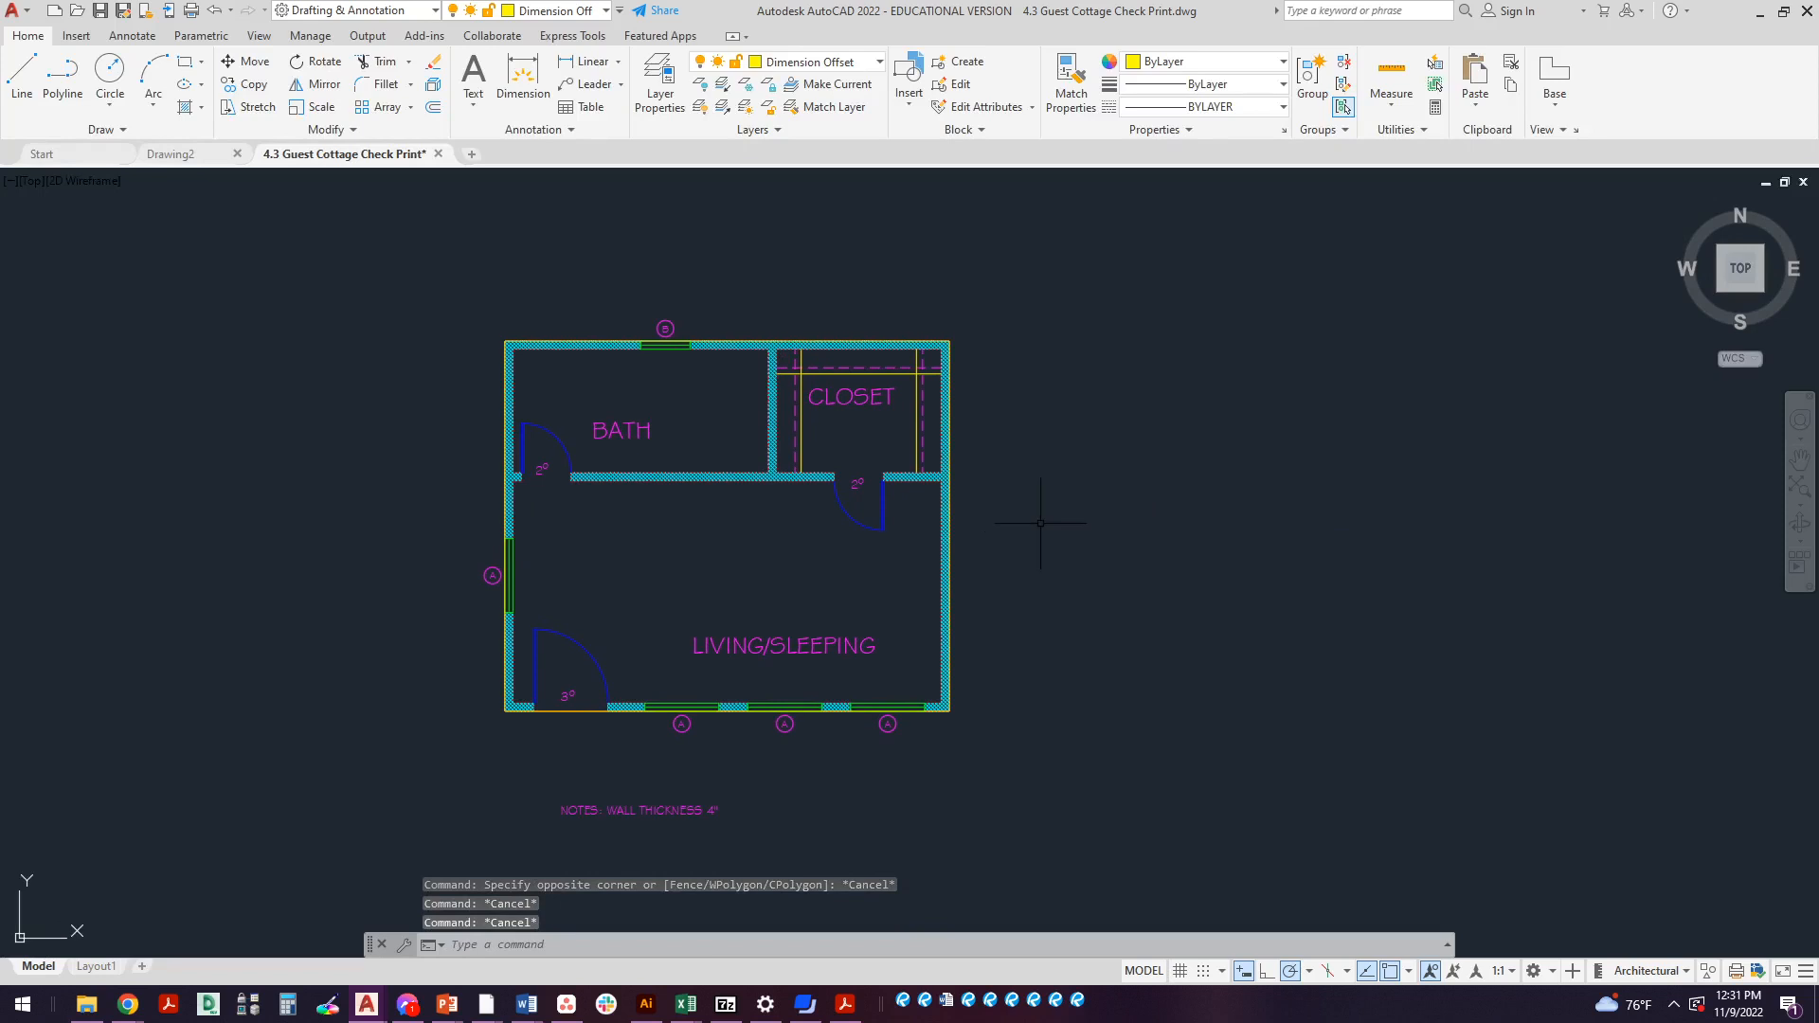
mouse_move(1036, 515)
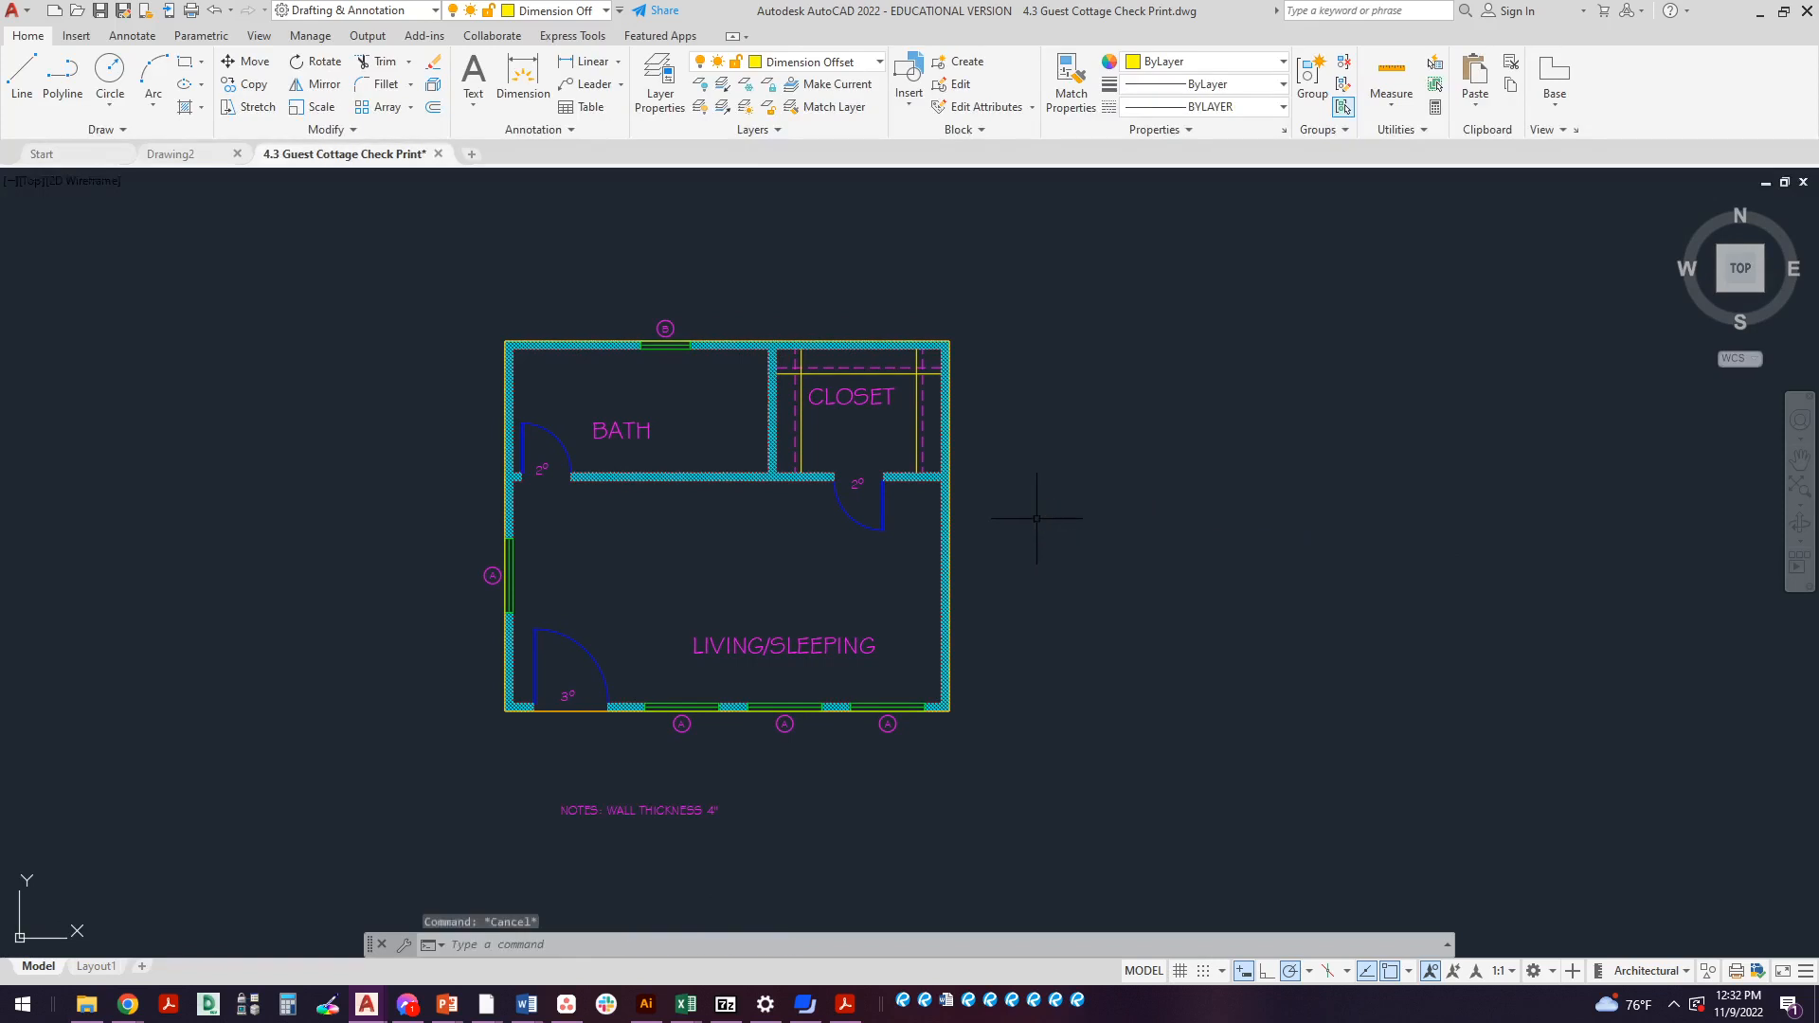
Offset the wall rectangle outward by 2'-3" and then 18" as dimension guides
text(2'-3">:)
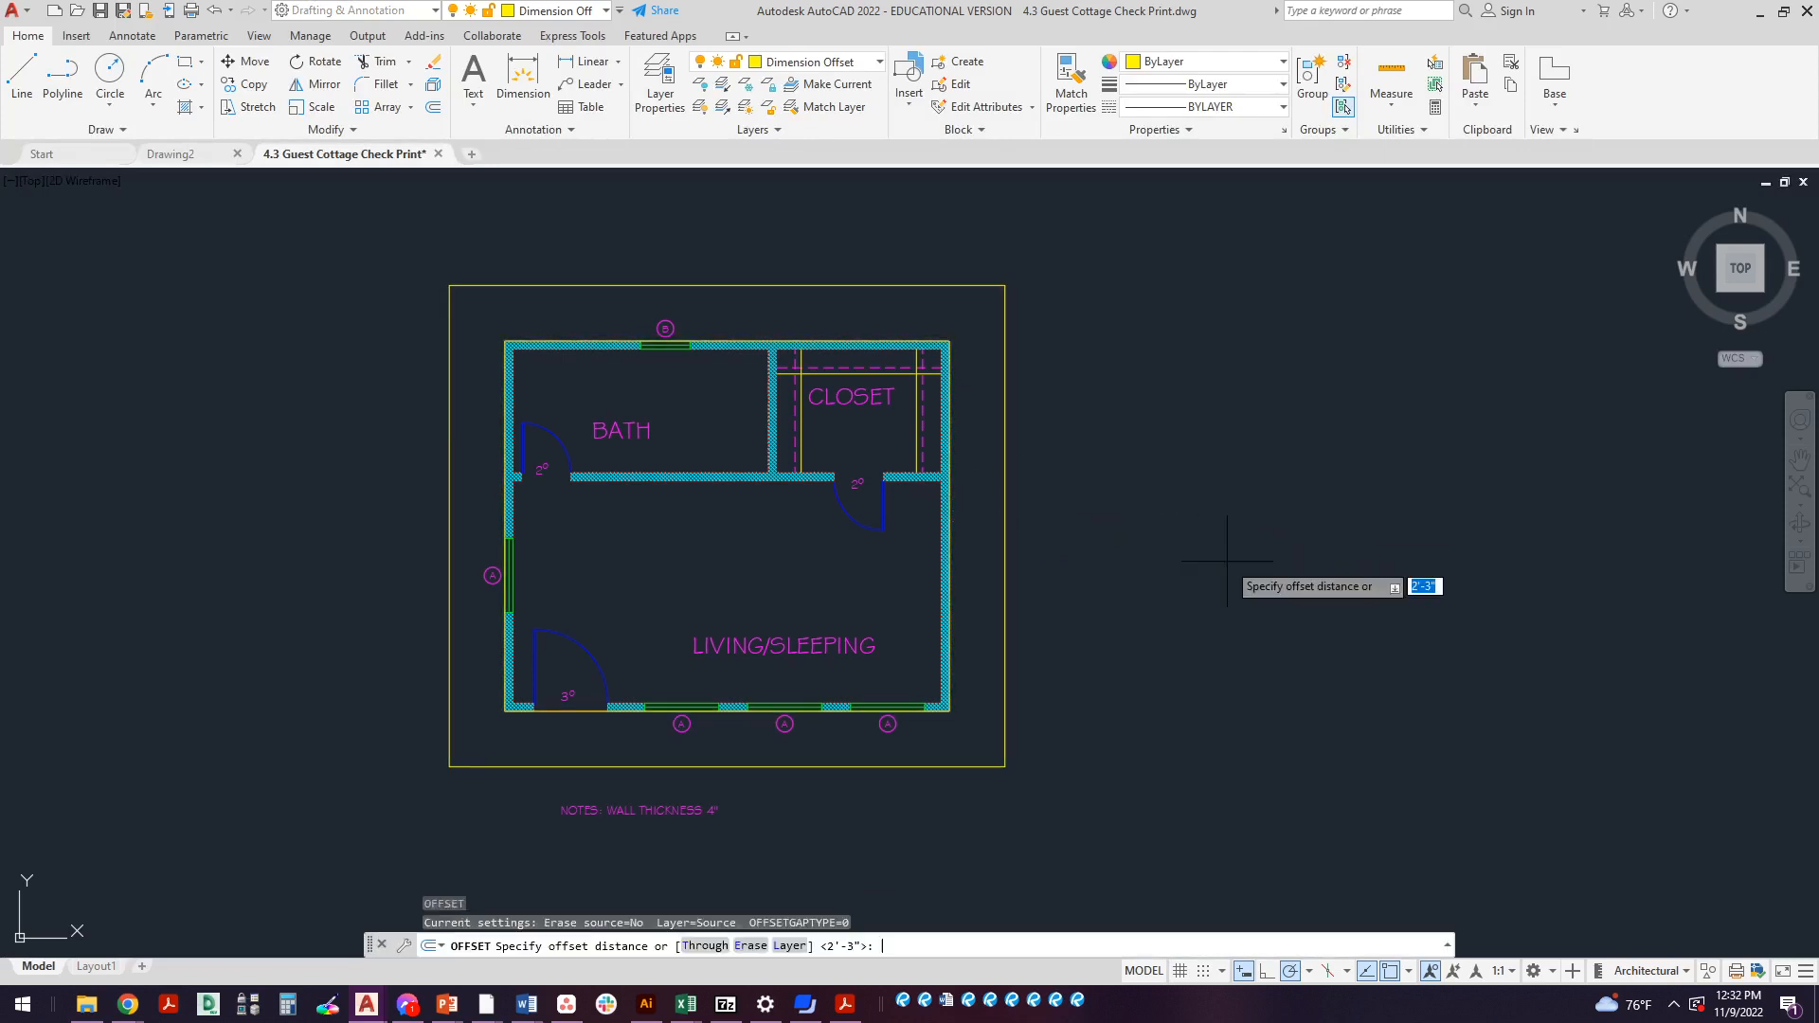
text(18)
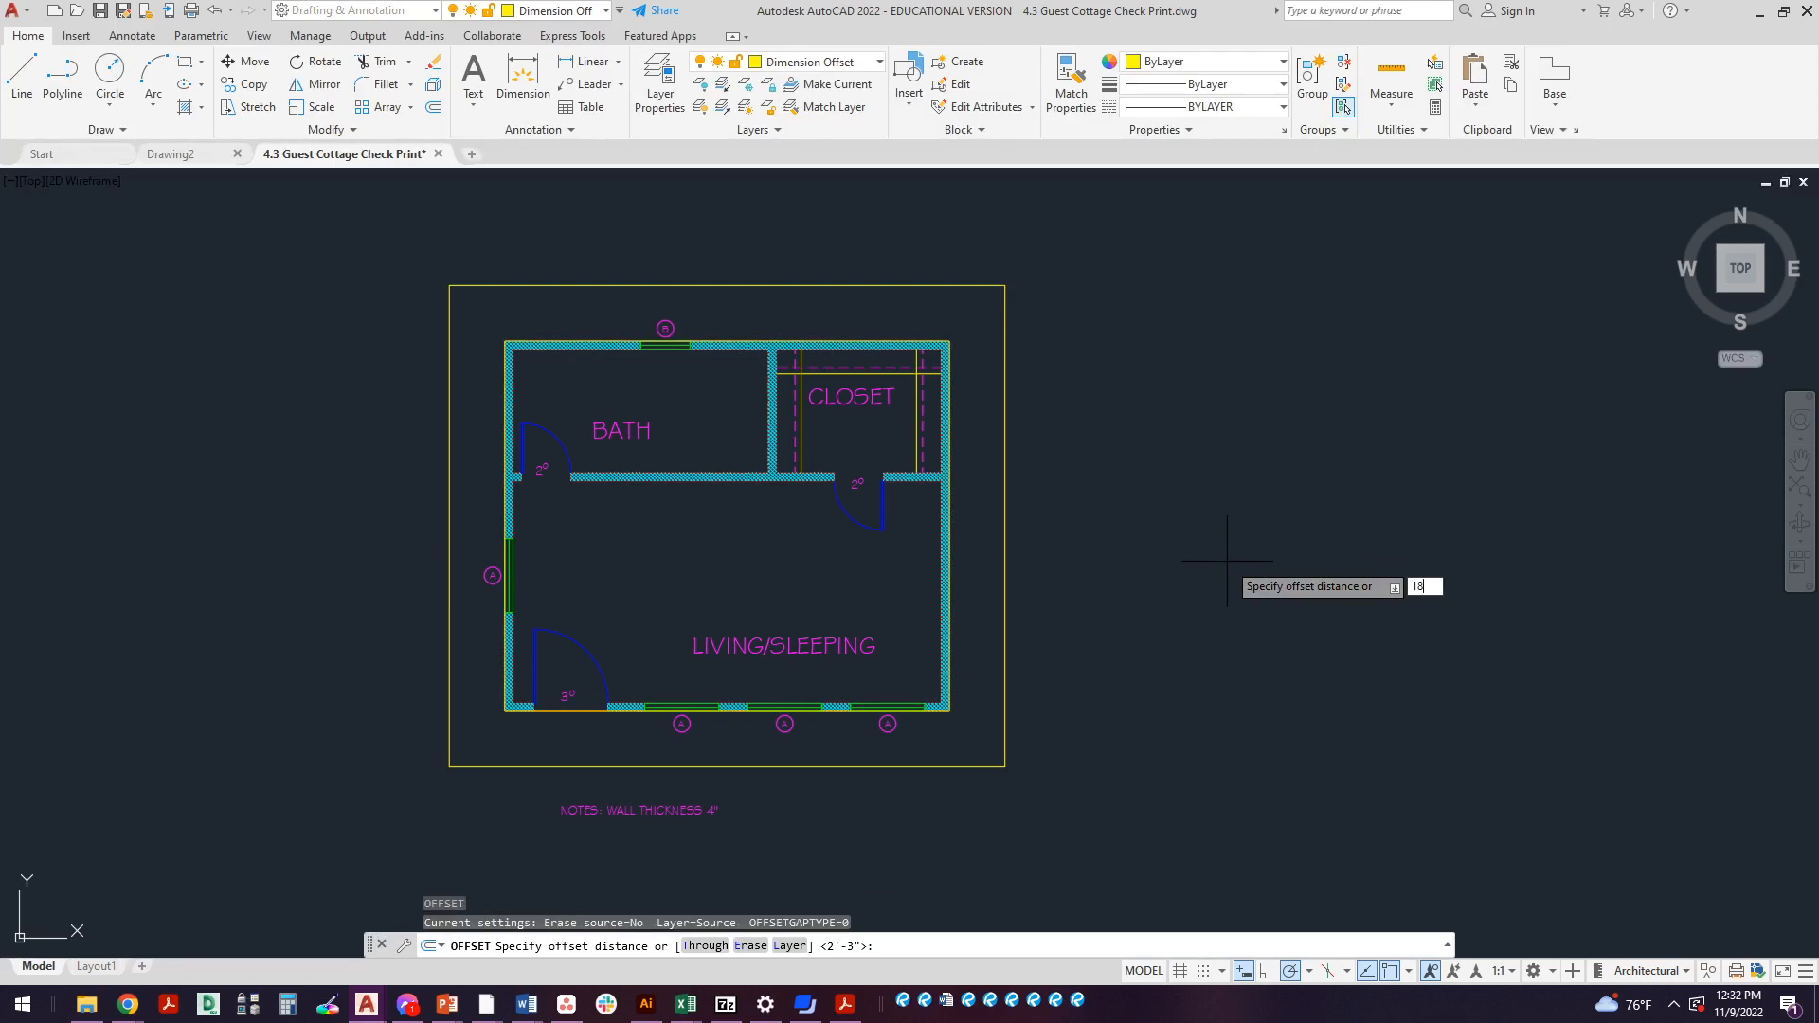
key(enter)
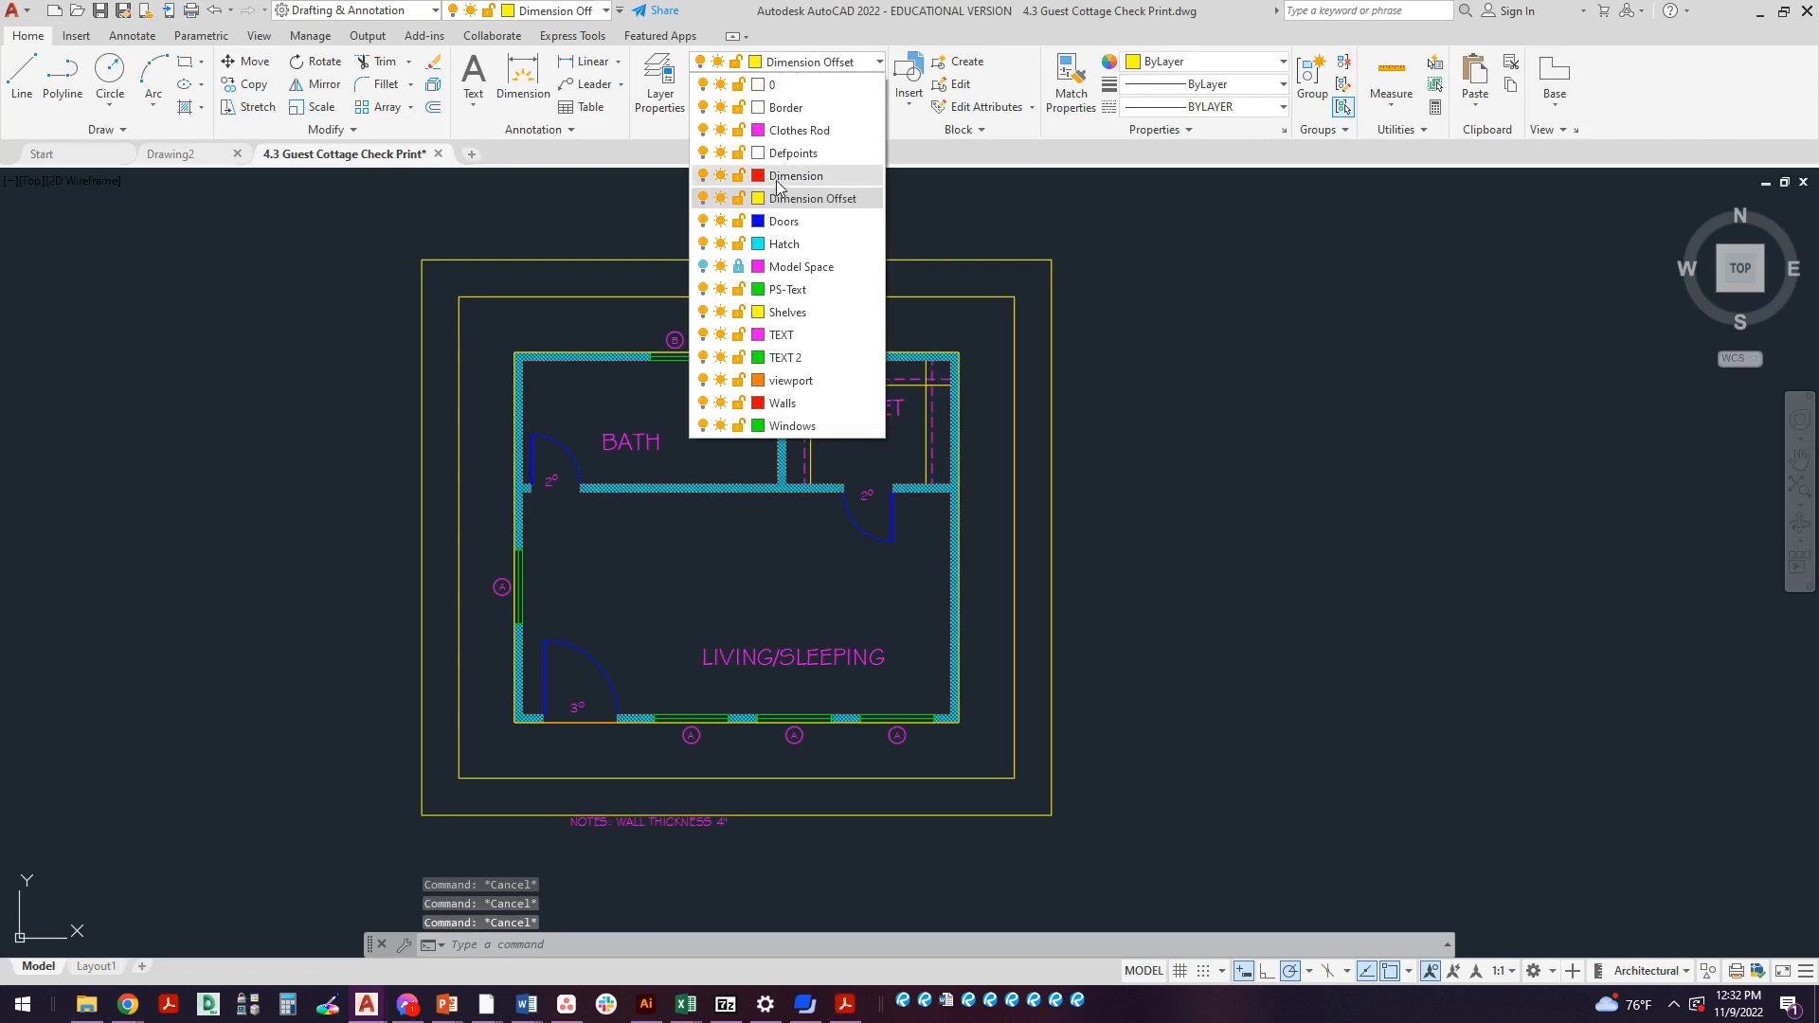
Make Dimension the current layer and switch to the Annotate commands
click(795, 174)
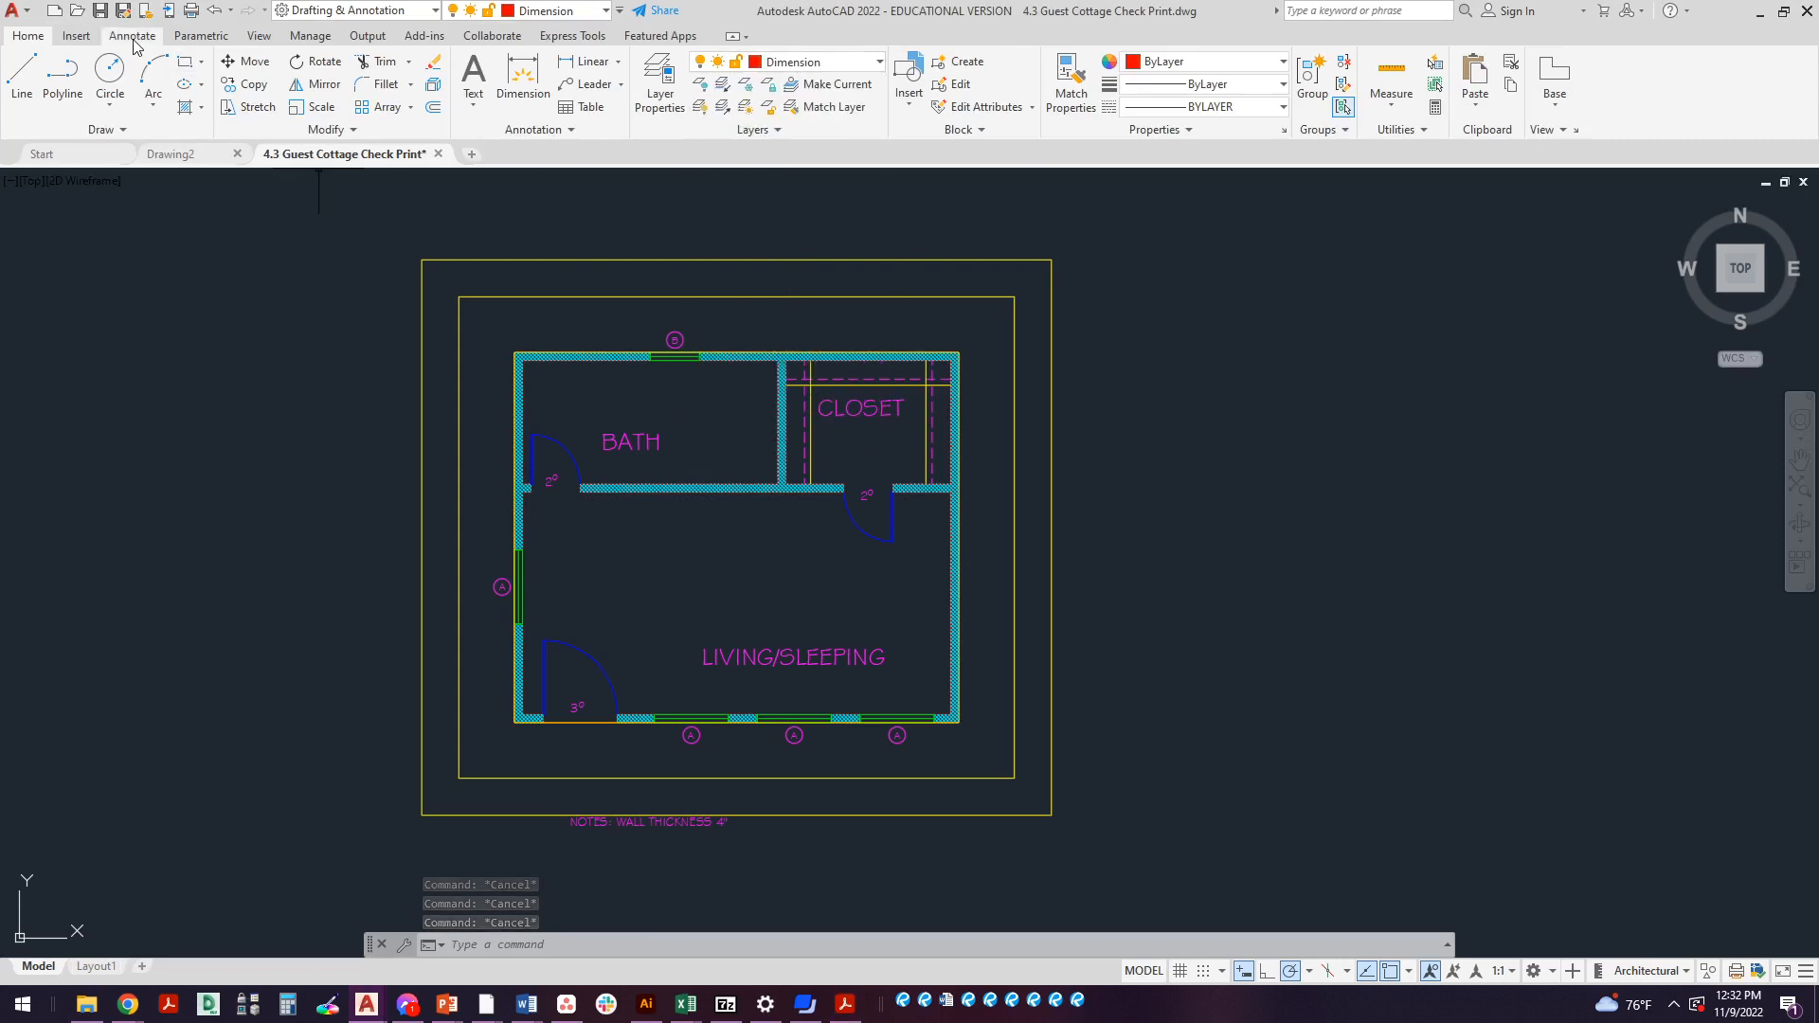
click(131, 34)
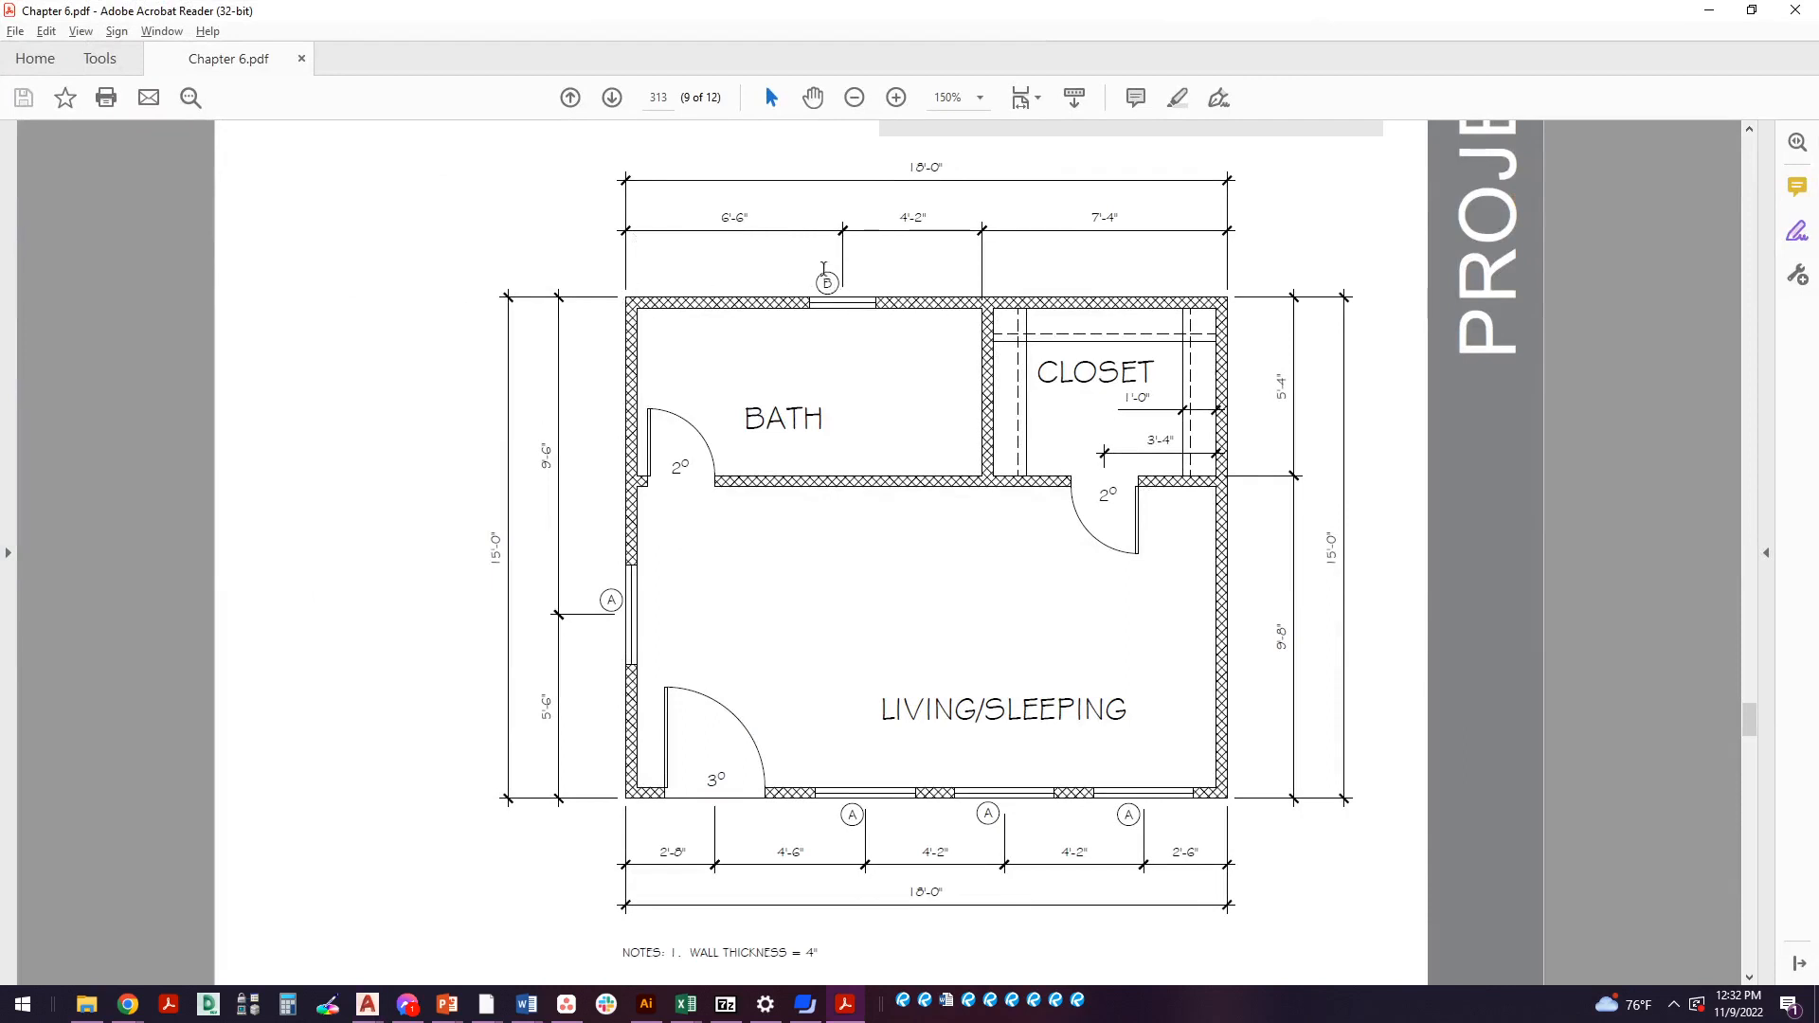
mouse_move(818, 286)
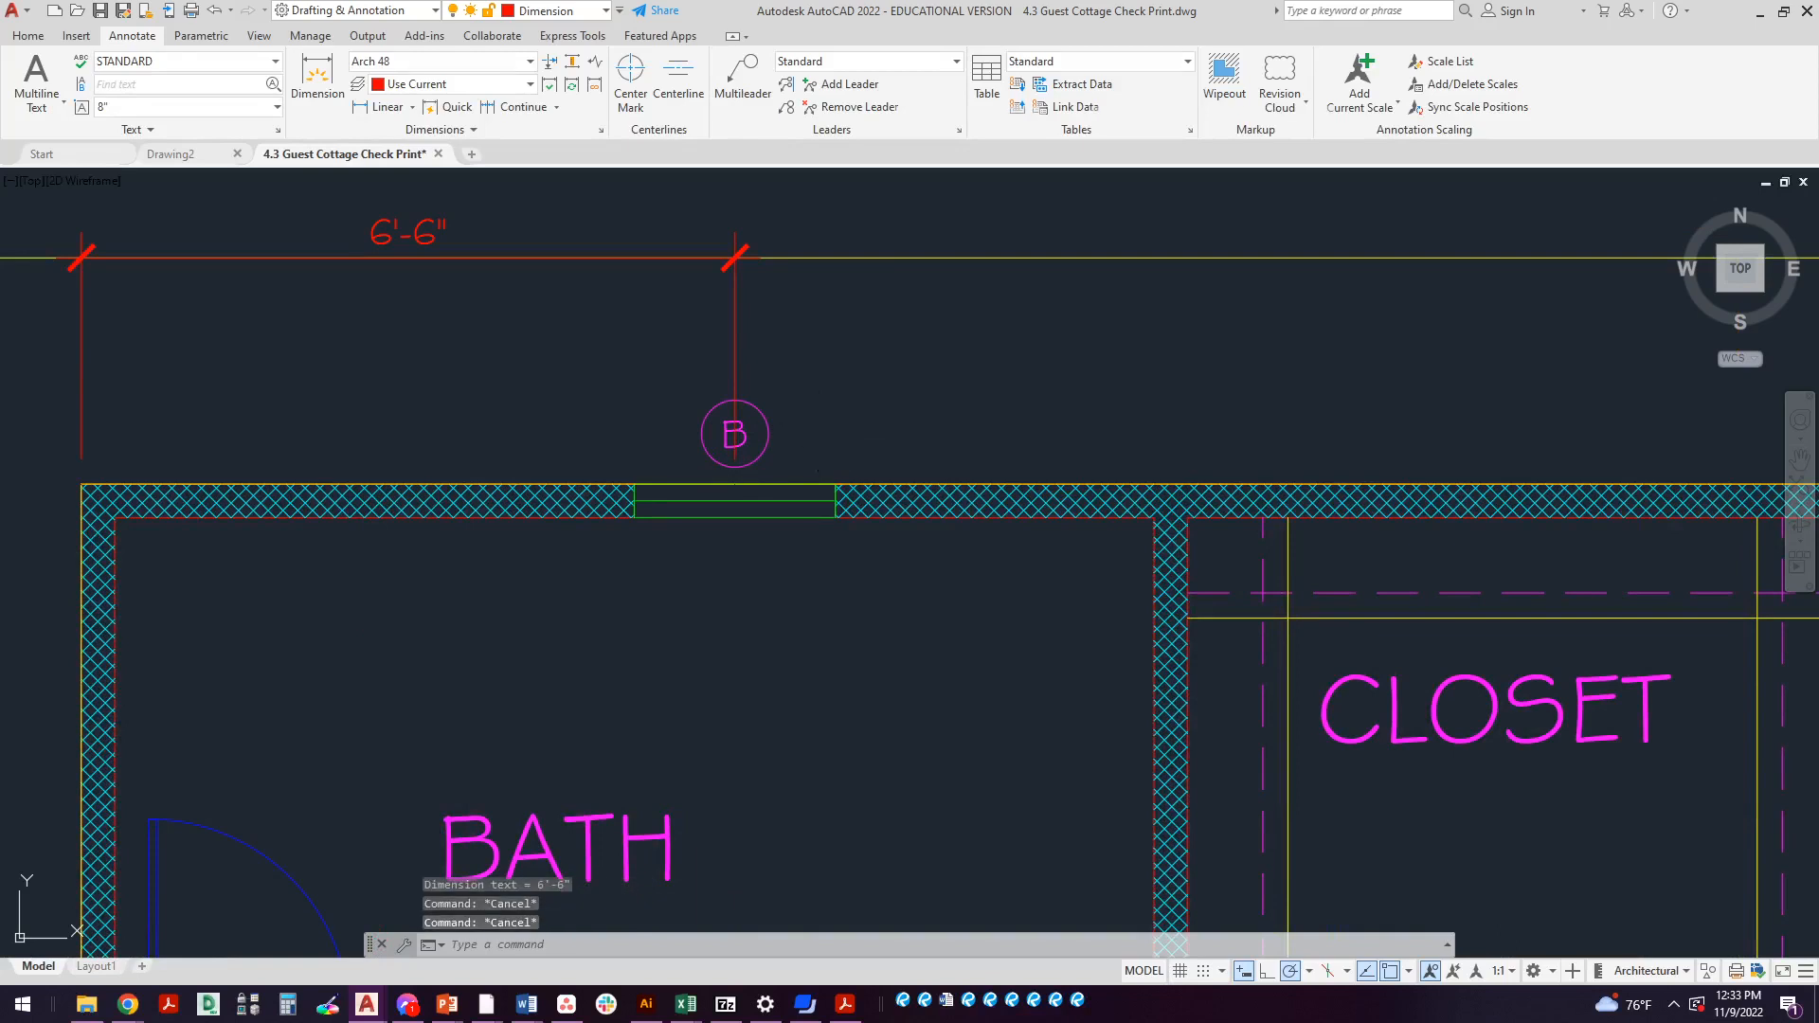
Reposition the B window tag beside the 6'-6" dimension's extension line
text(B)
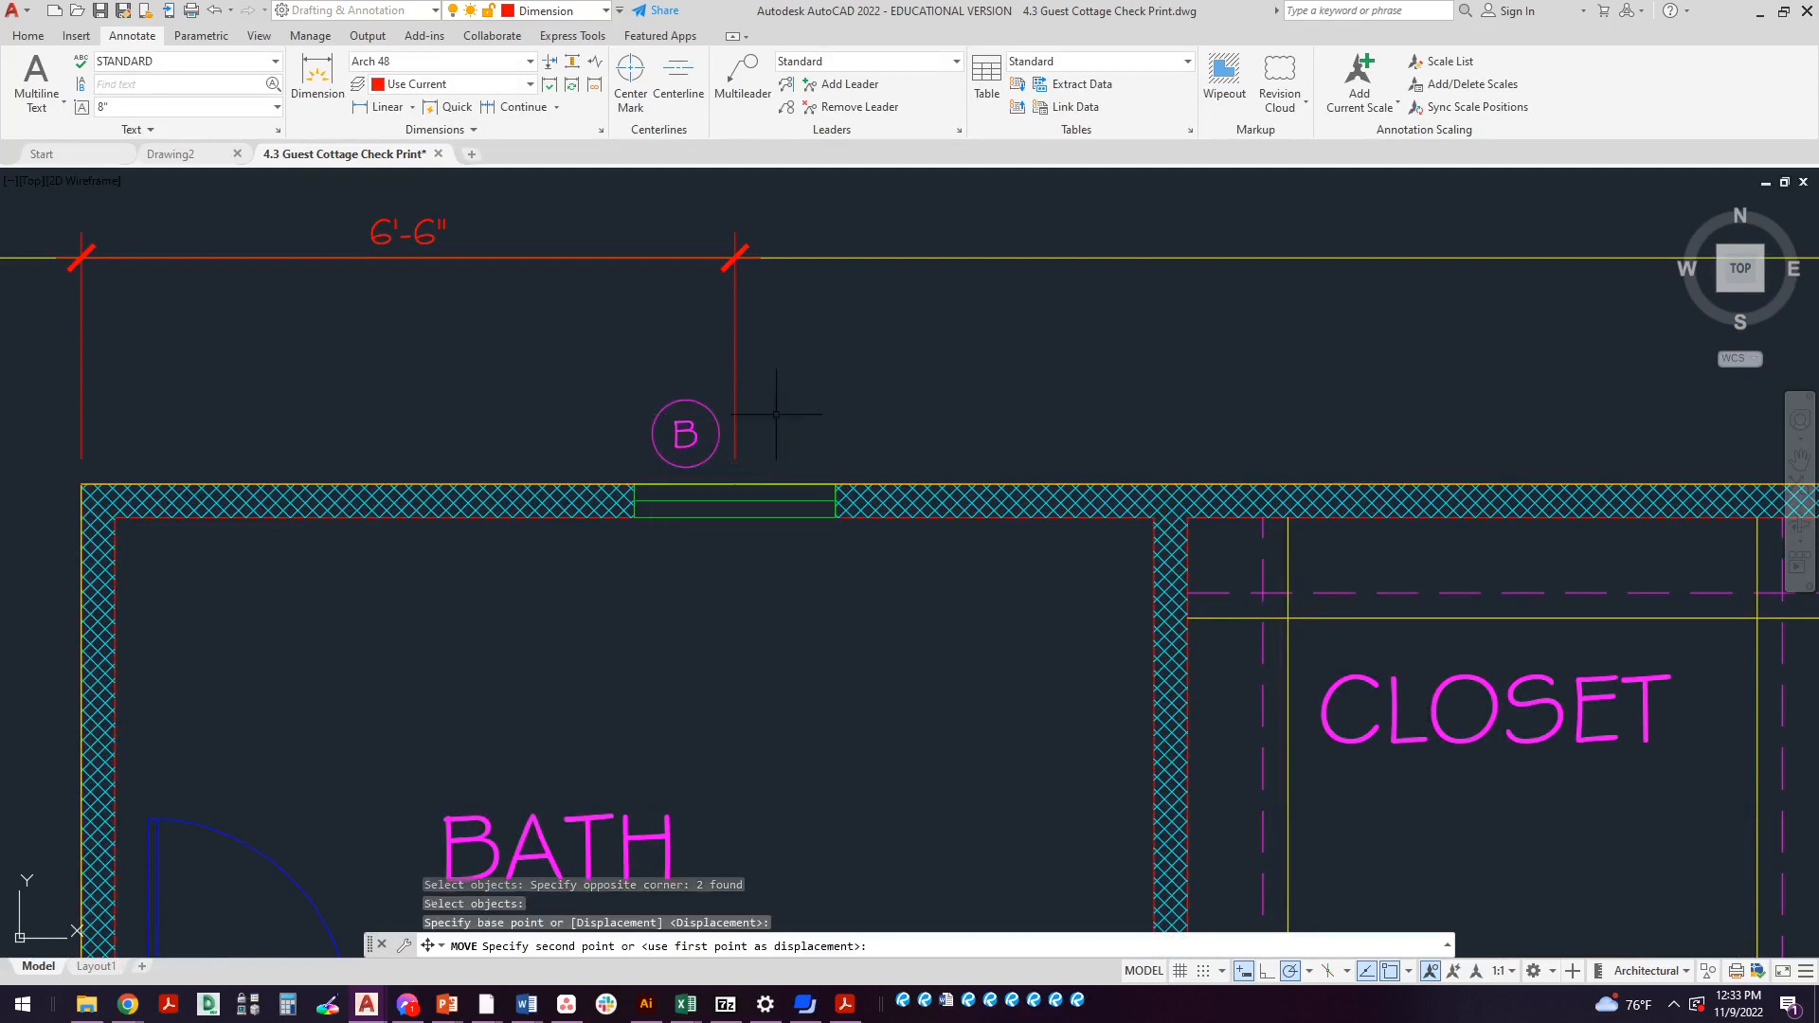
key(Escape)
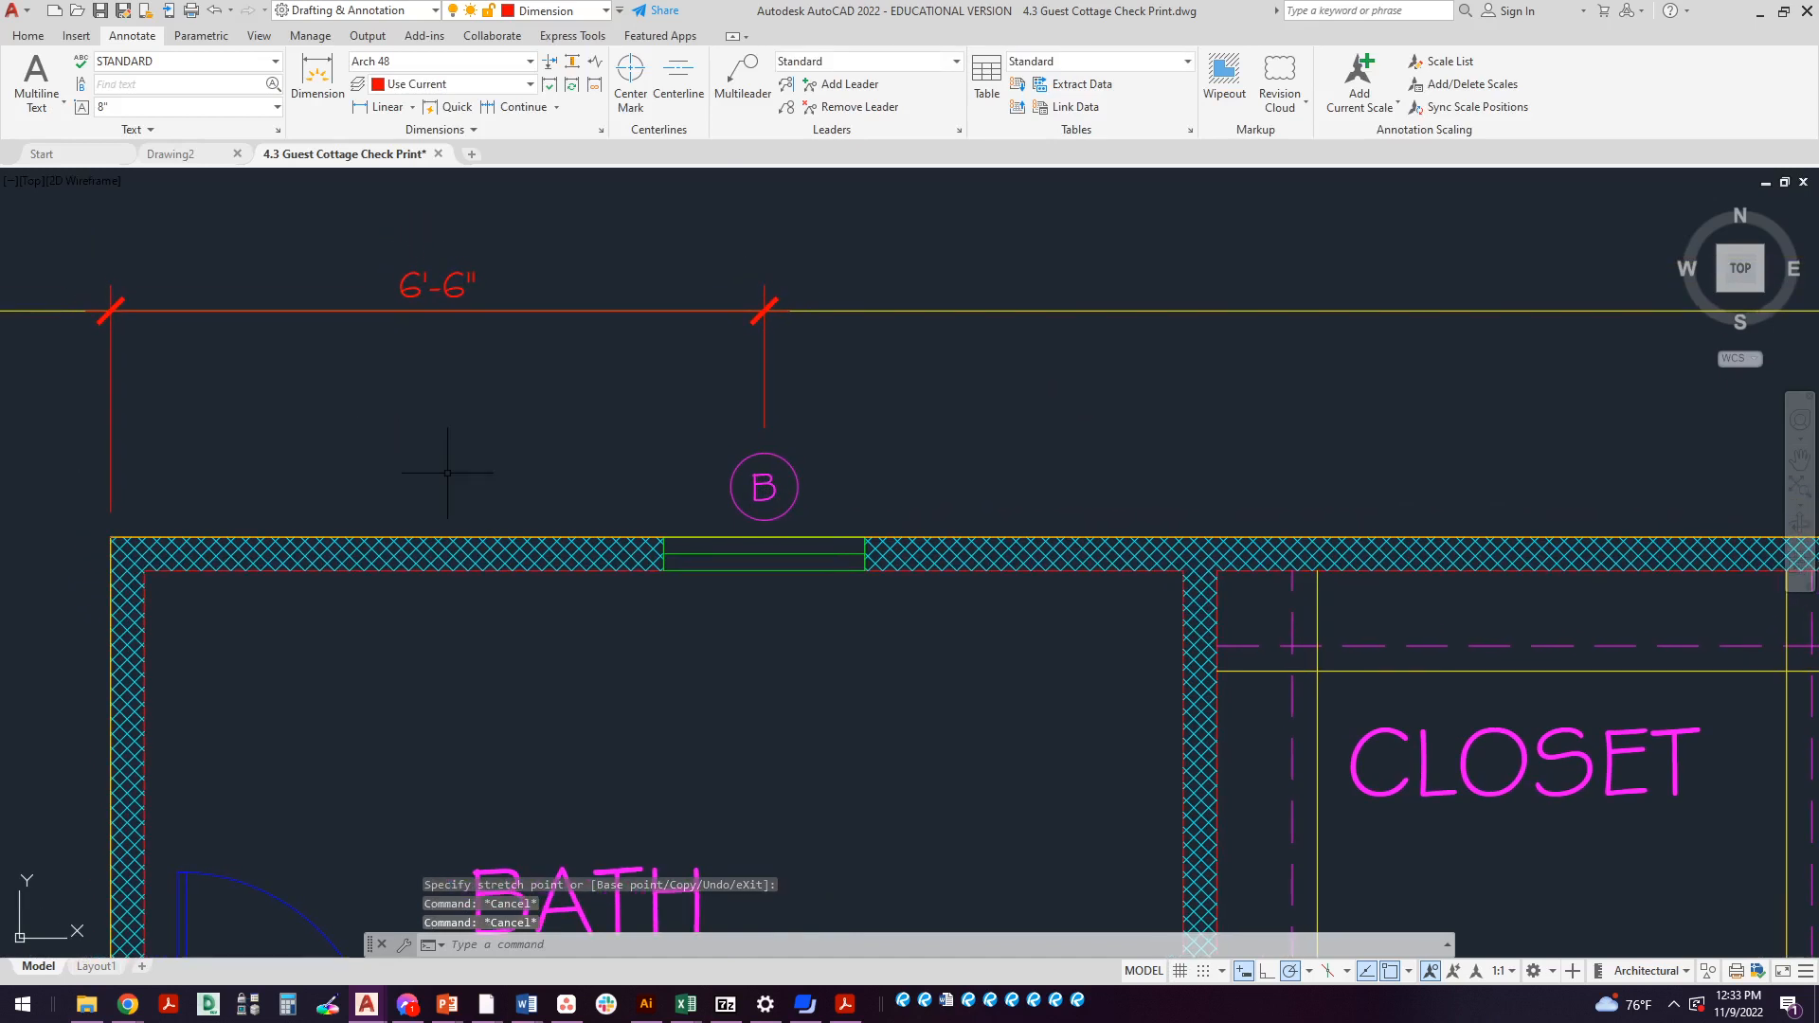
mouse_move(769, 423)
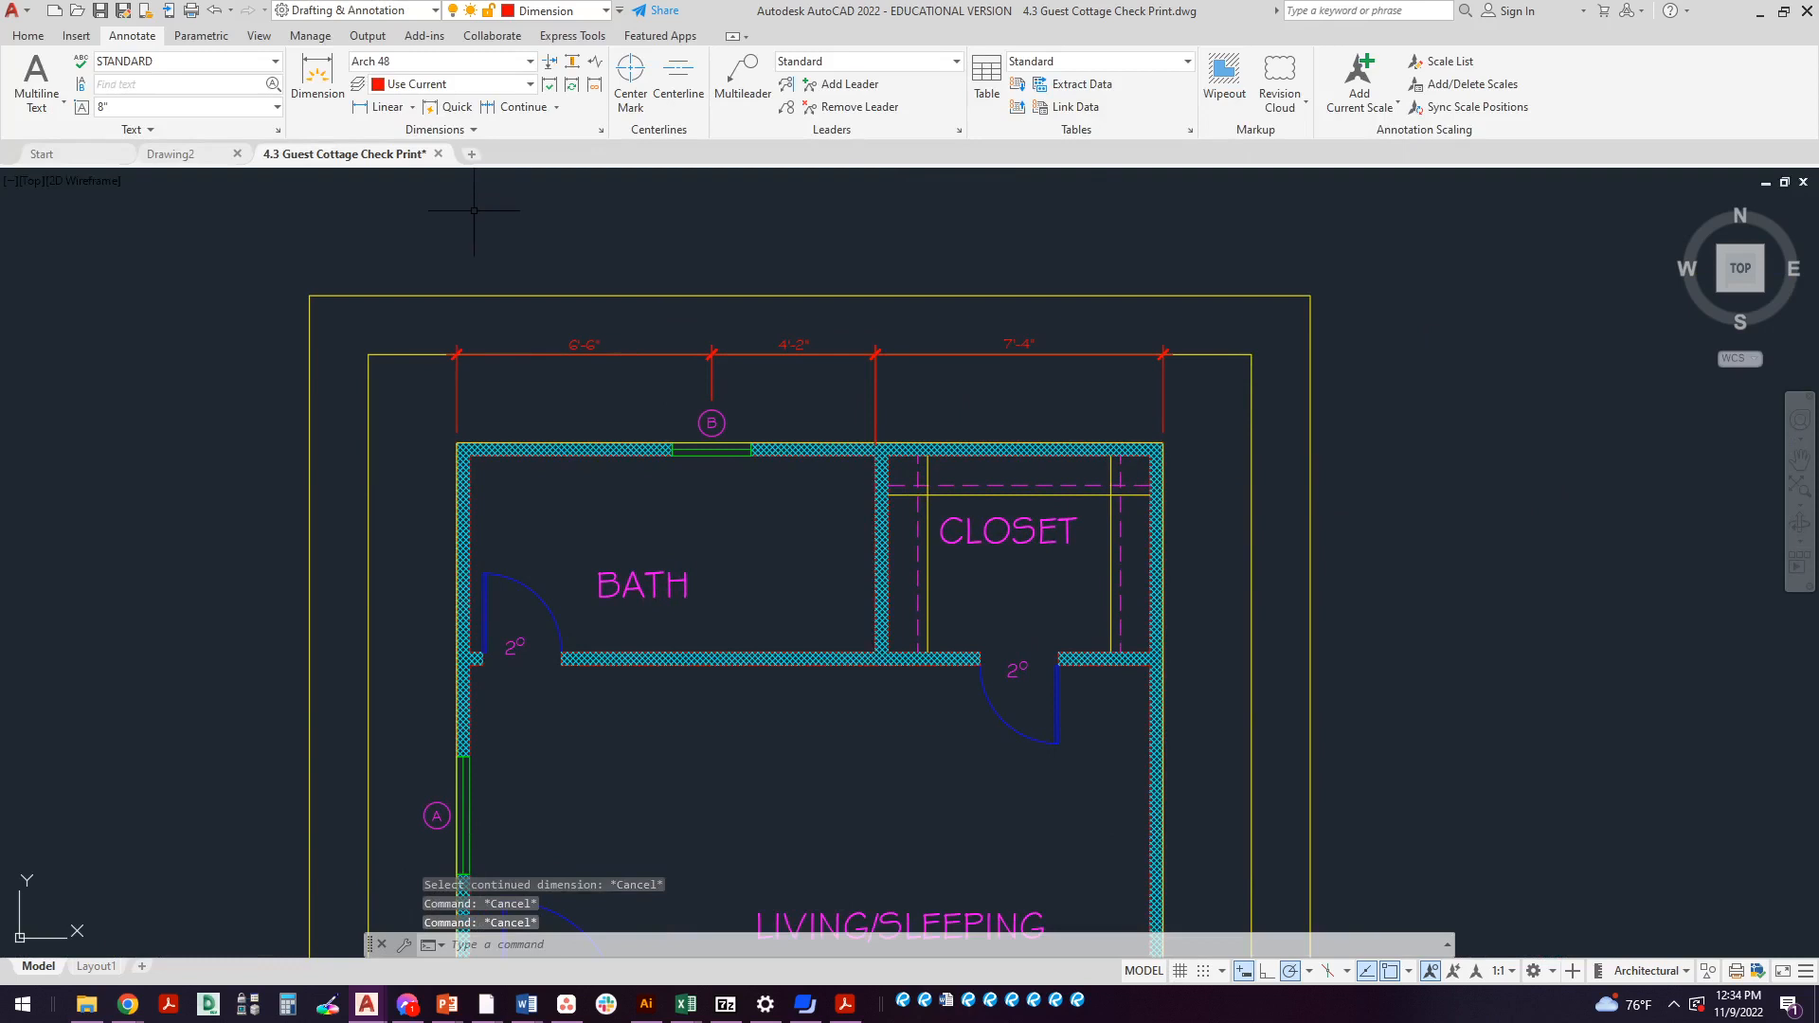
mouse_move(416, 225)
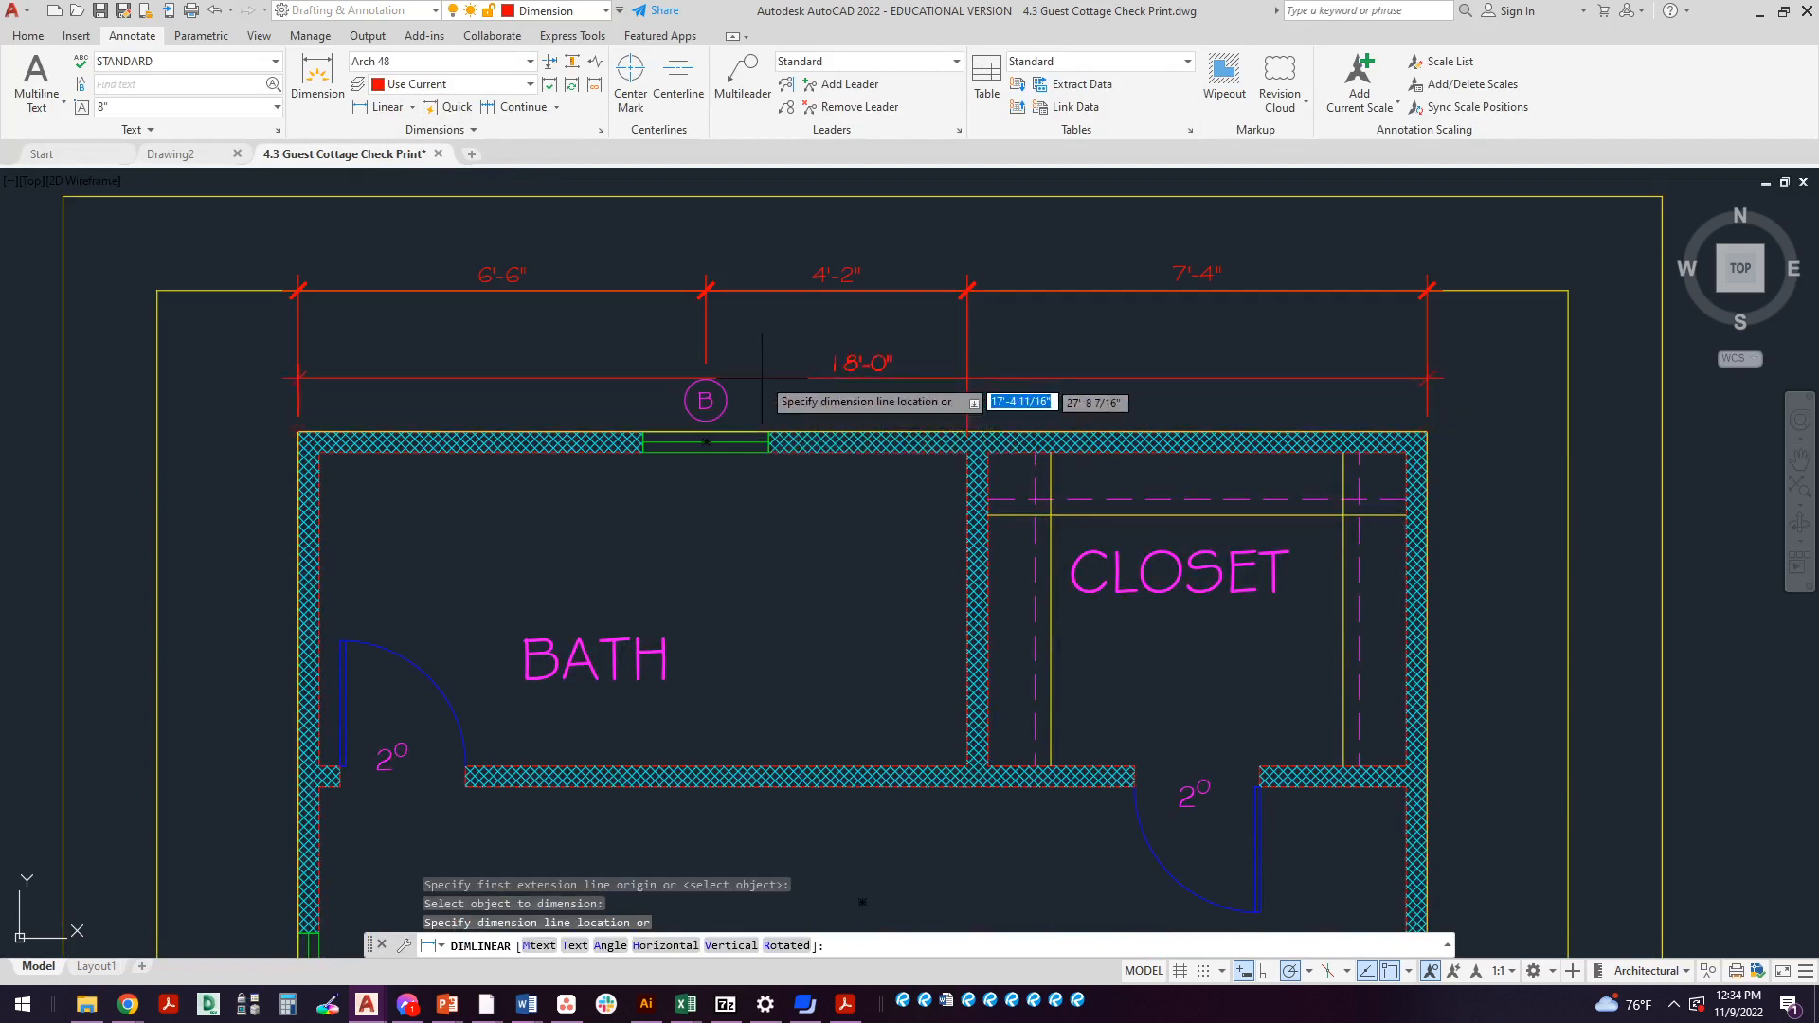
Place the overall 18'-0" width dimension above the top chain of dimensions
click(746, 279)
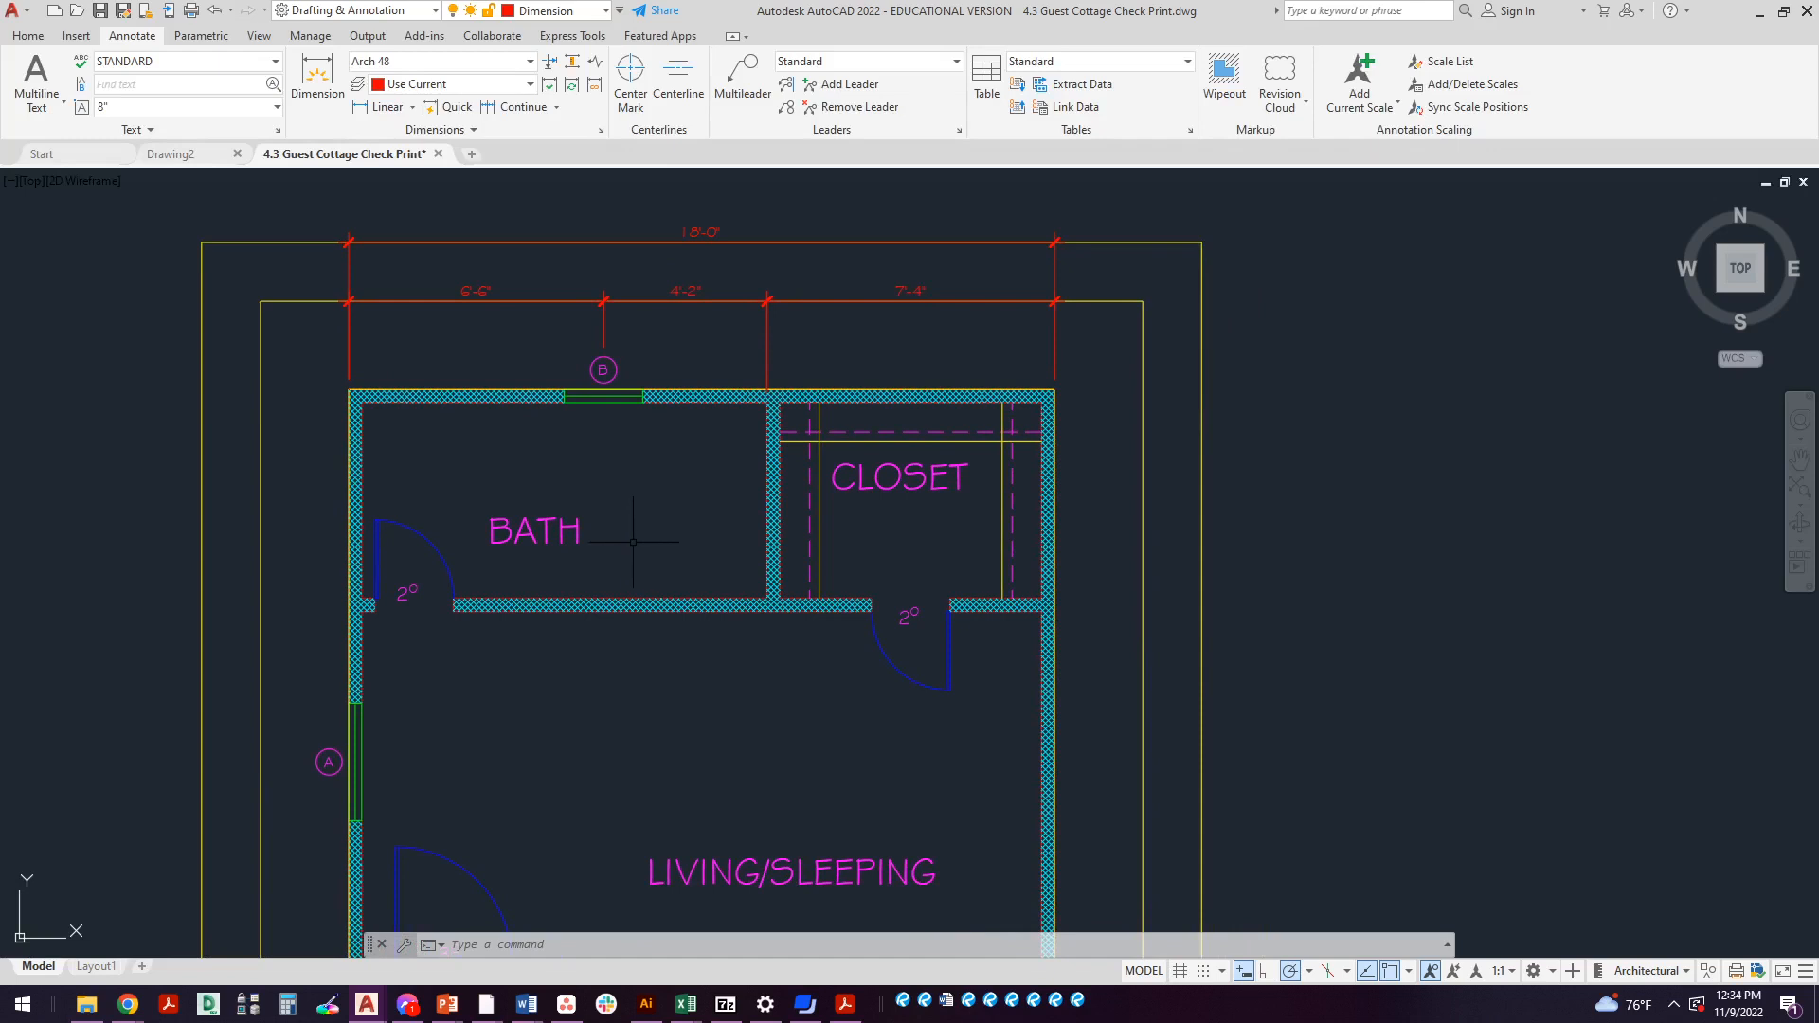
mouse_move(627, 557)
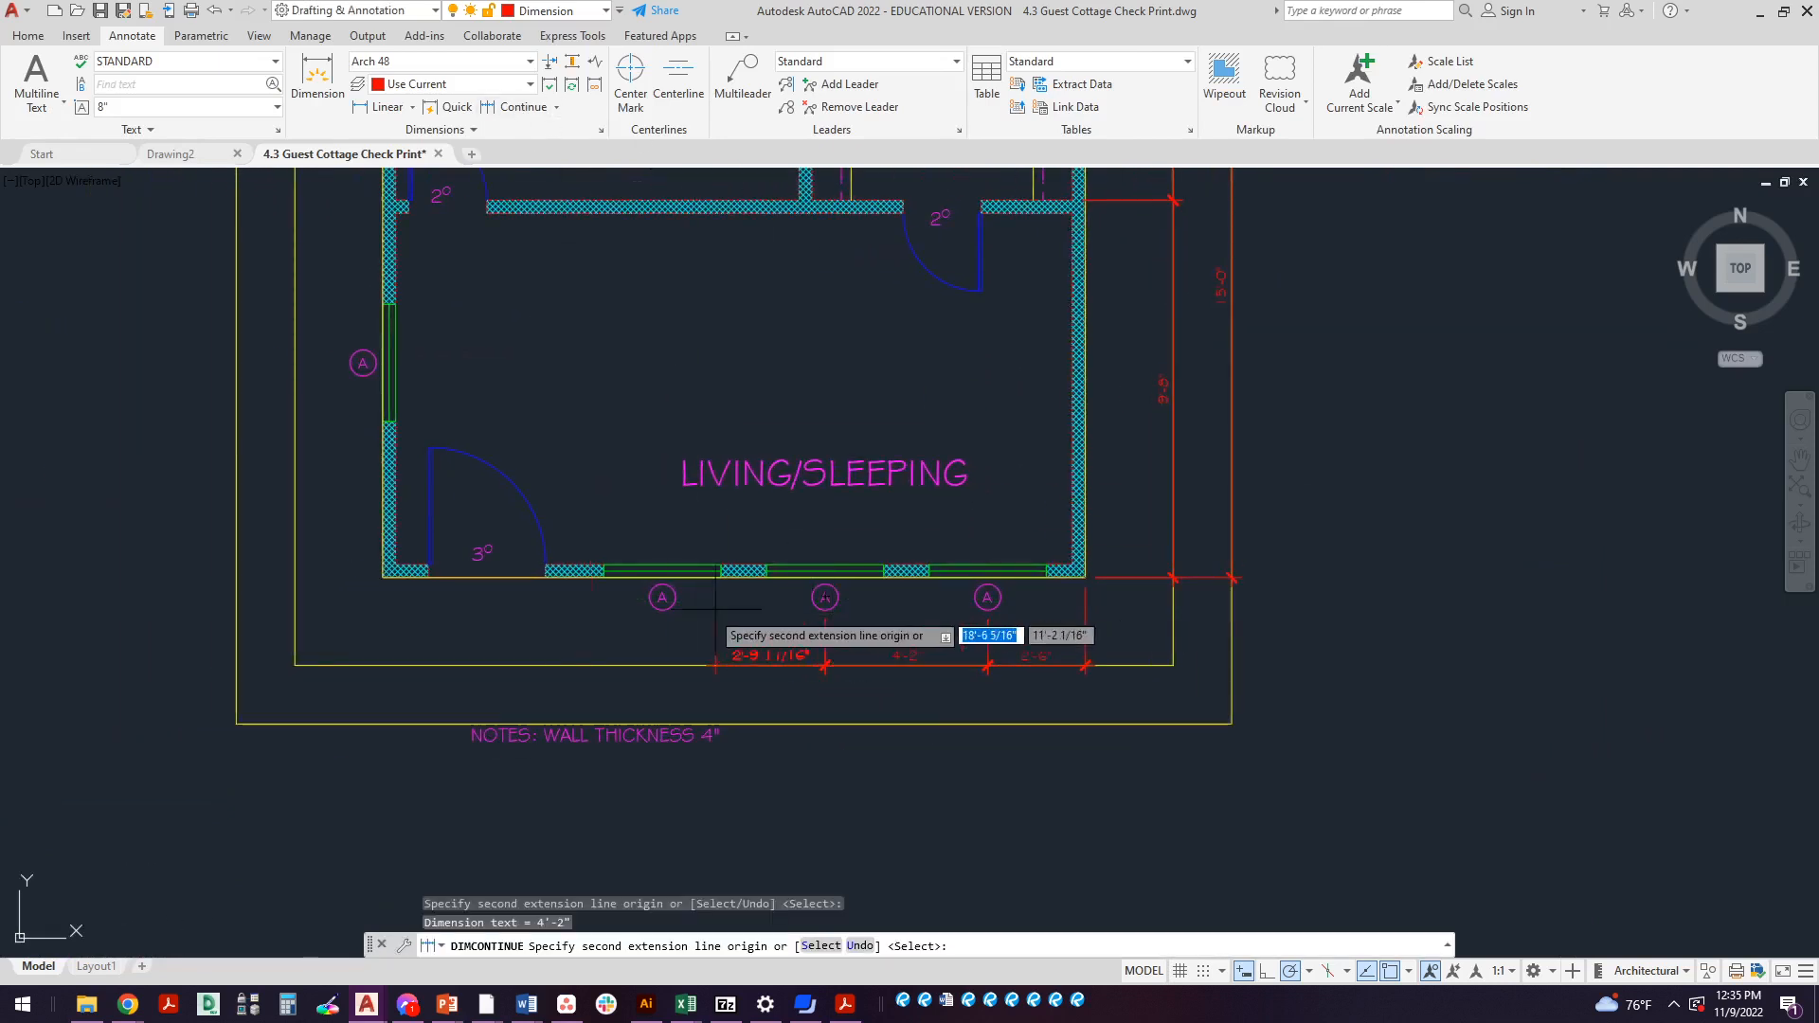
Continue the bottom-wall chain to window centres using Mid Between 2 Points snaps
click(663, 595)
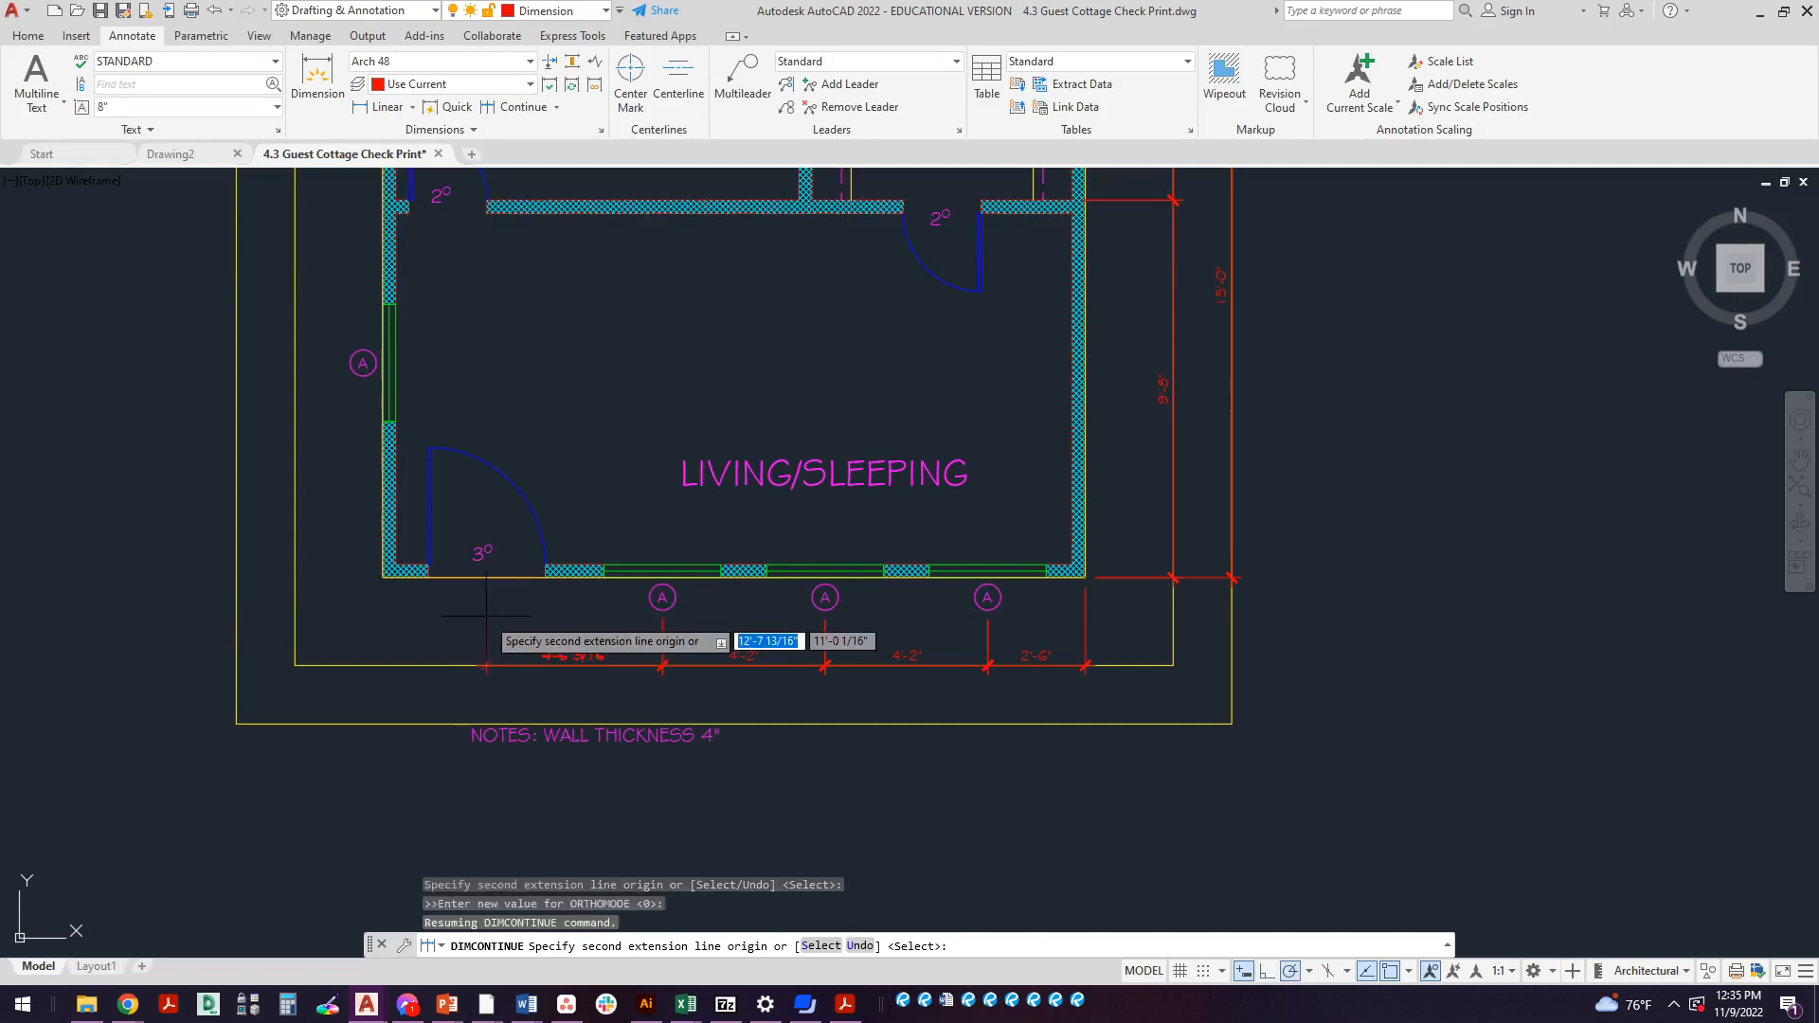
right_click(493, 644)
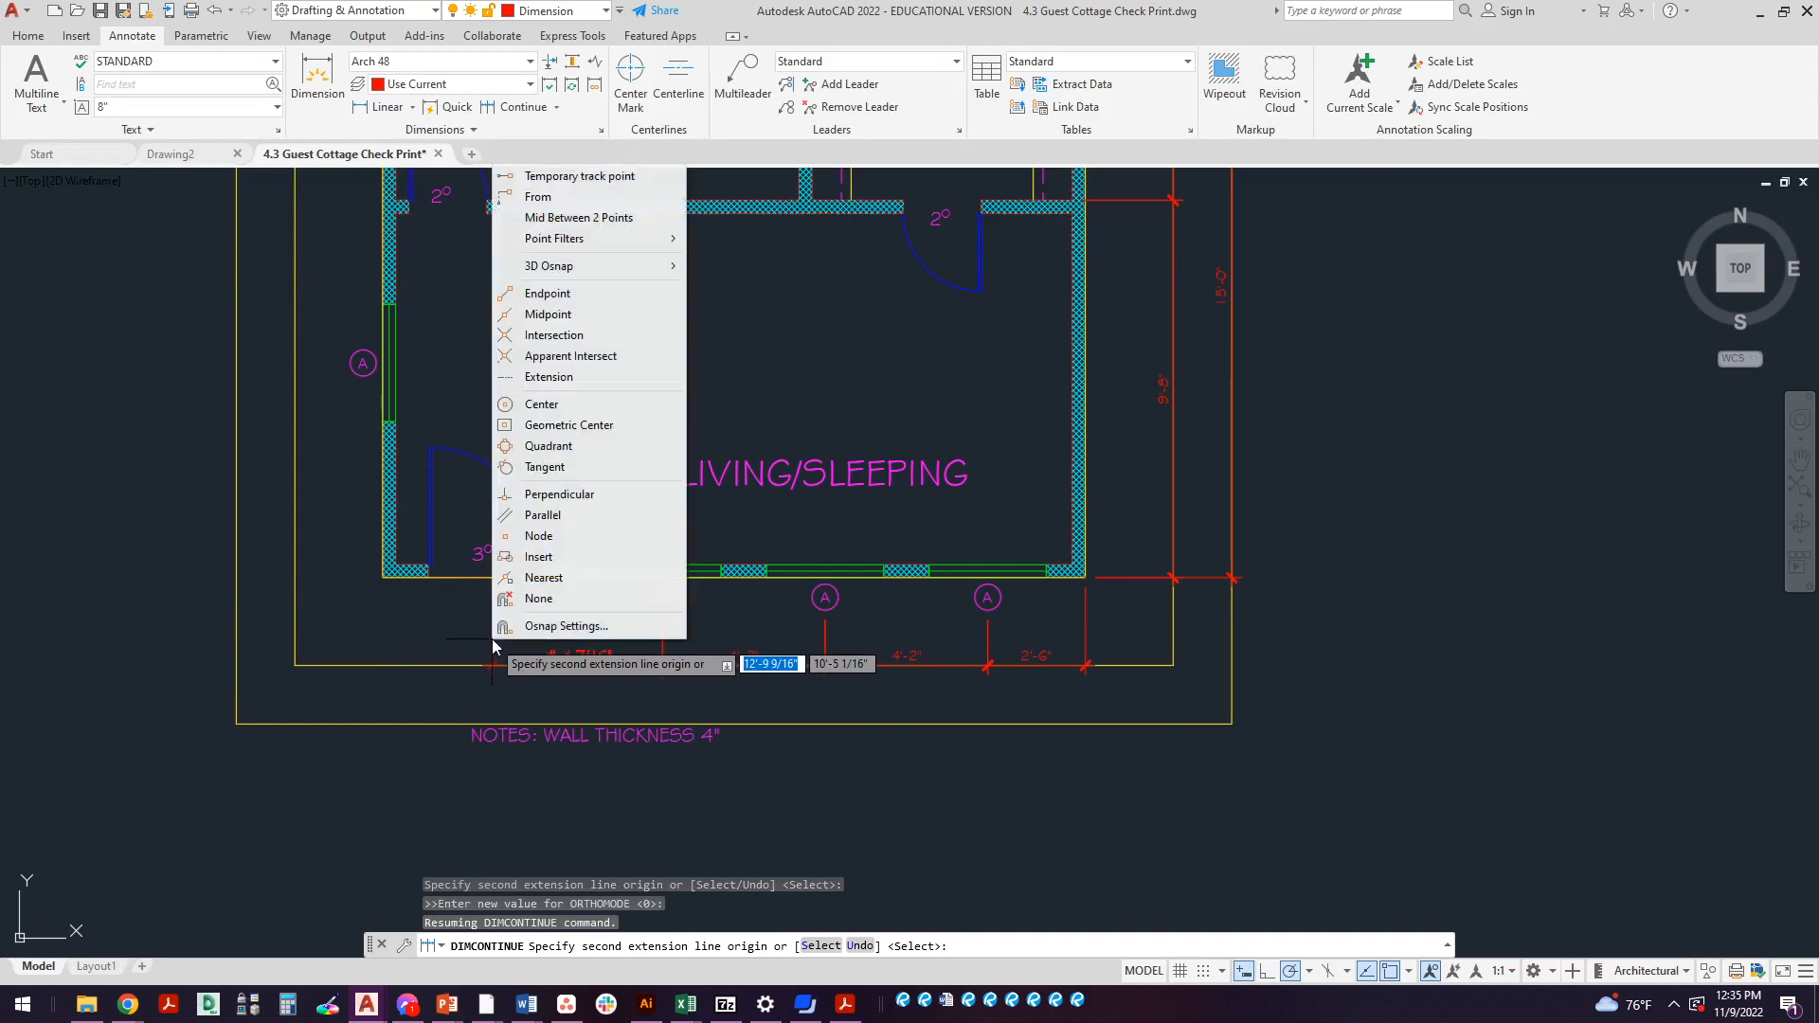
mouse_move(578, 216)
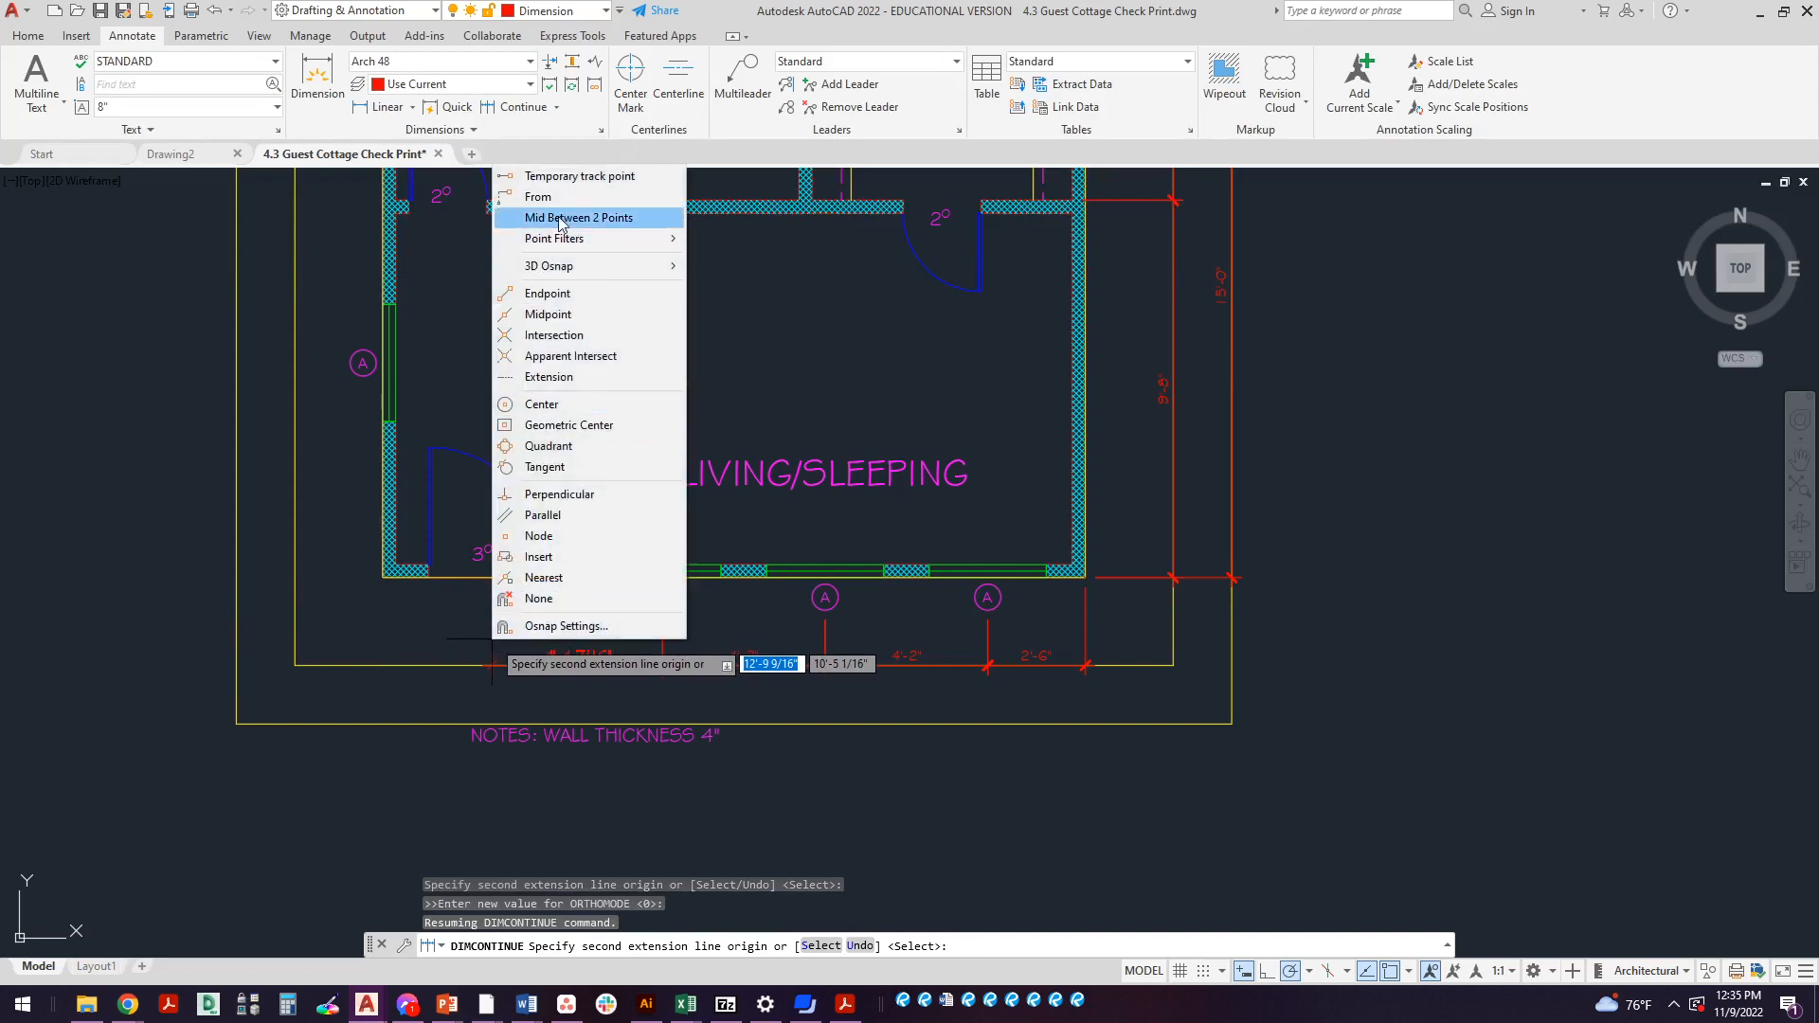
click(580, 218)
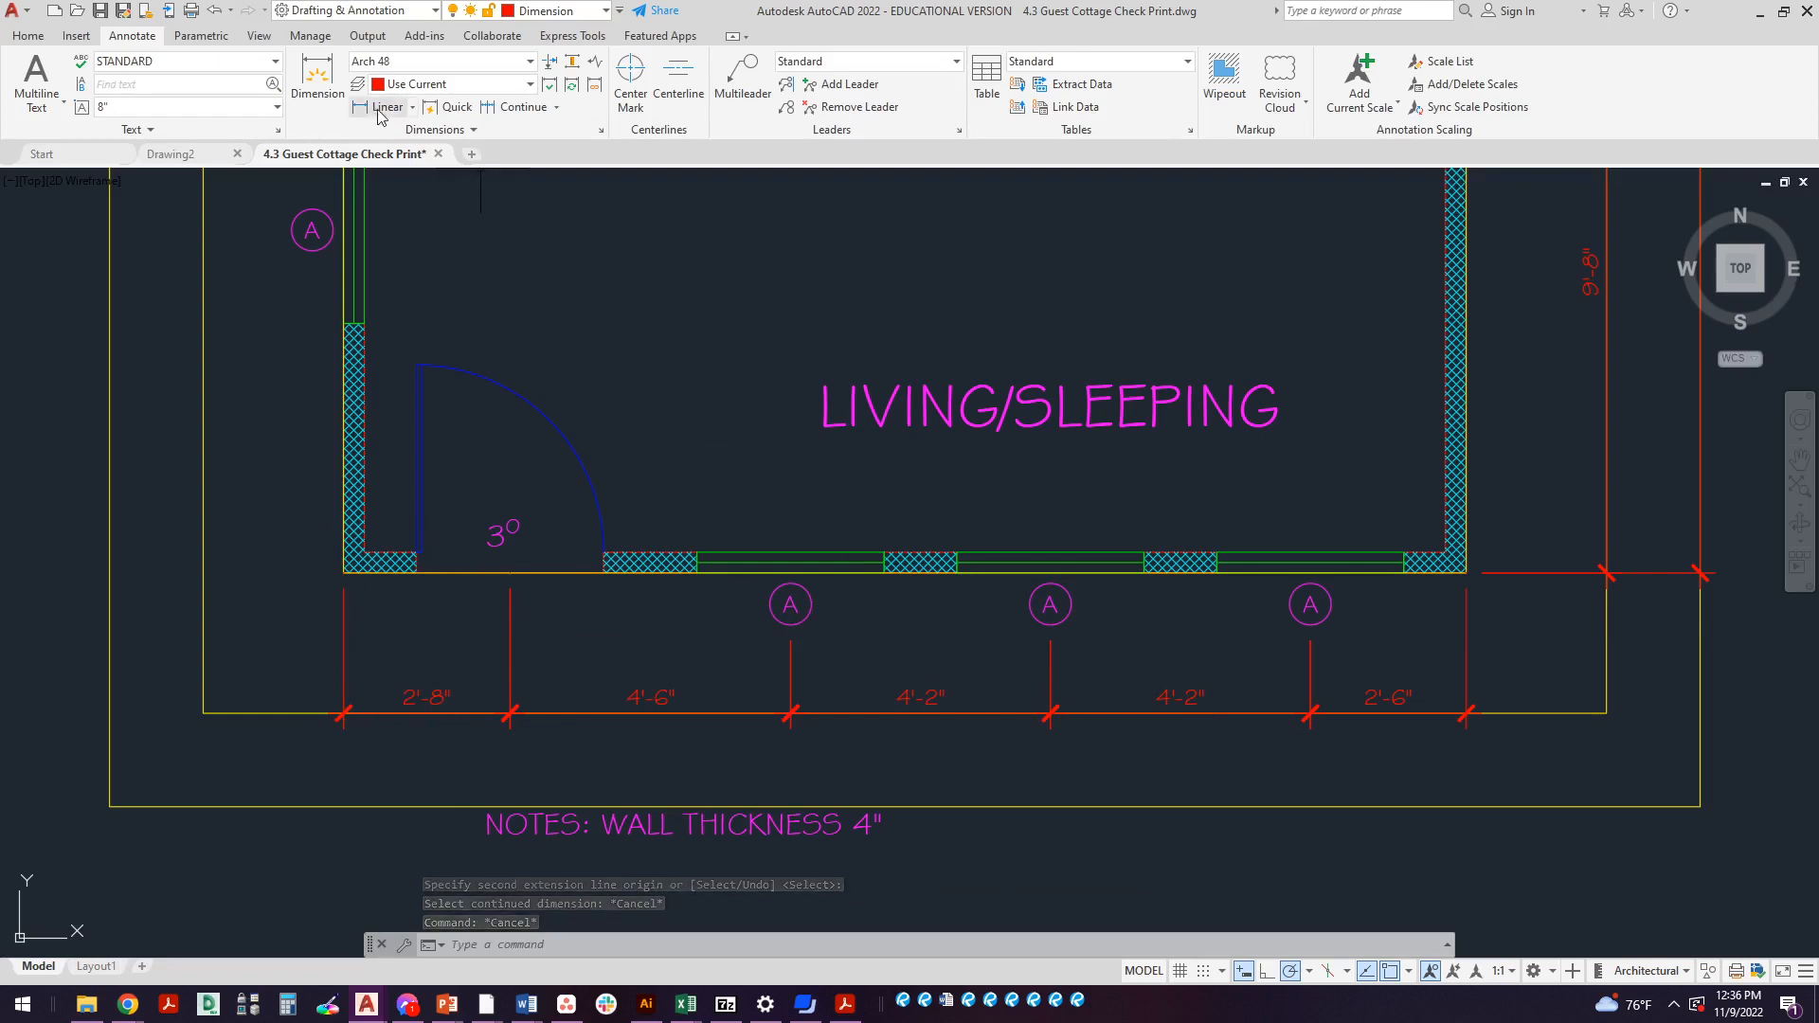
Add the 18'-0" bottom overall and the left-side chain with its 15'-0" overall
click(386, 106)
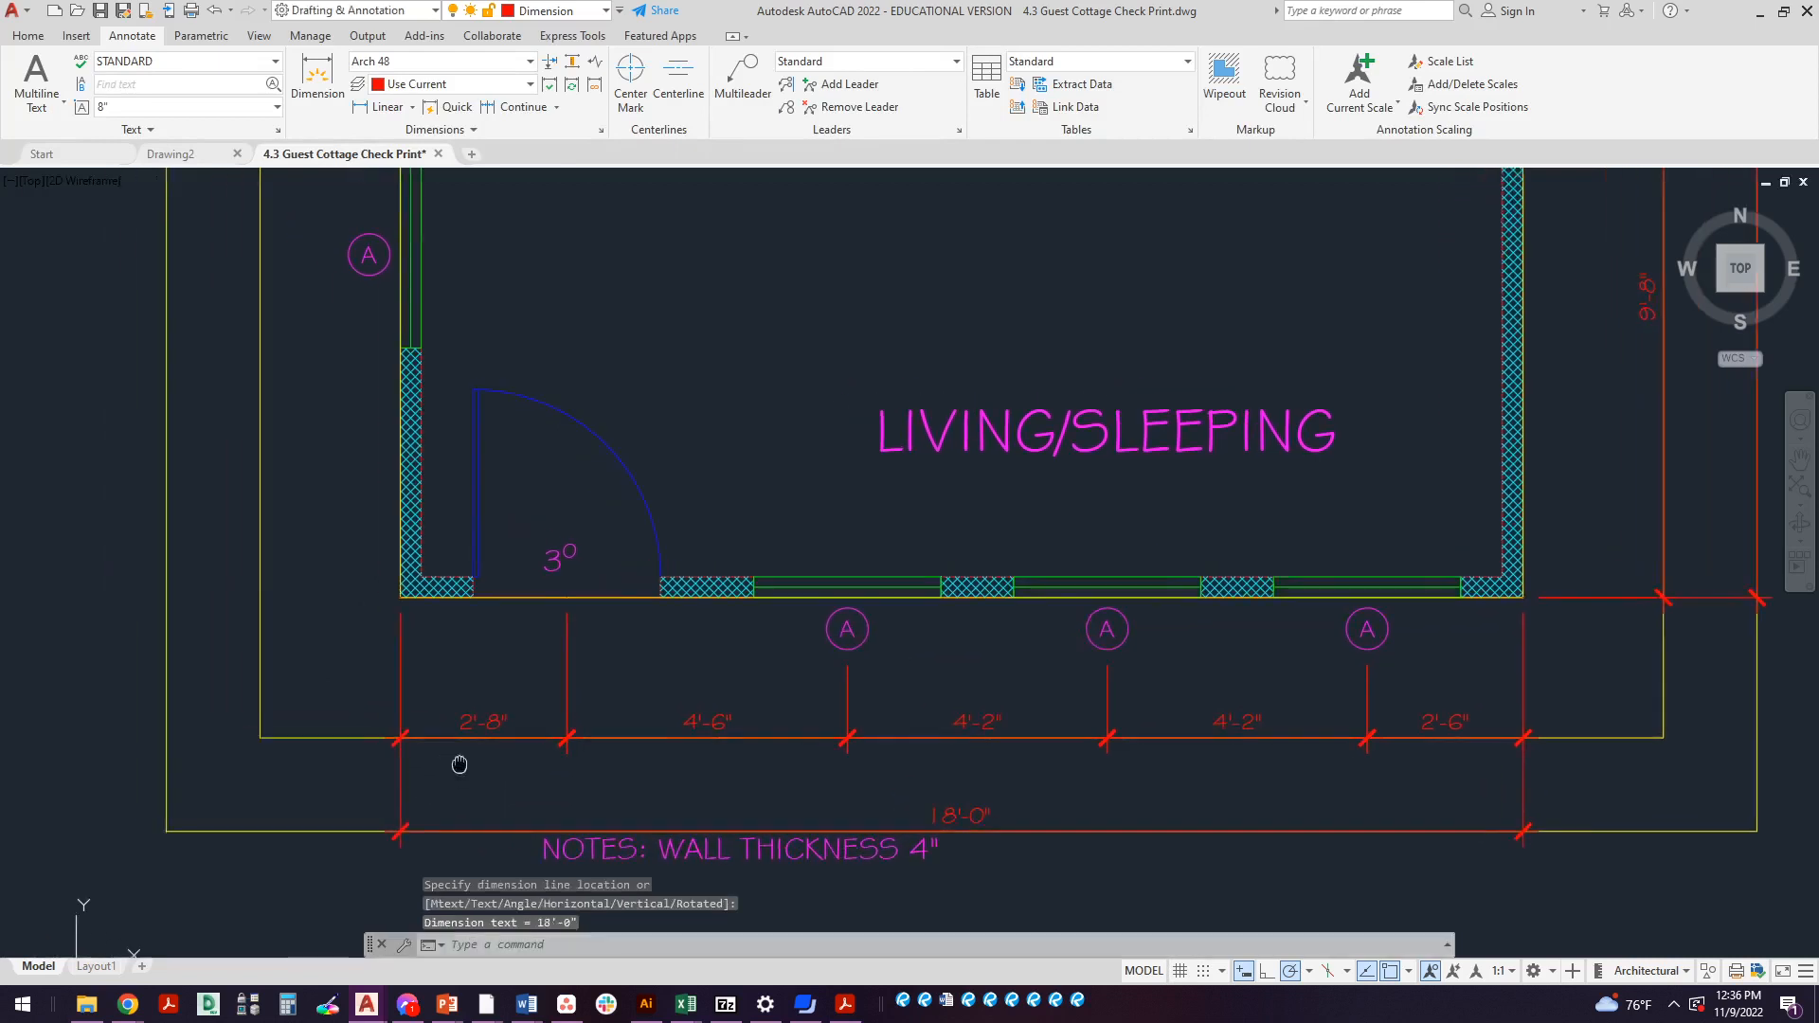
scroll(down, 3)
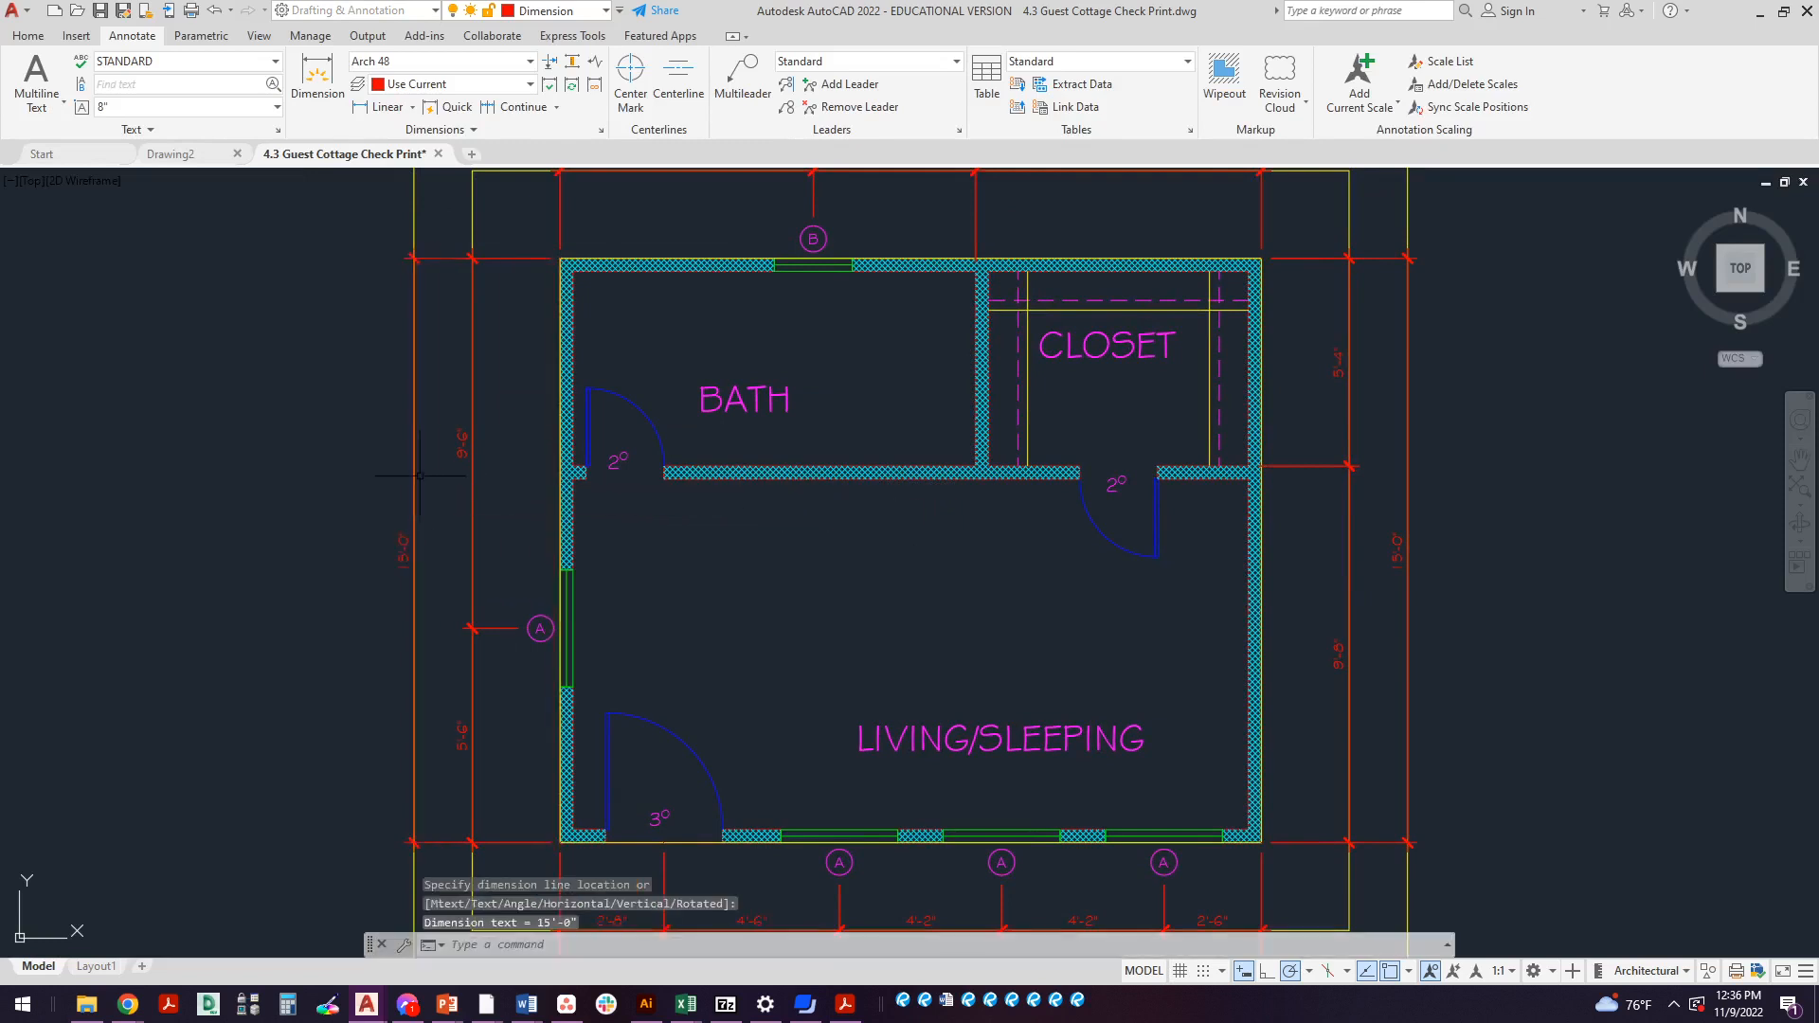
scroll(down, 3)
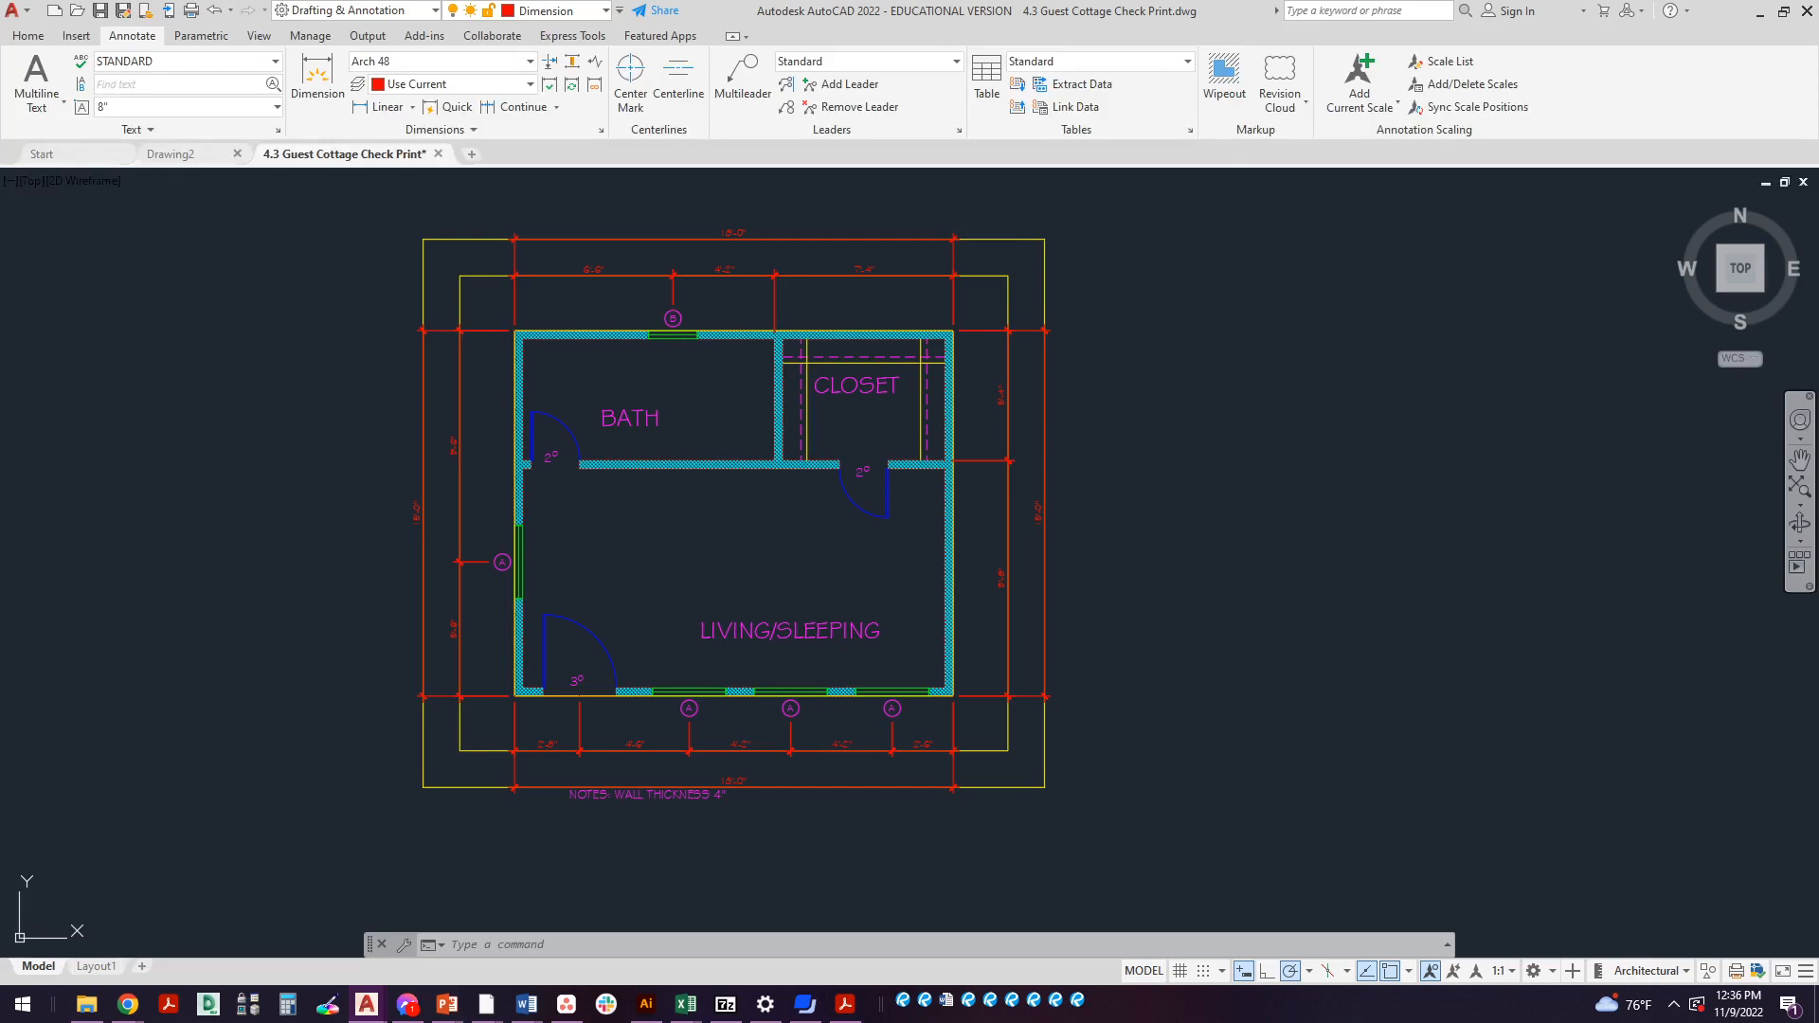
click(169, 1004)
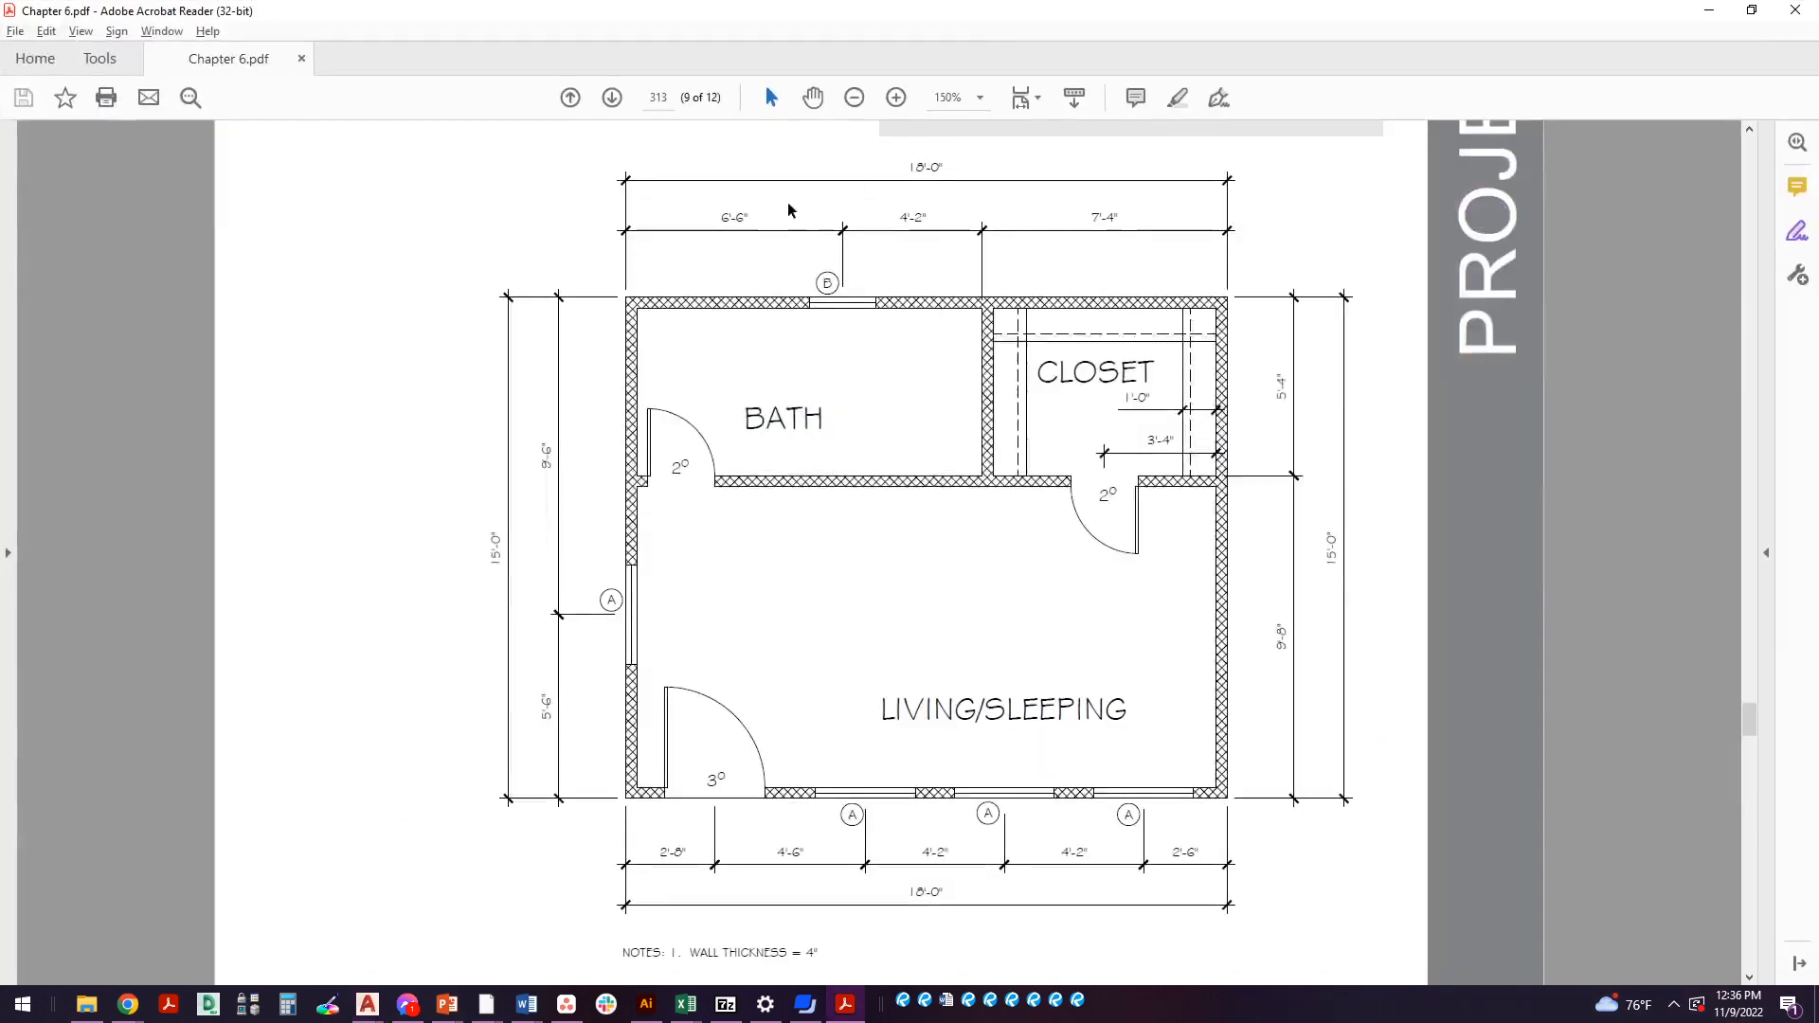
mouse_move(648, 504)
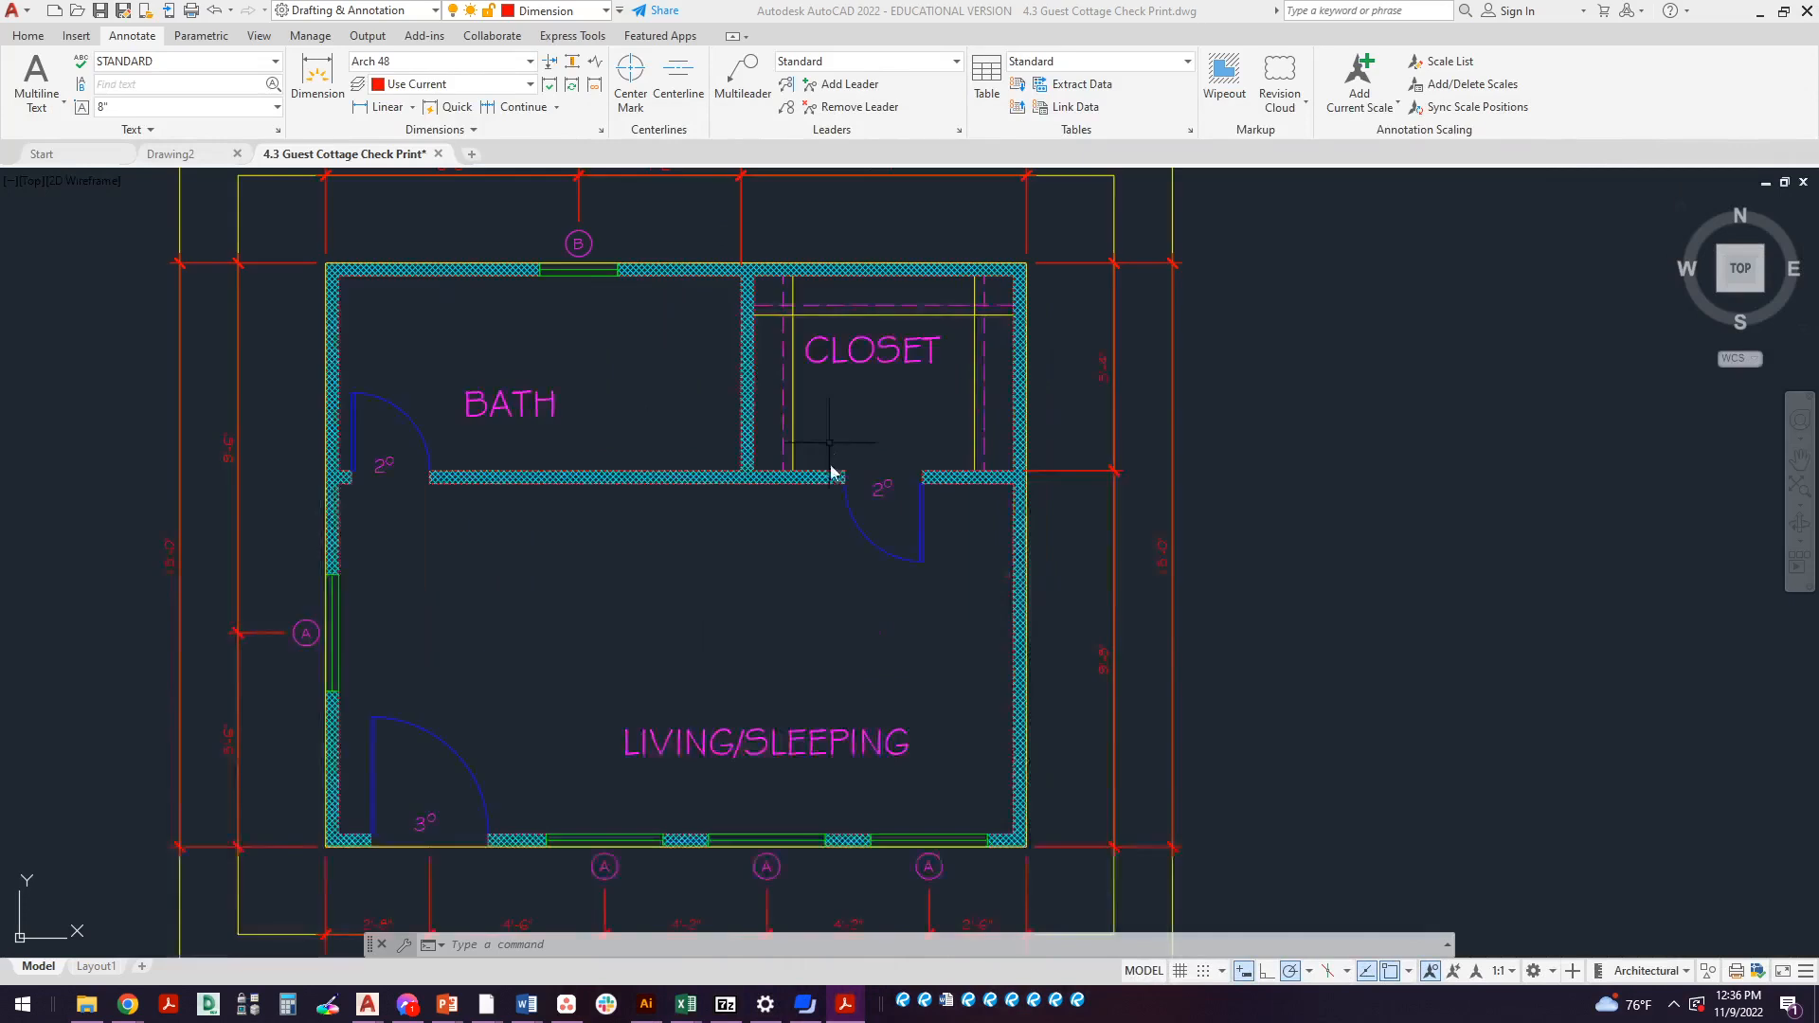
Dimension the closet shelf depth as 1'-0" and the door opening as 3'-4"
click(387, 106)
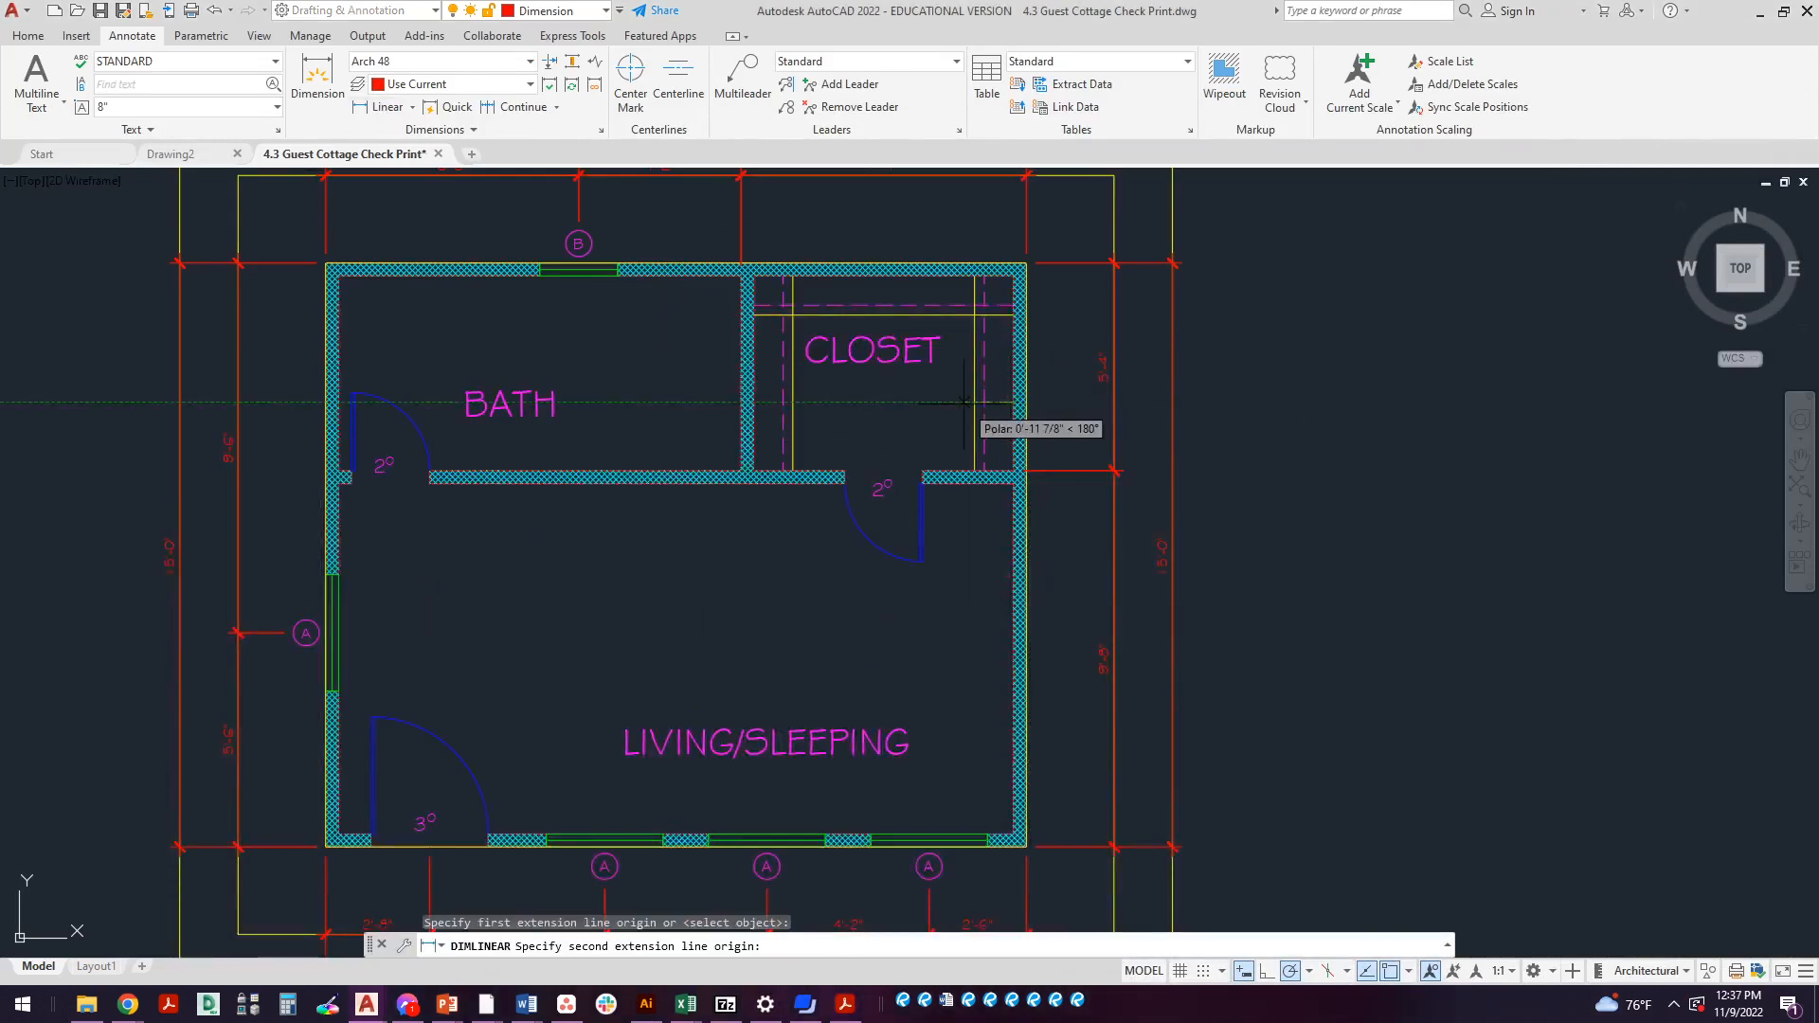
click(978, 400)
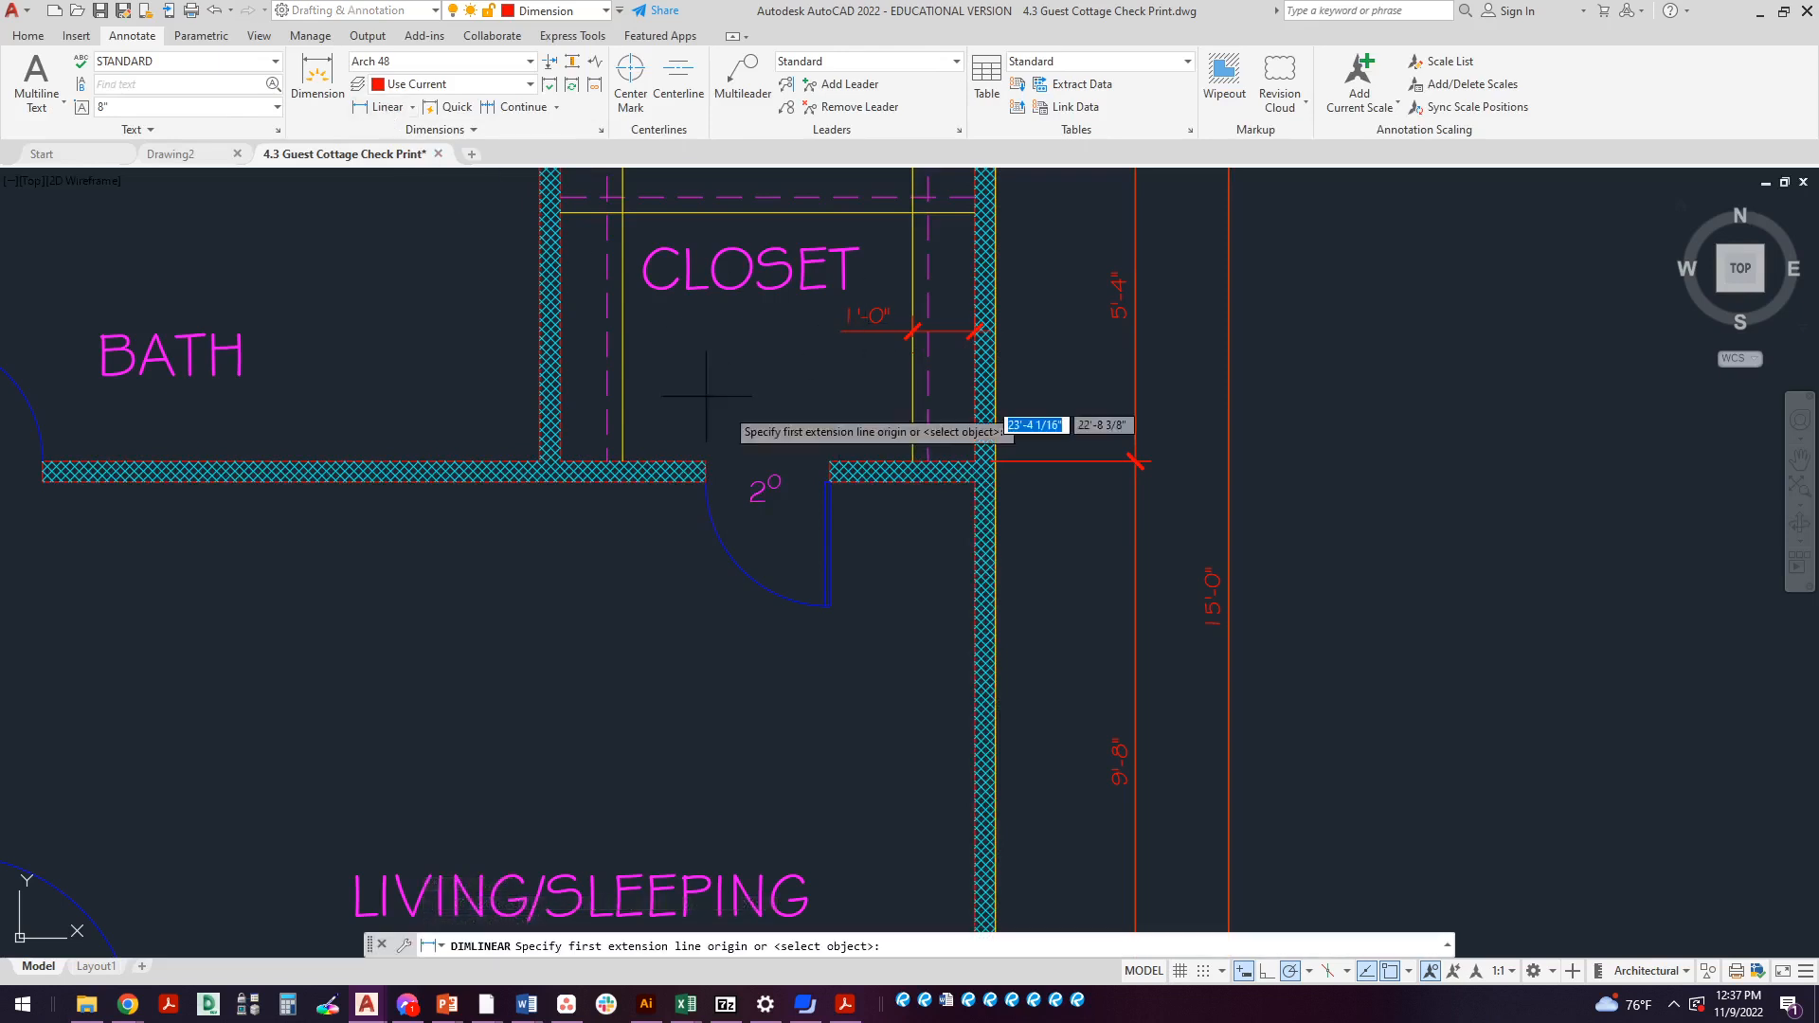
mouse_move(974, 460)
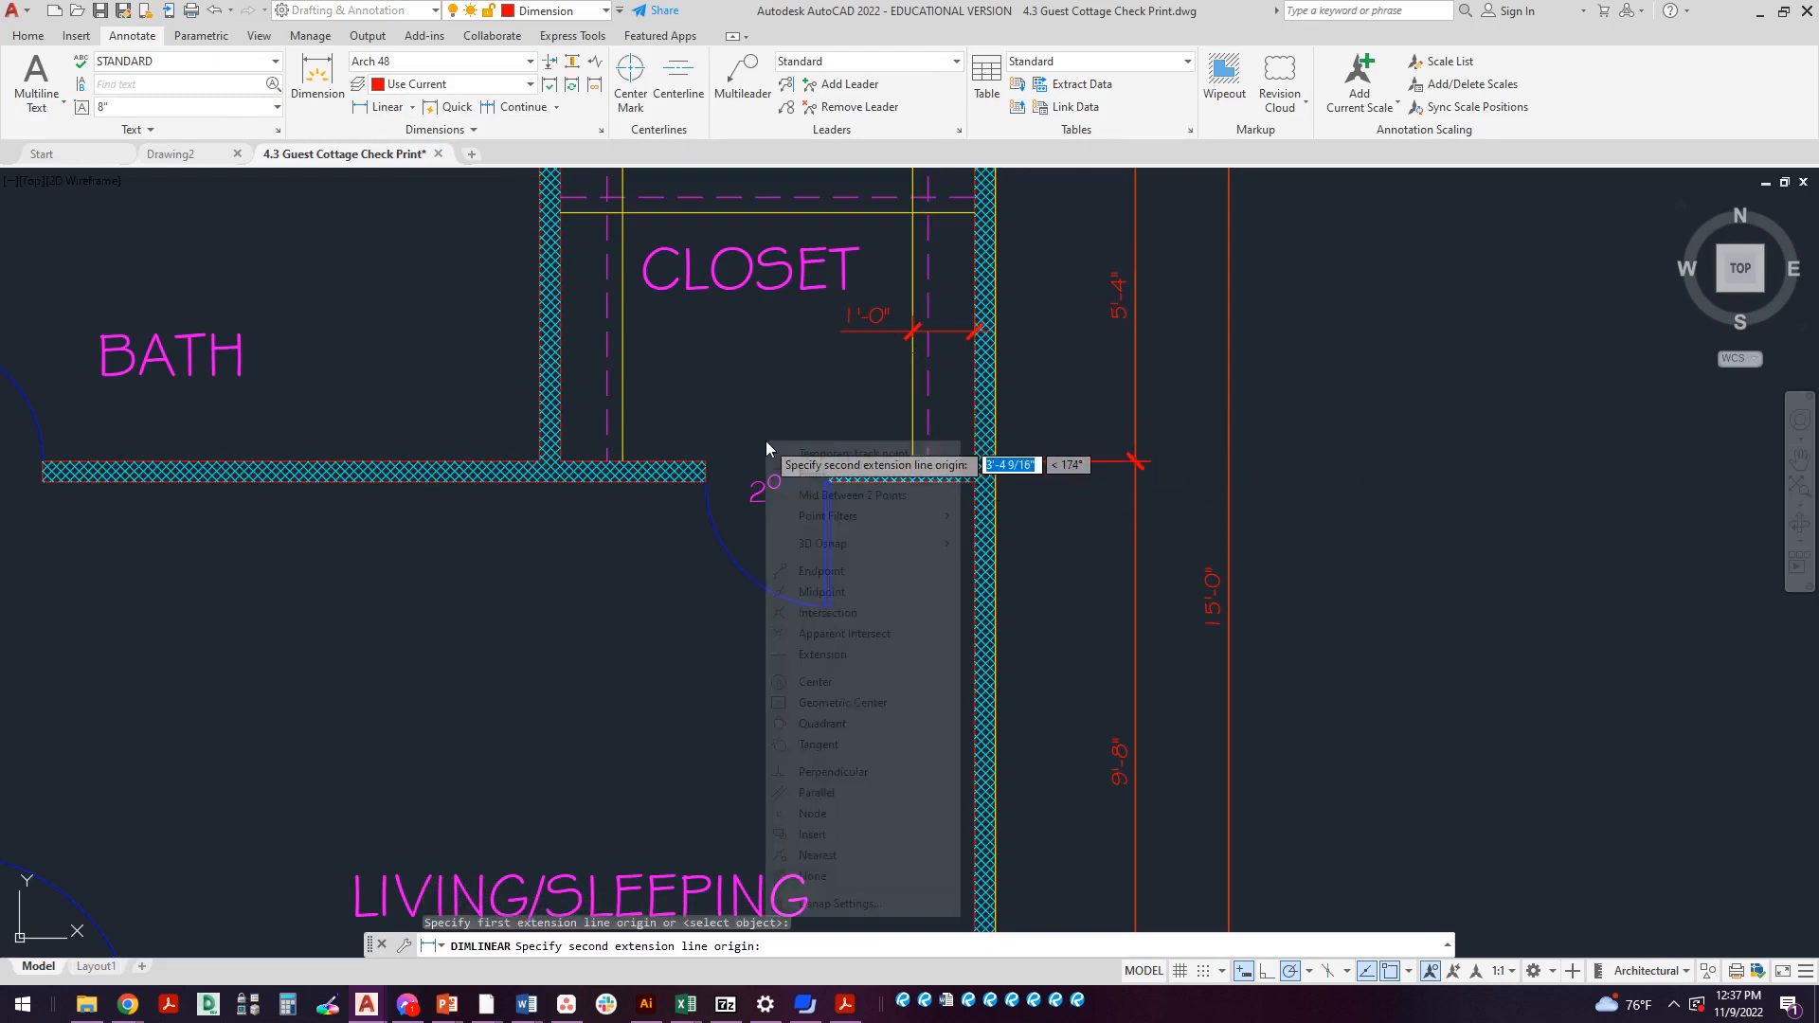
click(842, 495)
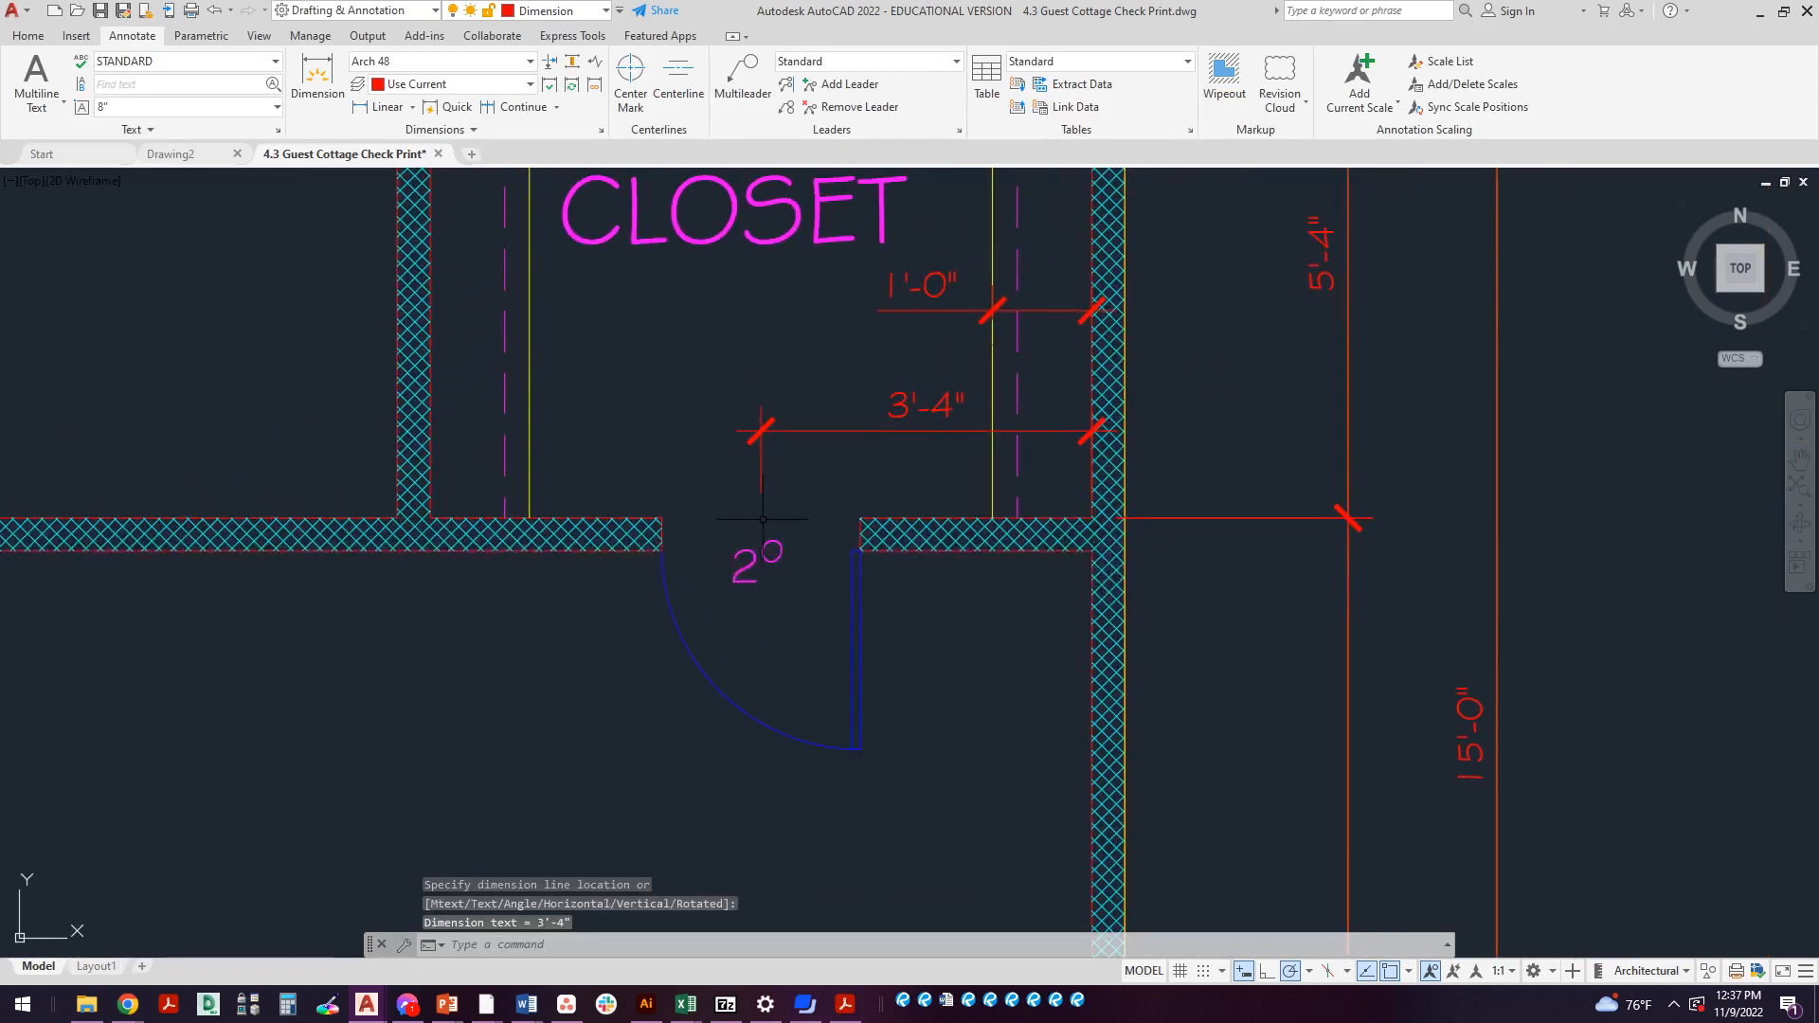
scroll(down, 3)
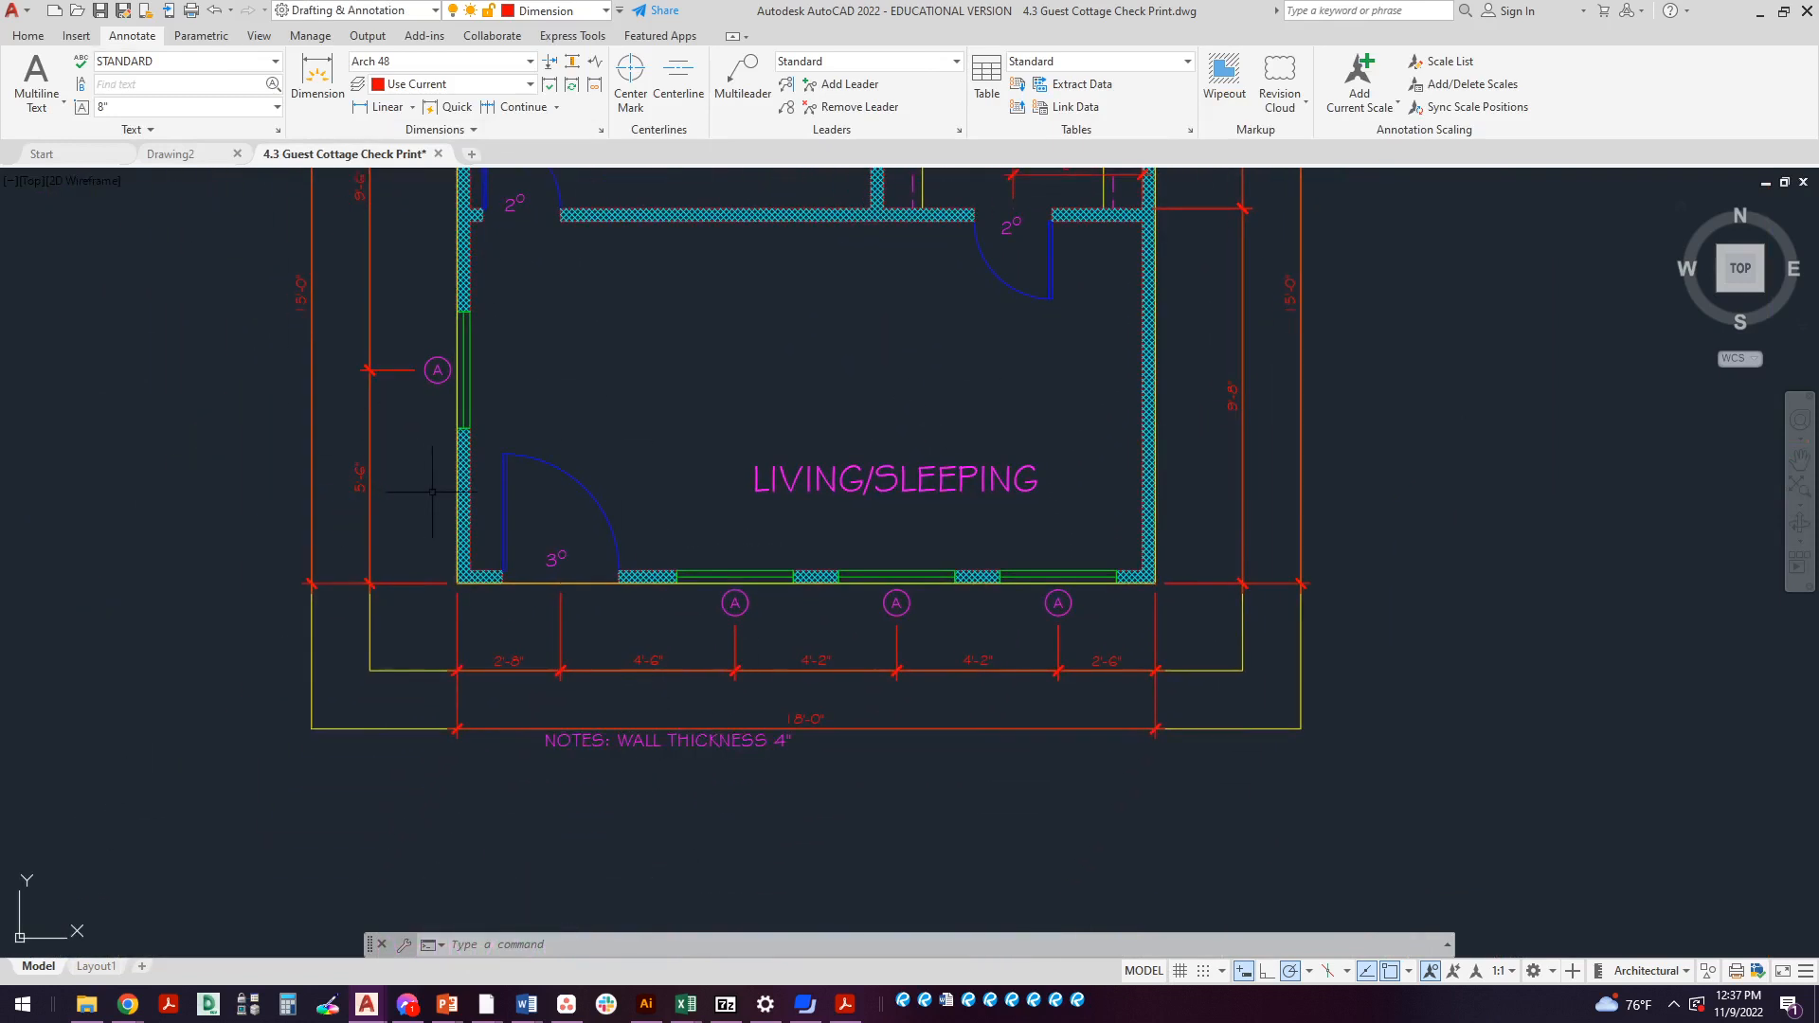
Select the wall thickness NOTES text to move, then cancel via the Home tools
click(540, 752)
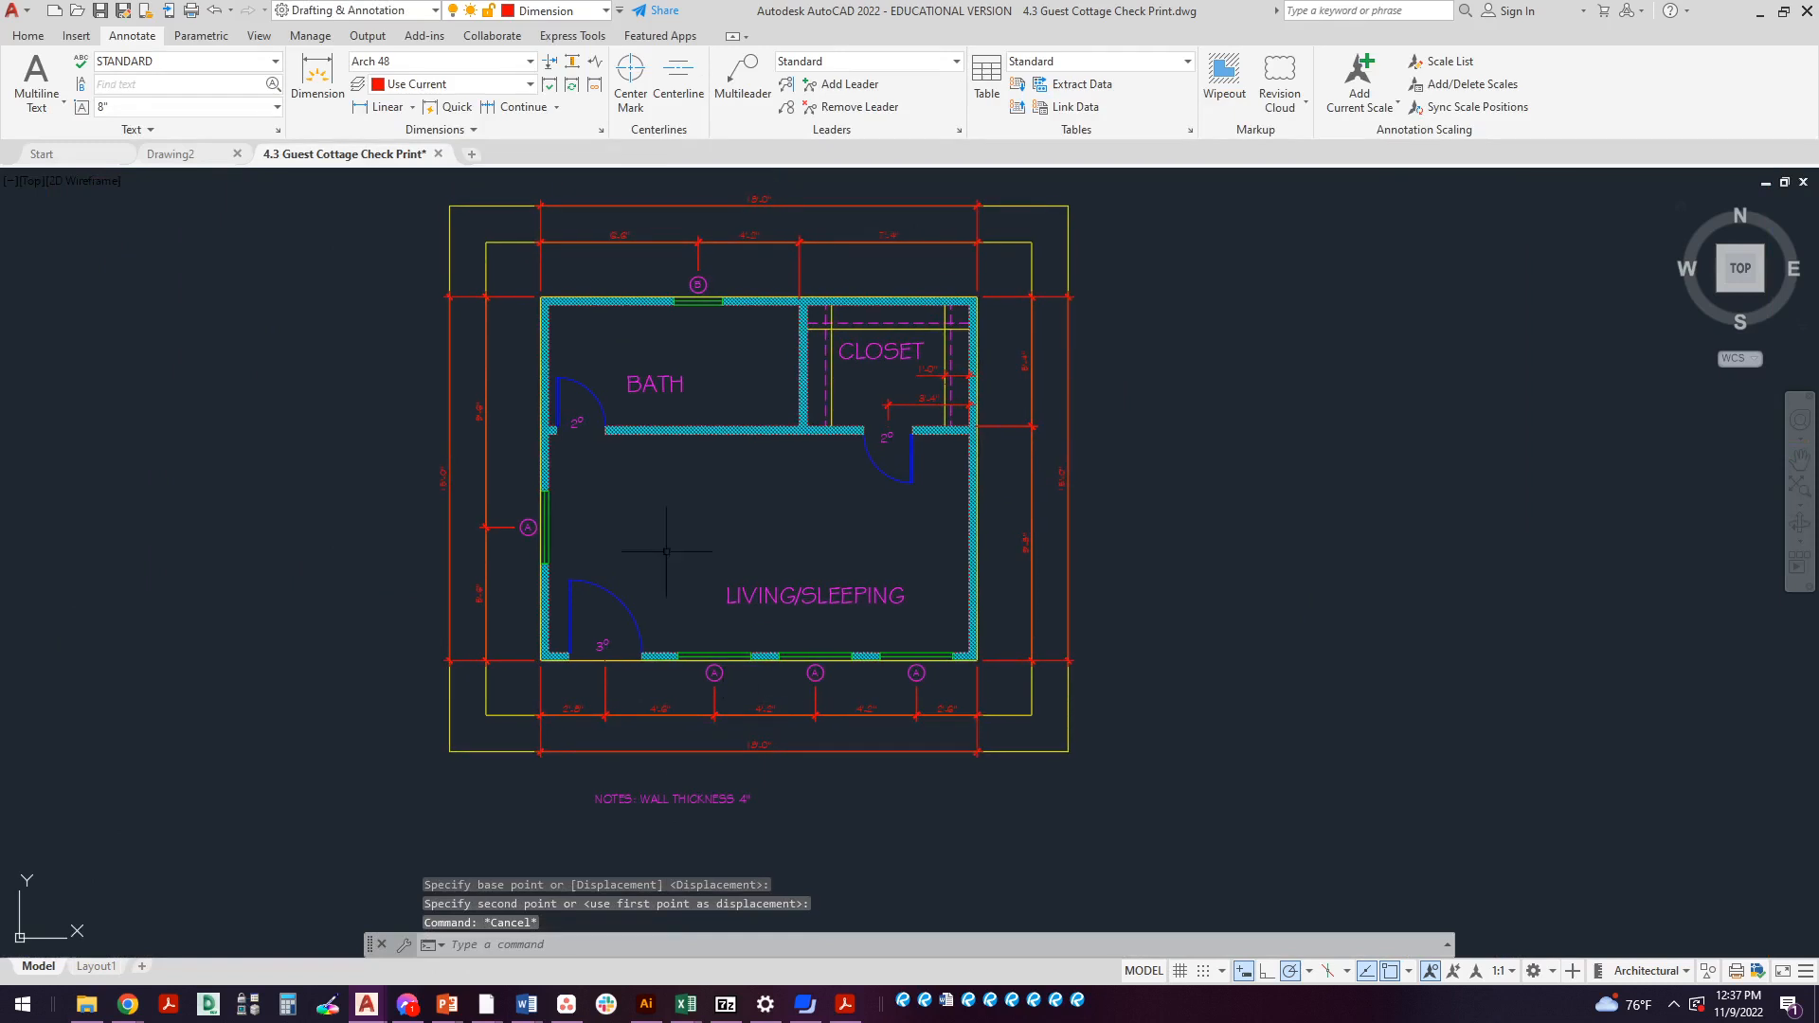
click(26, 34)
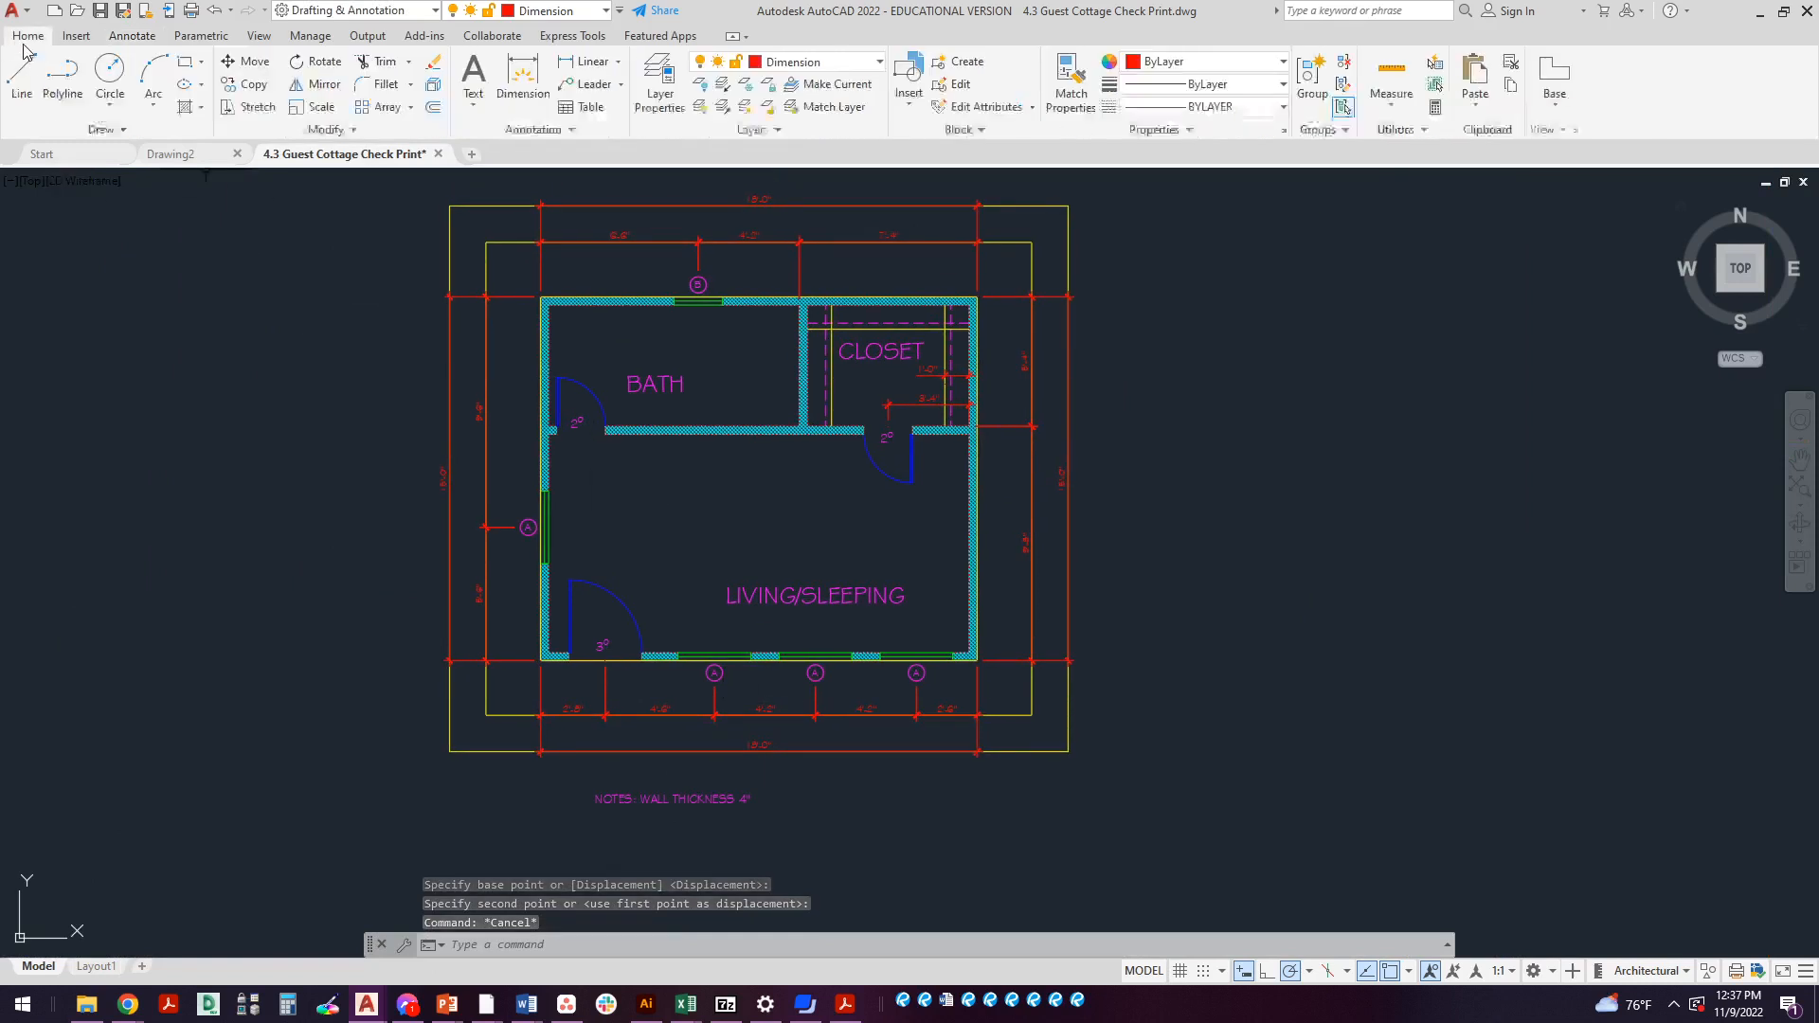
Show the layer list to reach the Dimension Offset layer's on/off control
click(879, 61)
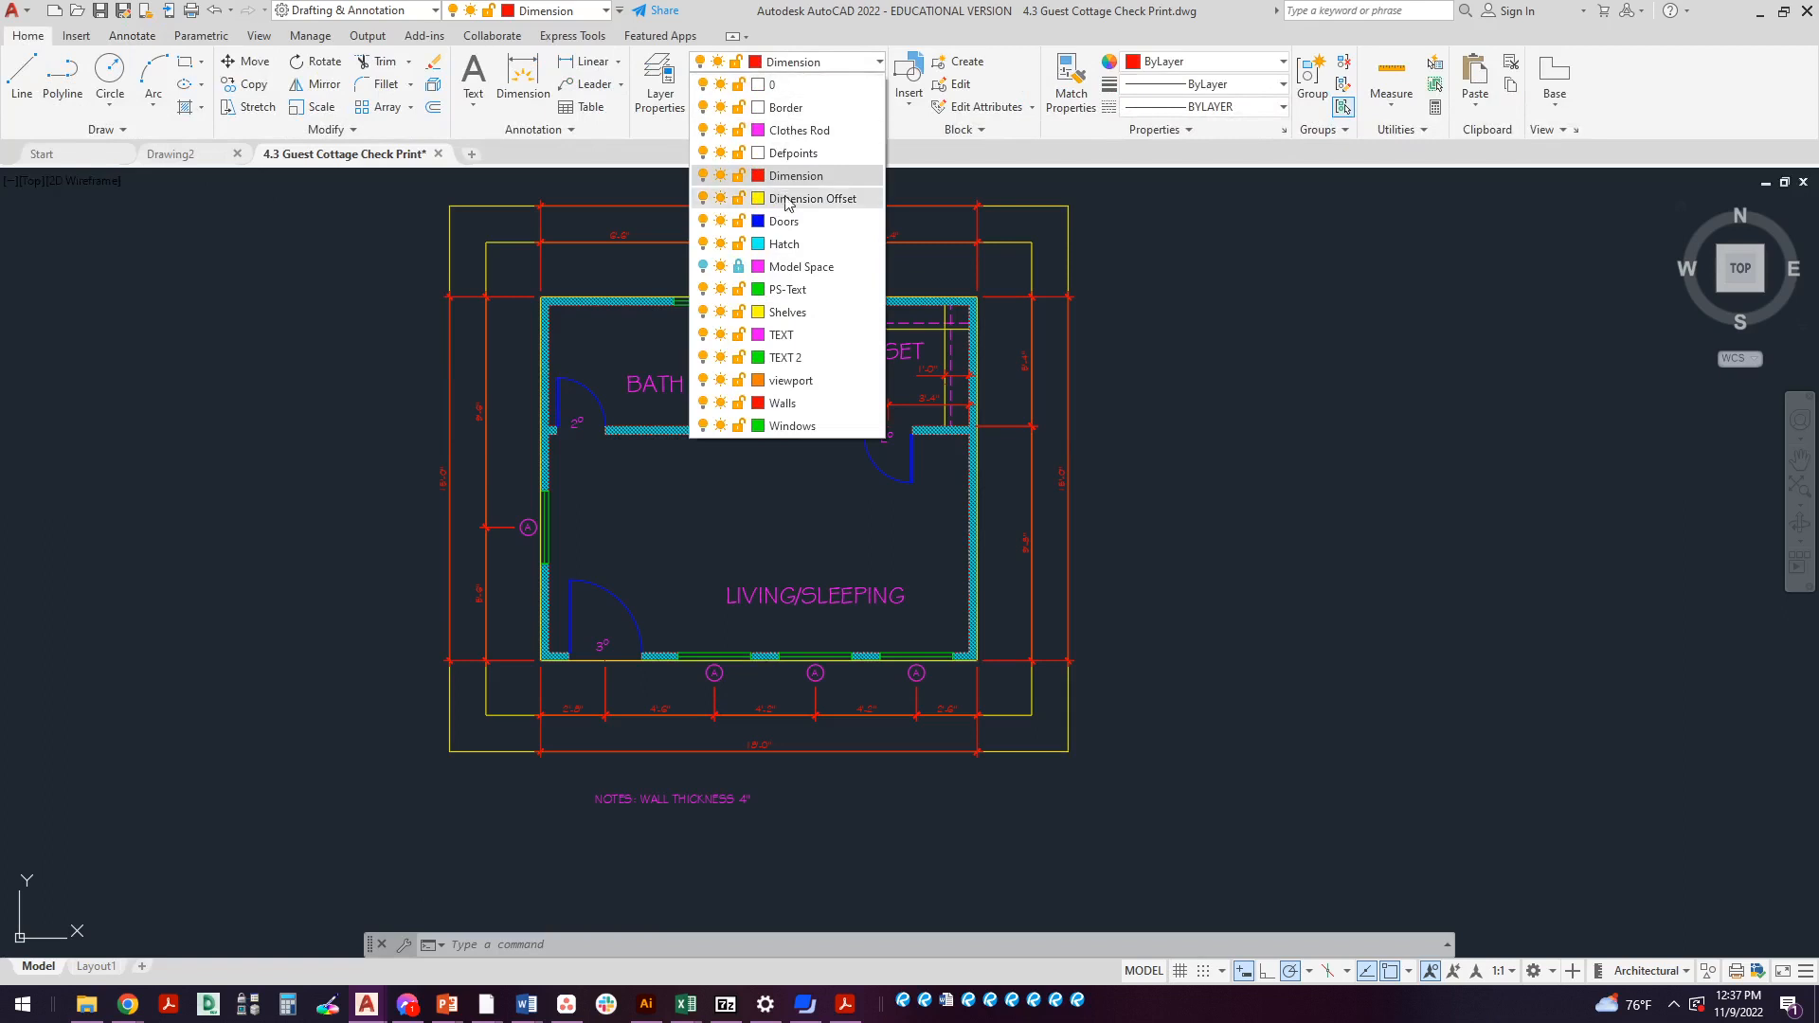
mouse_move(813, 197)
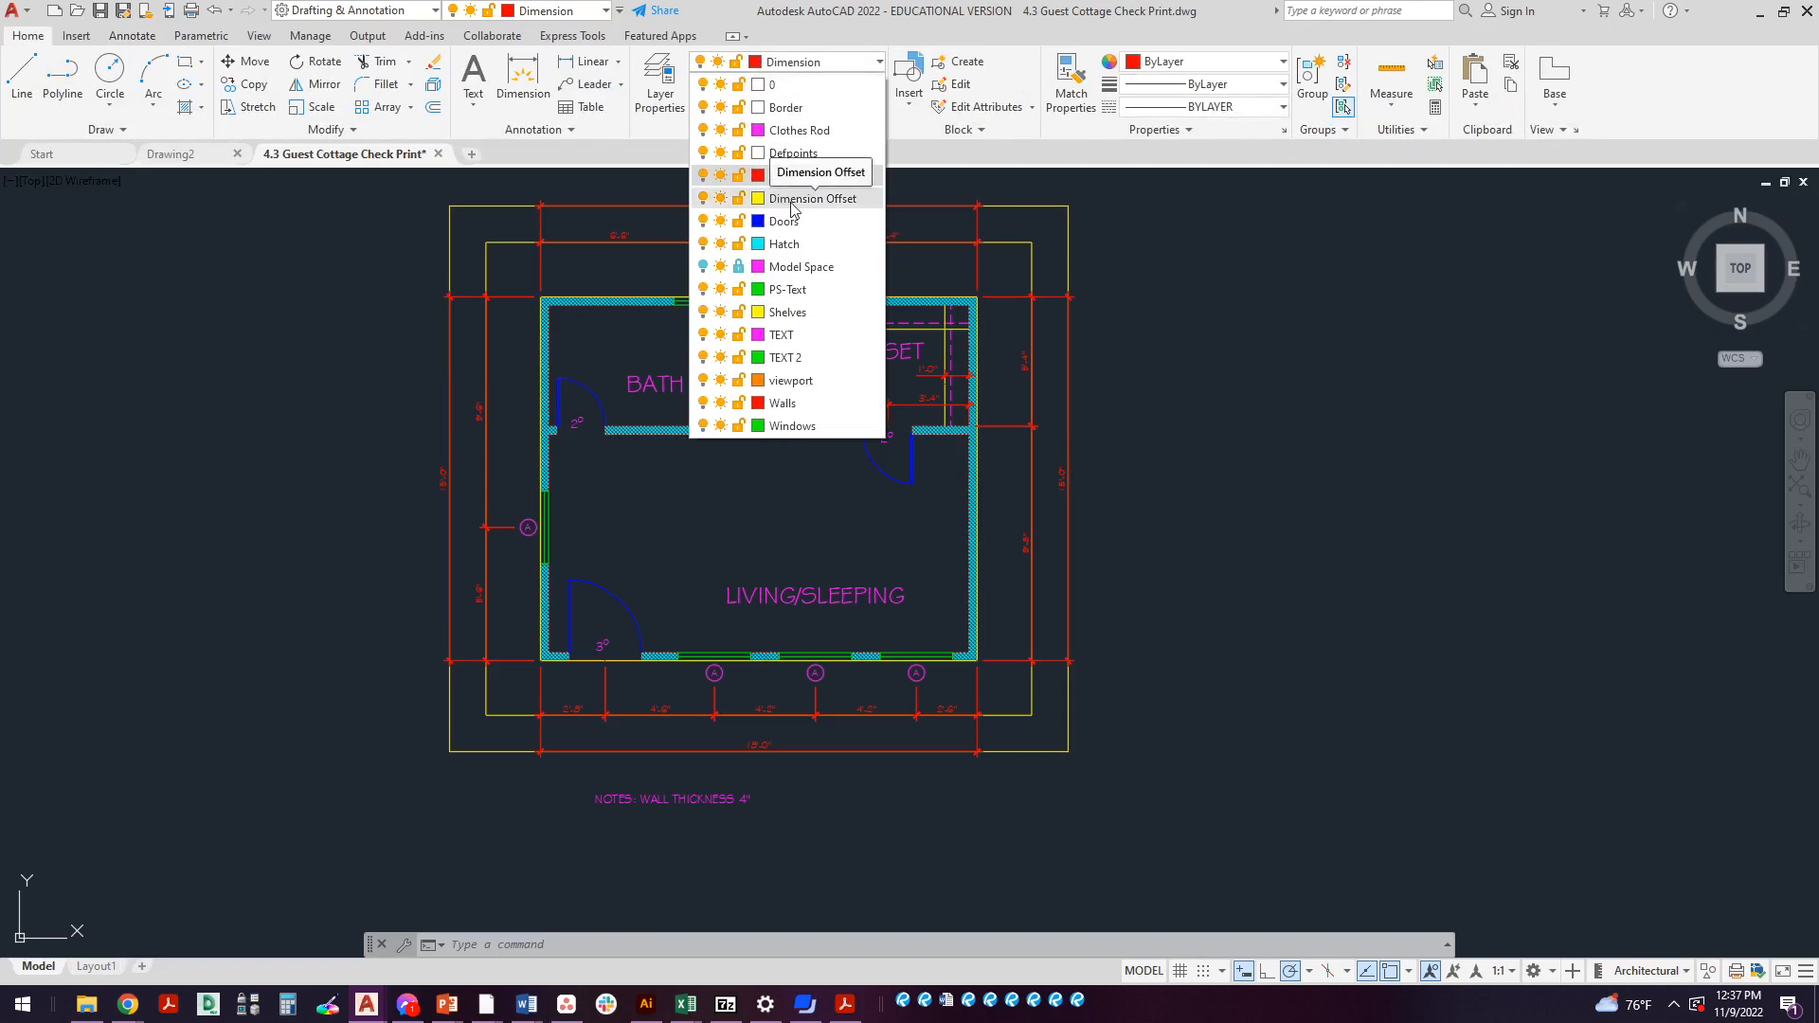